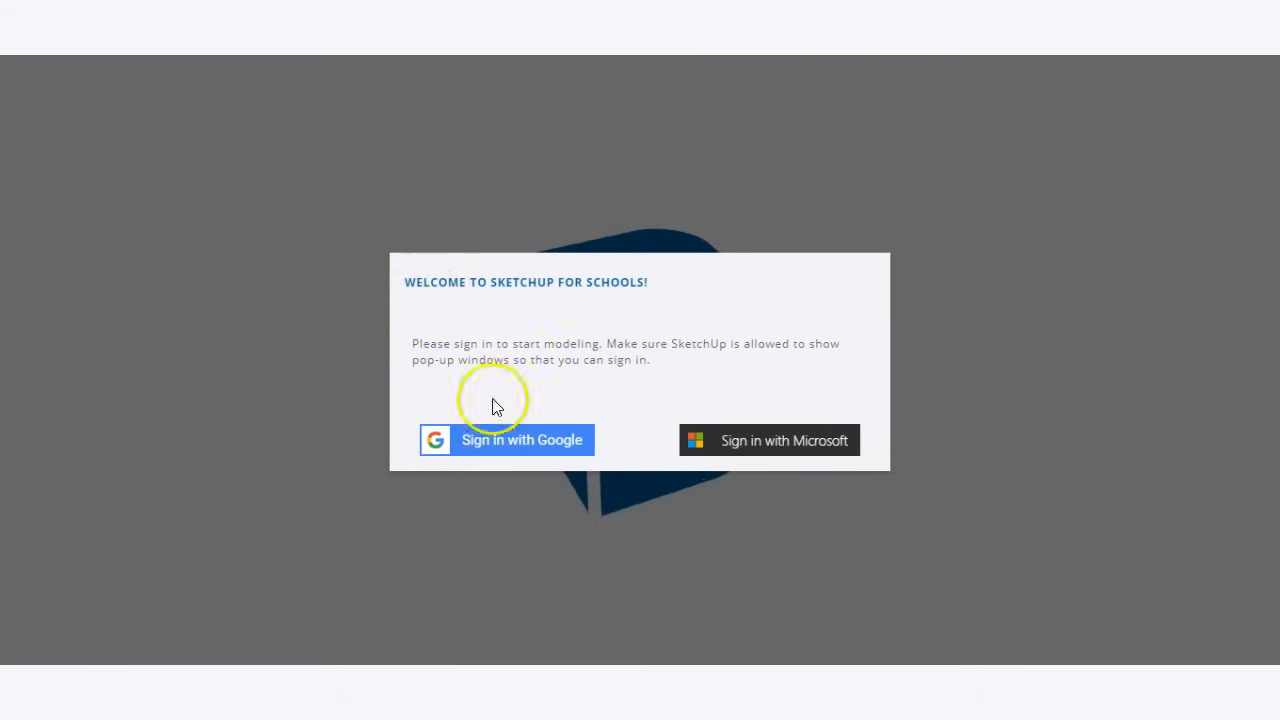
pyautogui.moveTo(720, 442)
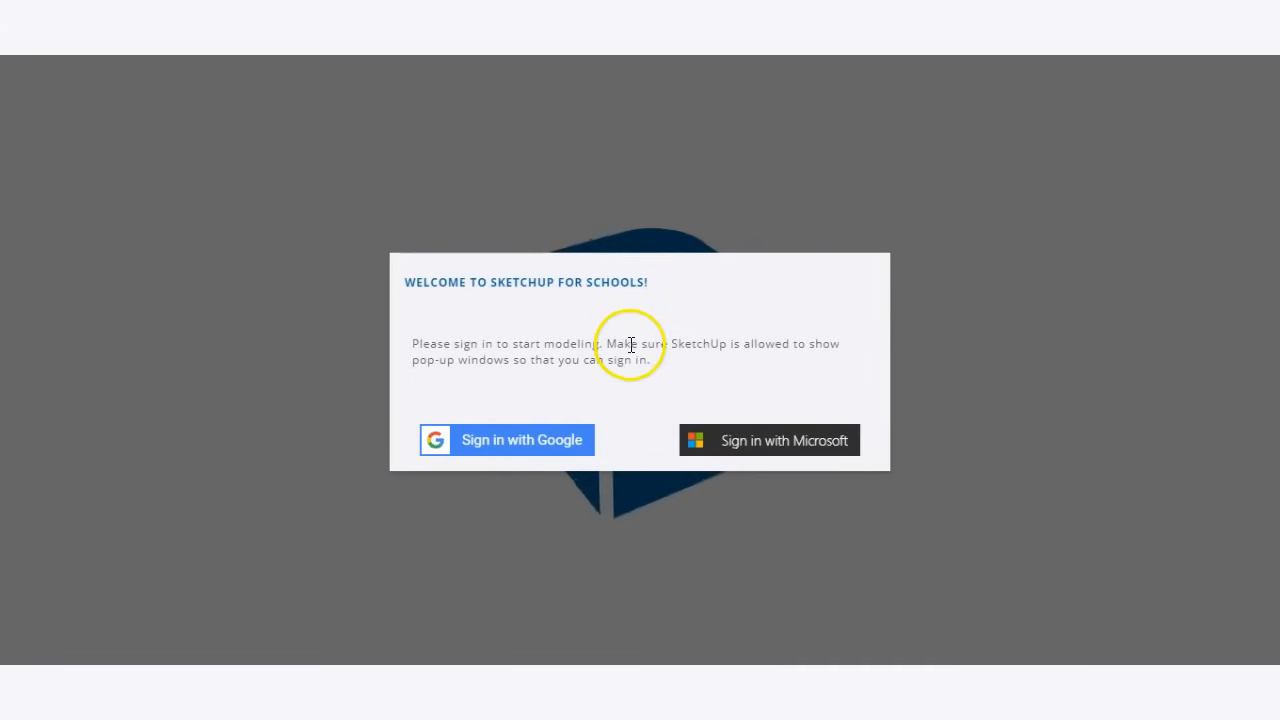
pyautogui.moveTo(556, 440)
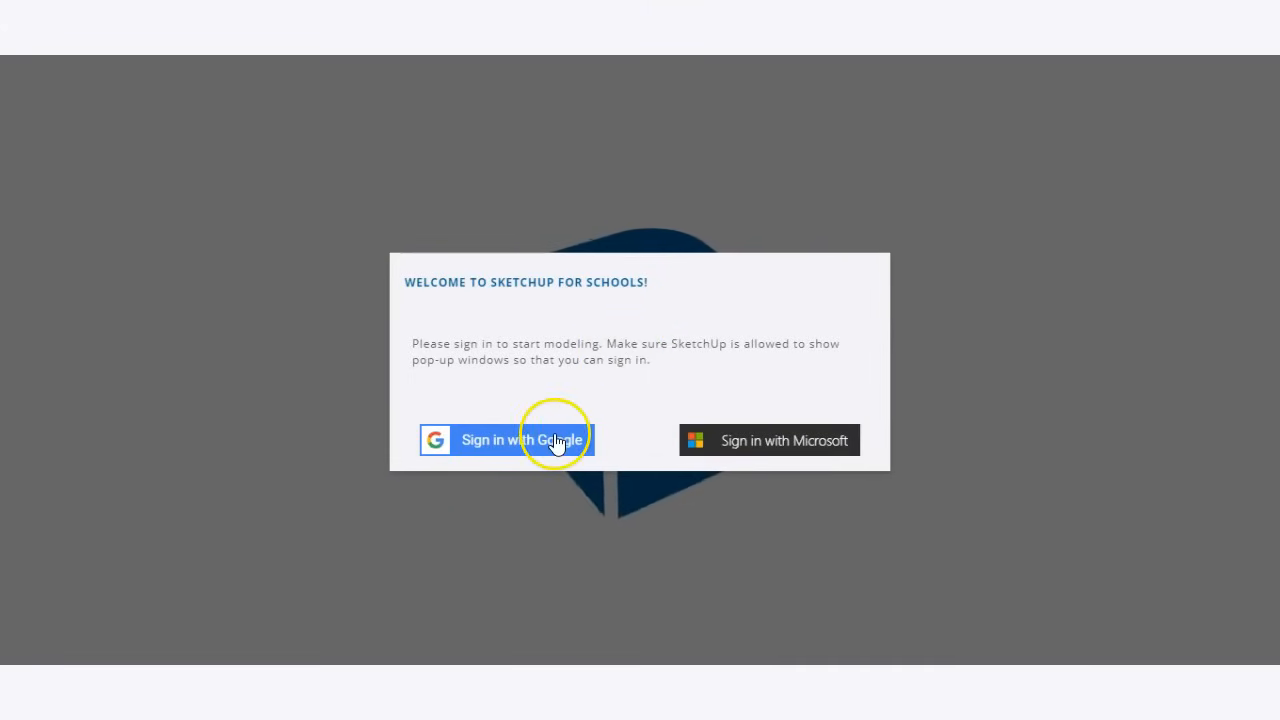
# Step: Sign in to SketchUp for Schools with a Google account
pyautogui.click(510, 440)
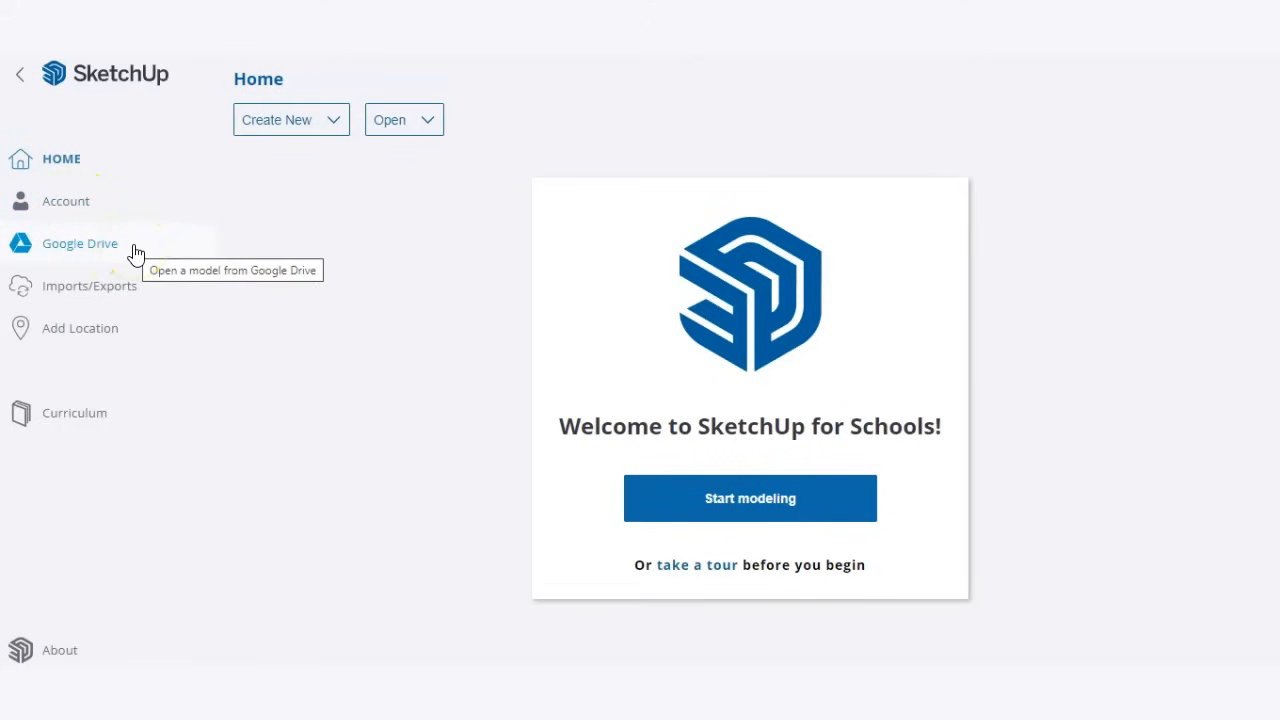
pyautogui.moveTo(116, 296)
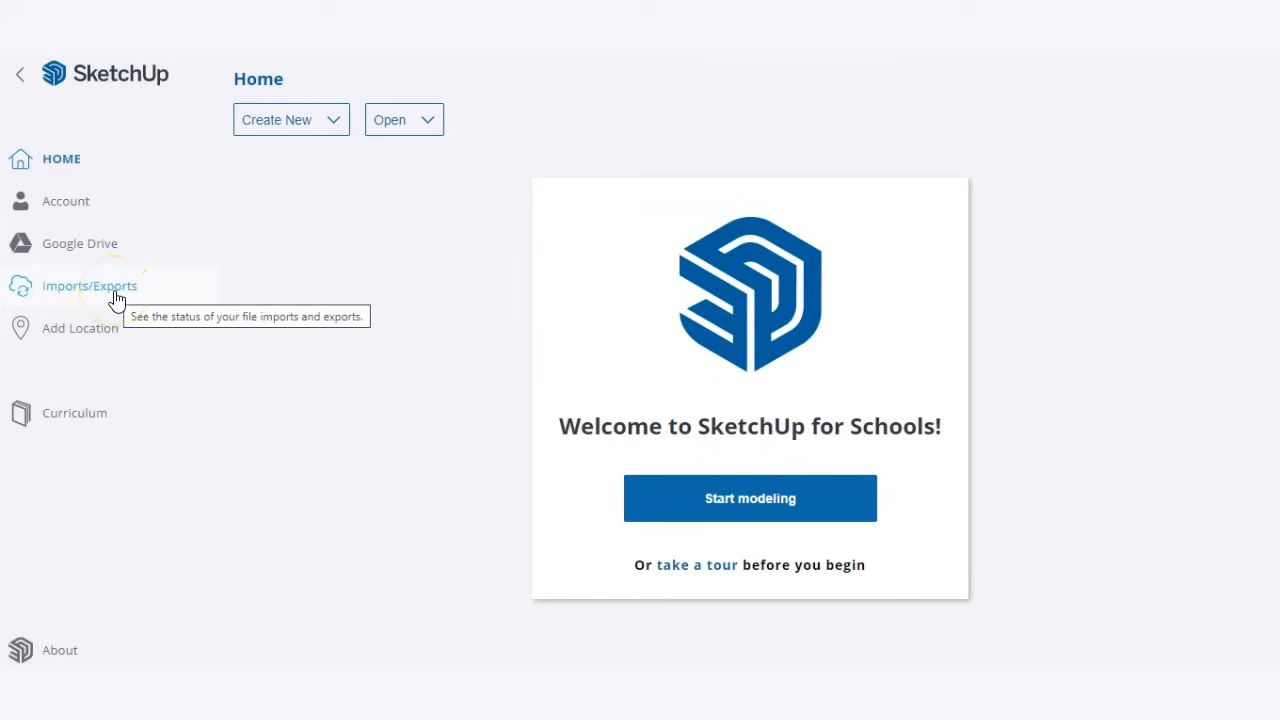
pyautogui.moveTo(108, 358)
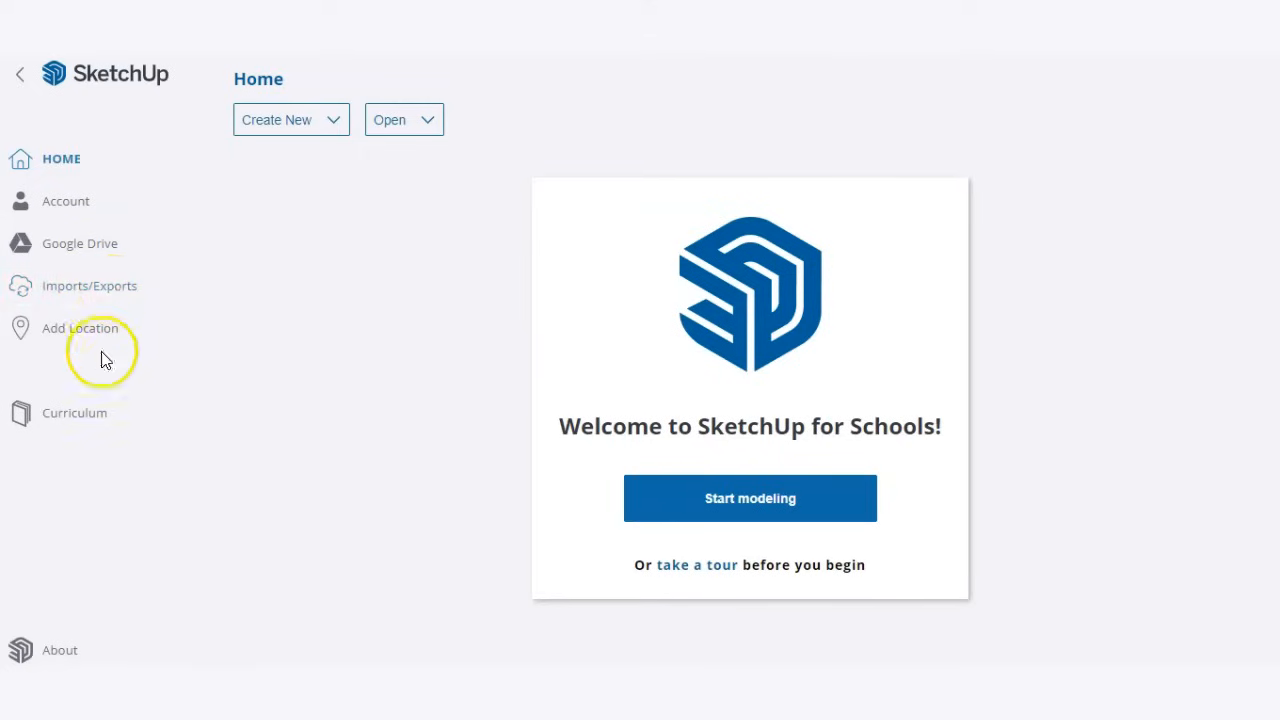
pyautogui.moveTo(80, 328)
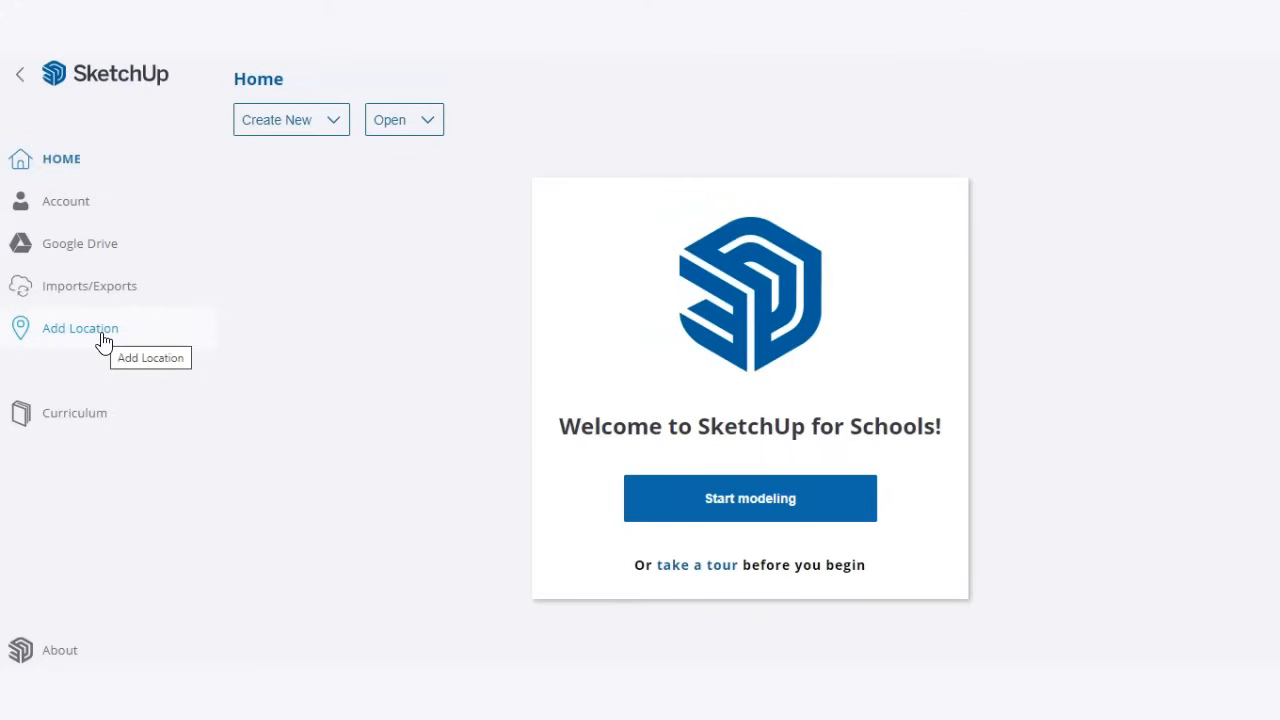
pyautogui.moveTo(88, 420)
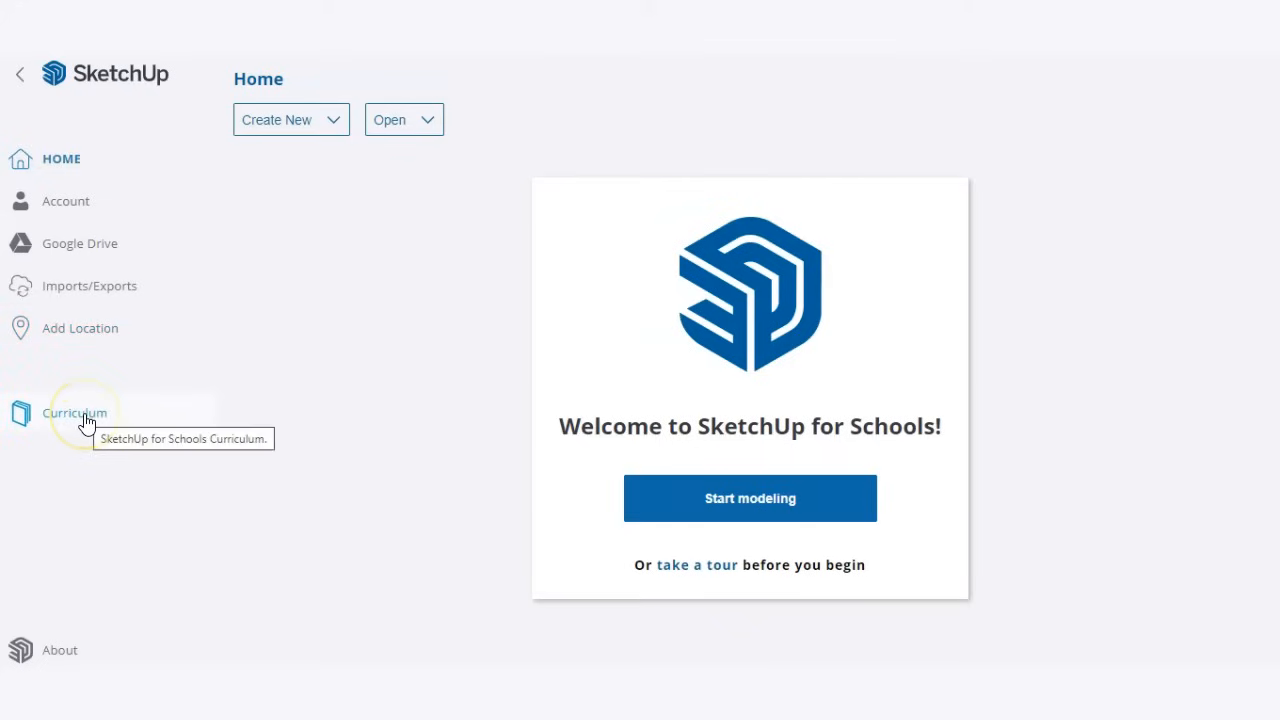
pyautogui.click(76, 412)
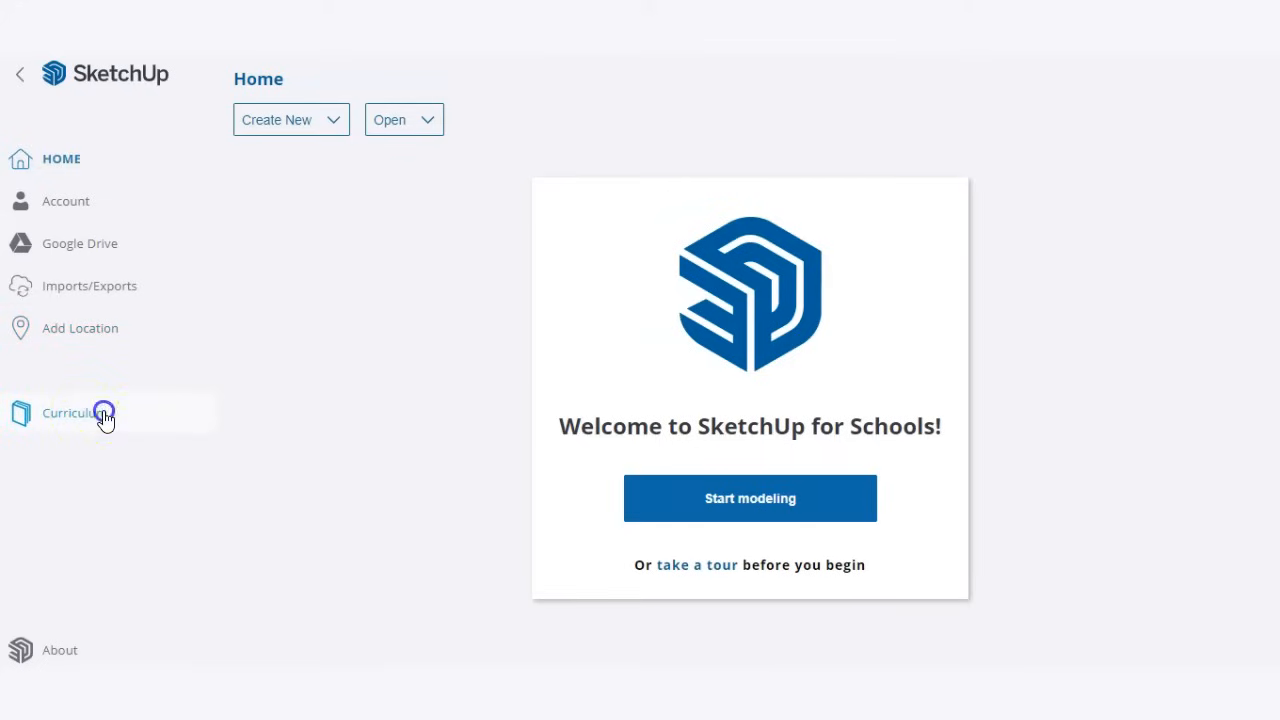
pyautogui.click(76, 412)
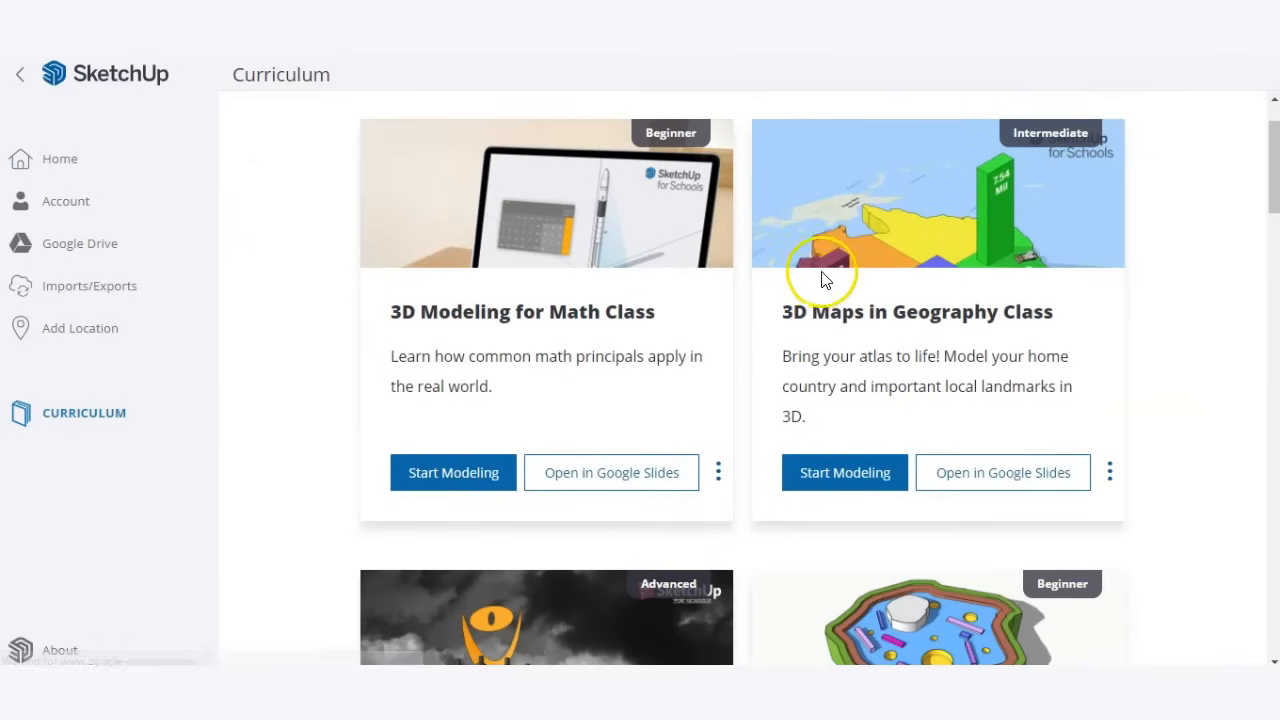
pyautogui.scroll(-3)
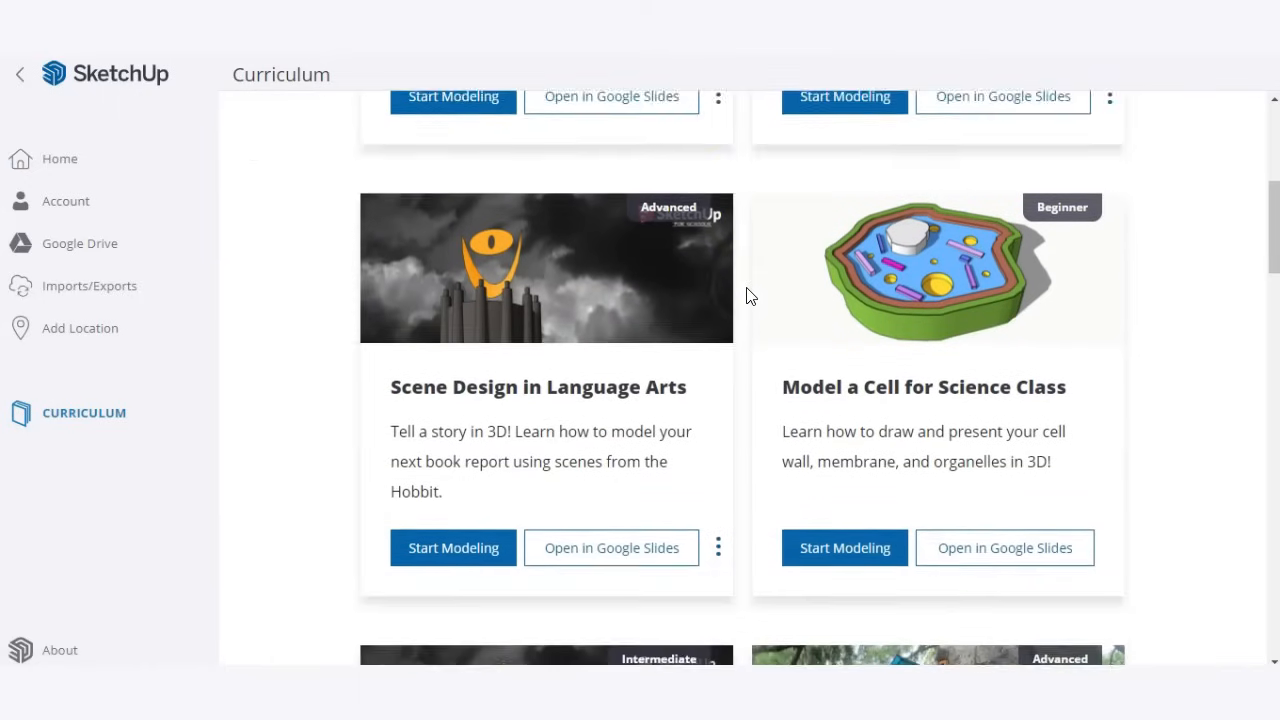
pyautogui.scroll(-3)
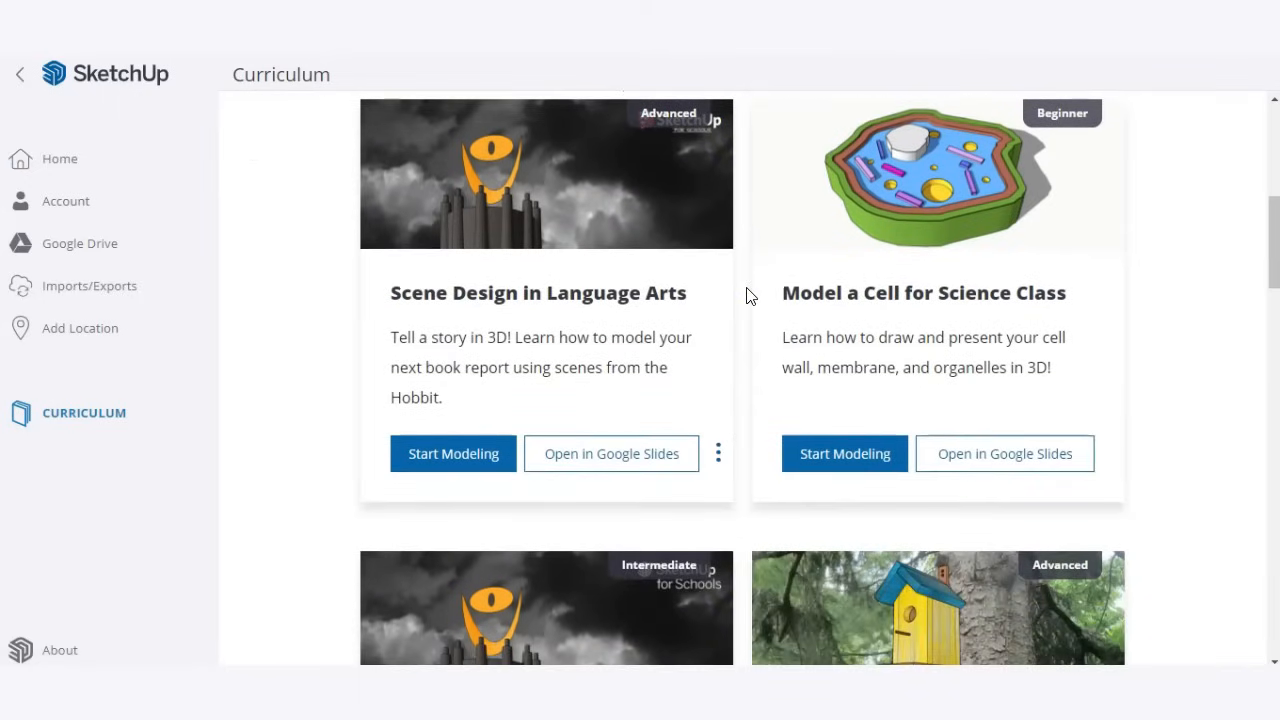
pyautogui.scroll(-3)
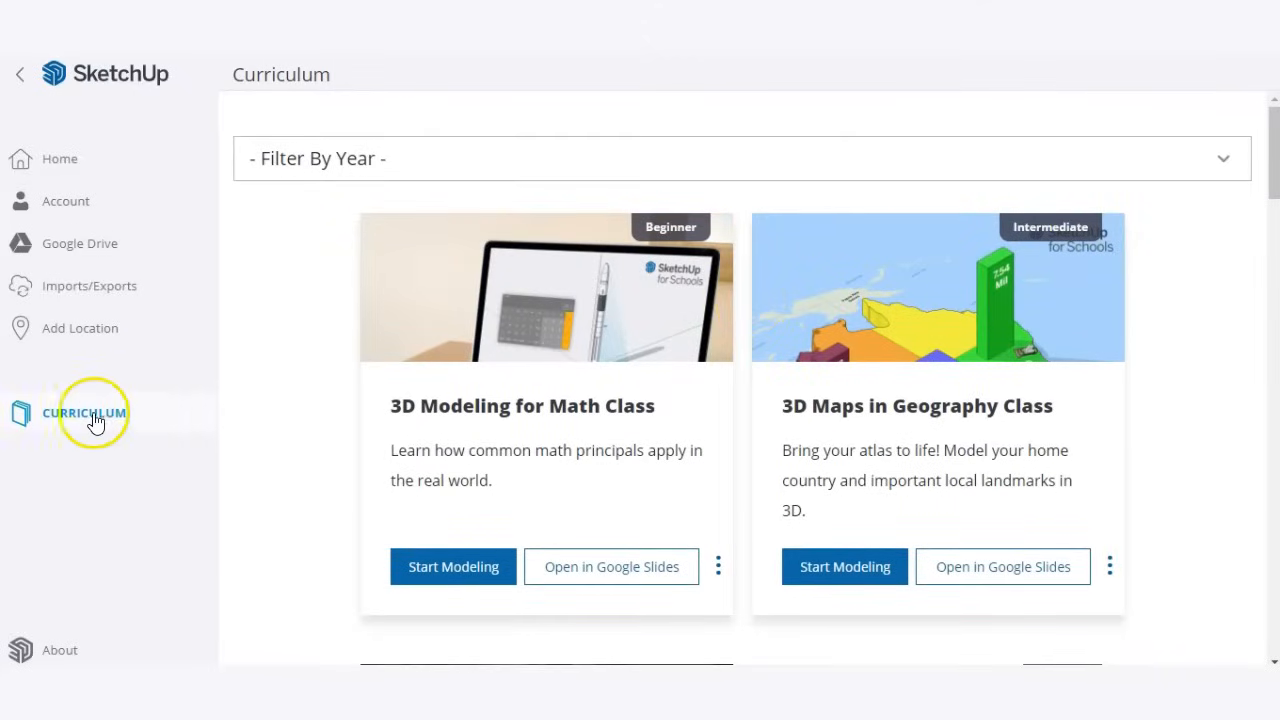
pyautogui.click(60, 160)
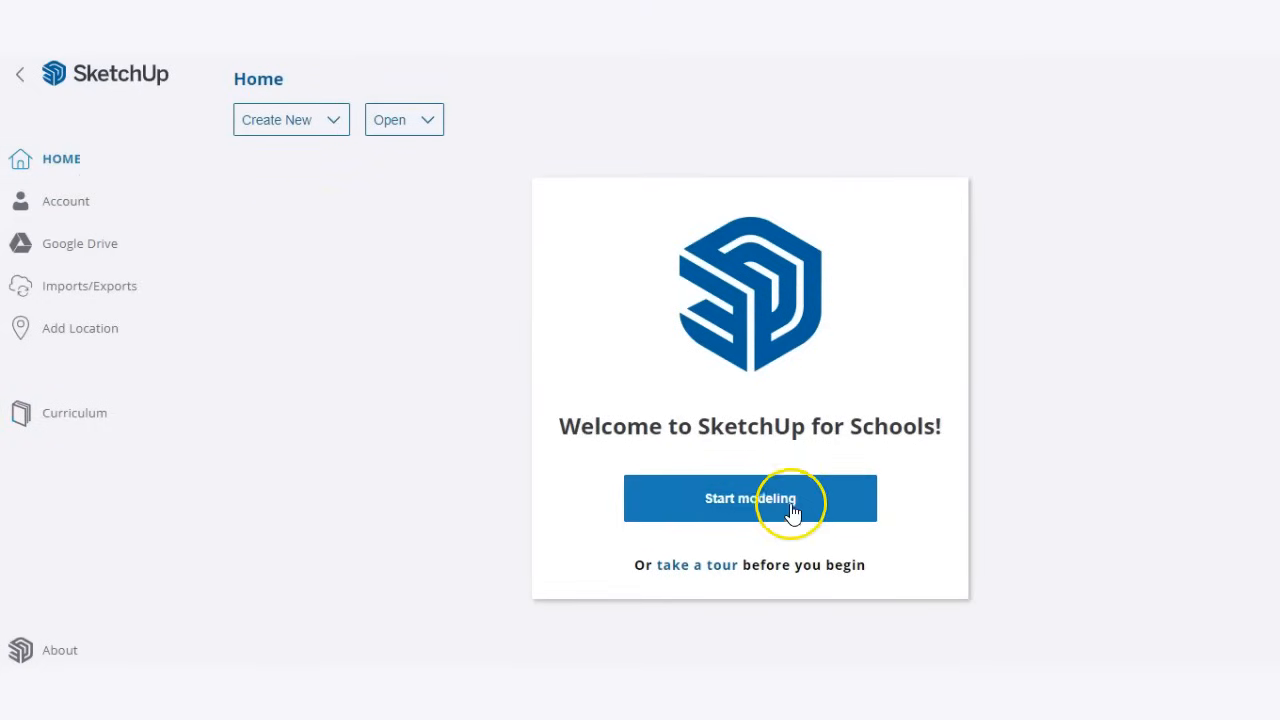
# Step: Start a new model and inspect the standing person figure's definition in Entity Info
pyautogui.click(748, 498)
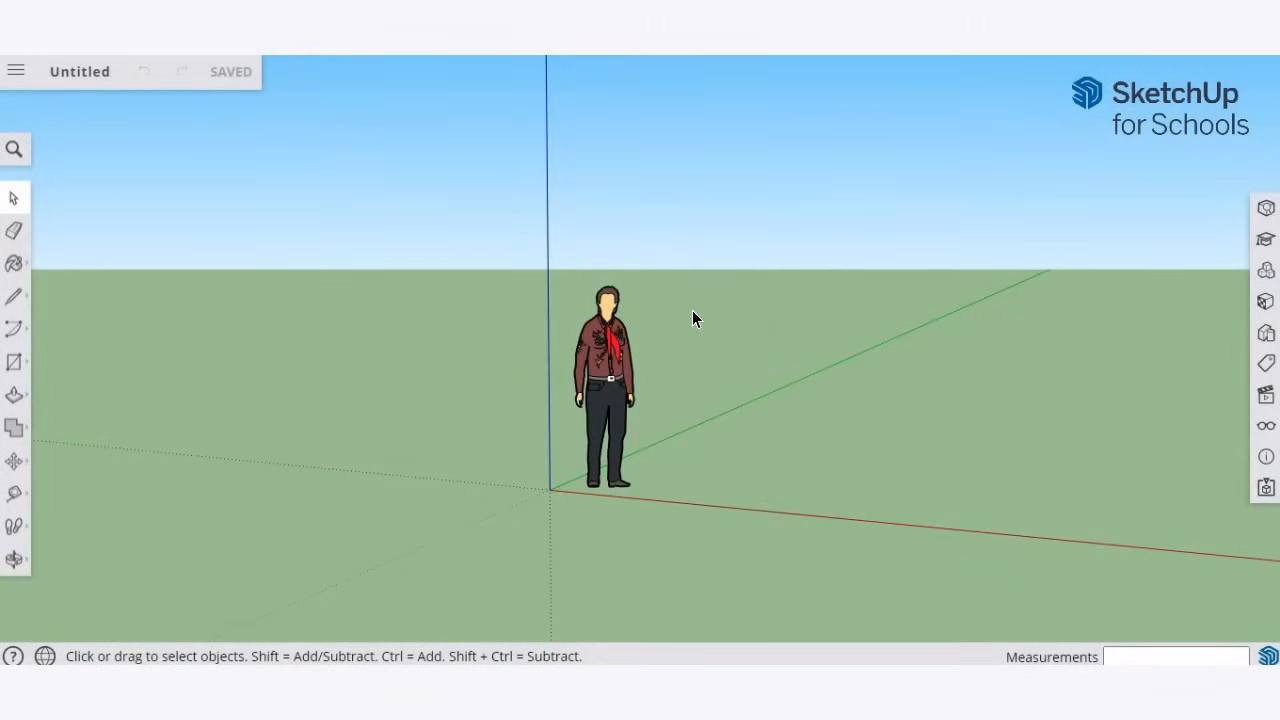
pyautogui.click(596, 344)
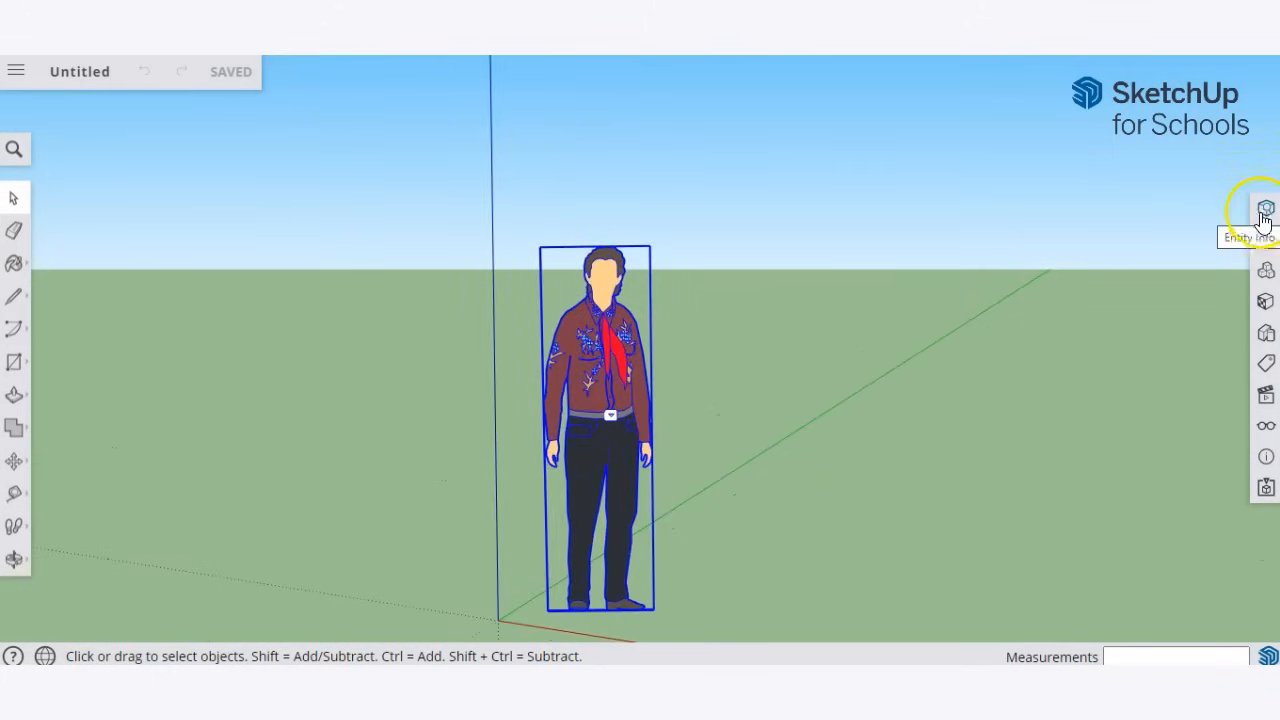
pyautogui.click(1266, 210)
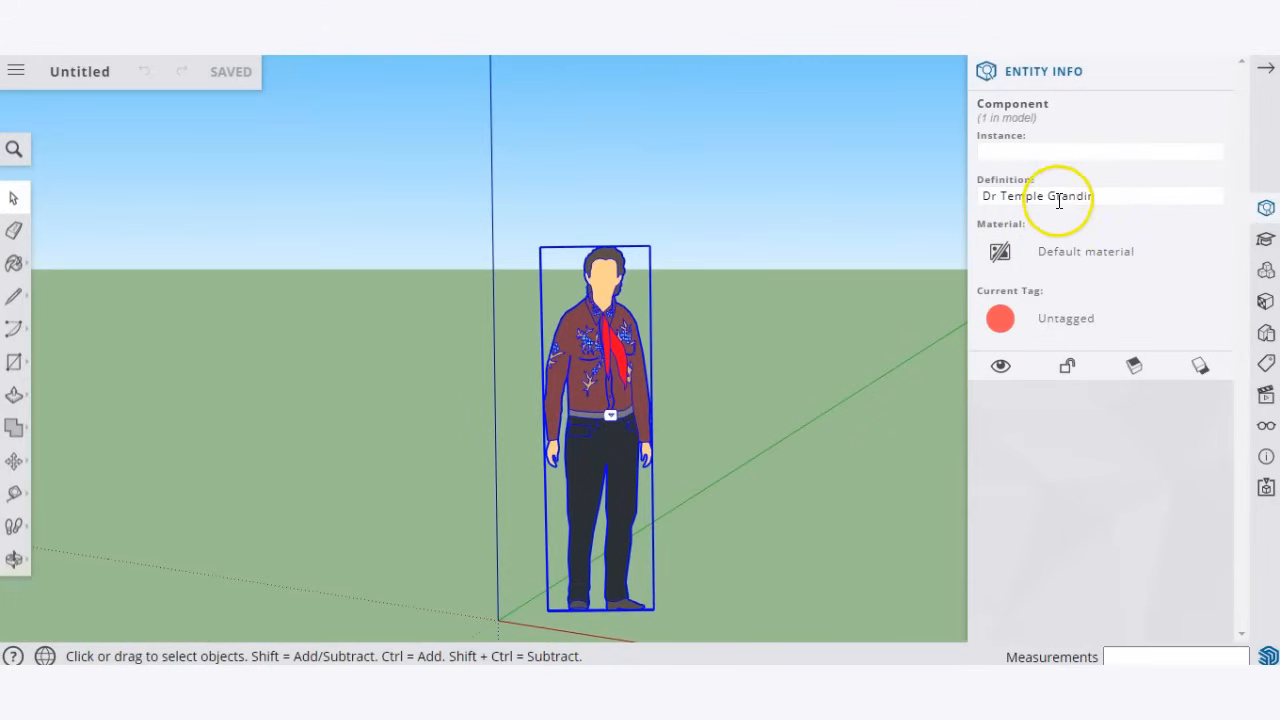
pyautogui.click(816, 270)
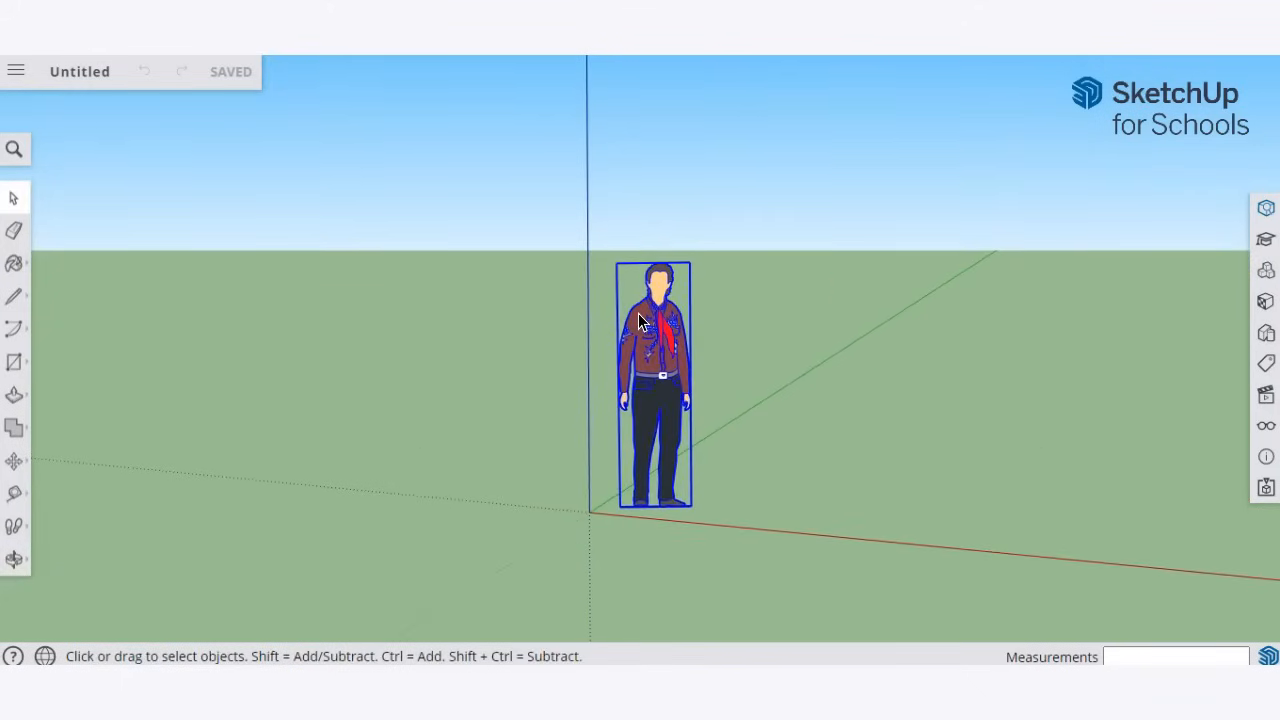
pyautogui.press('Delete')
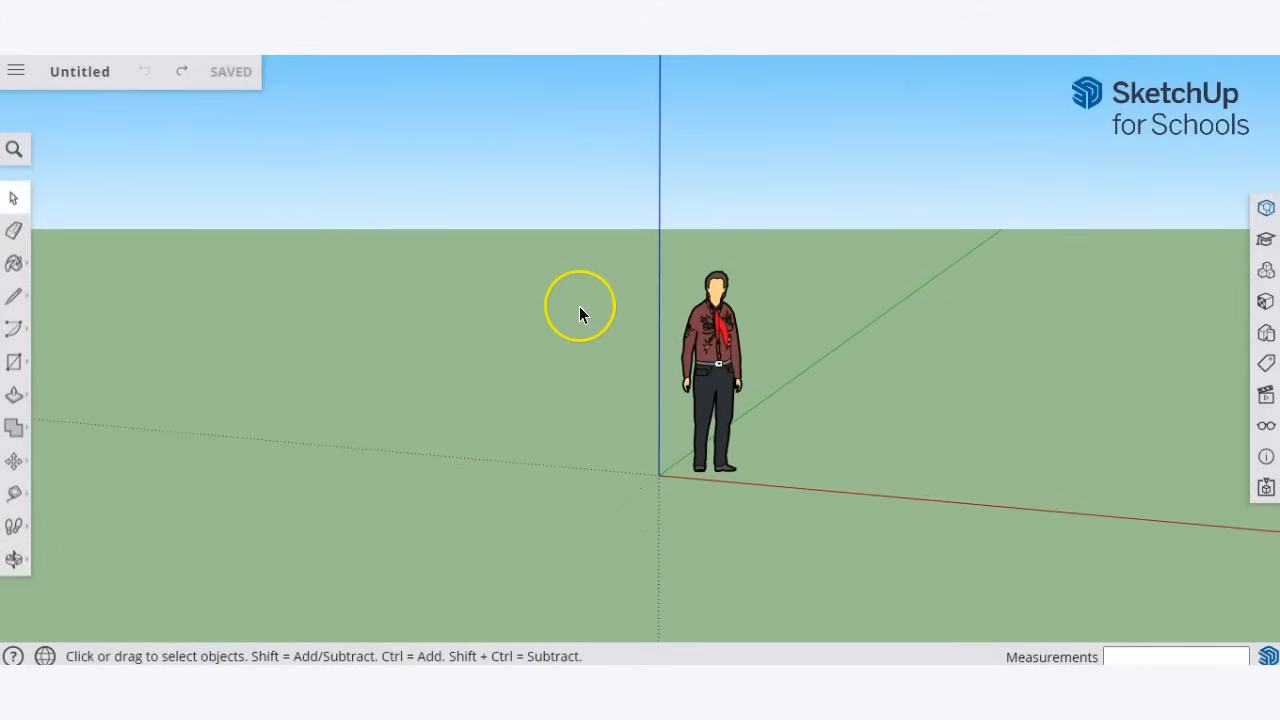
pyautogui.moveTo(972, 388)
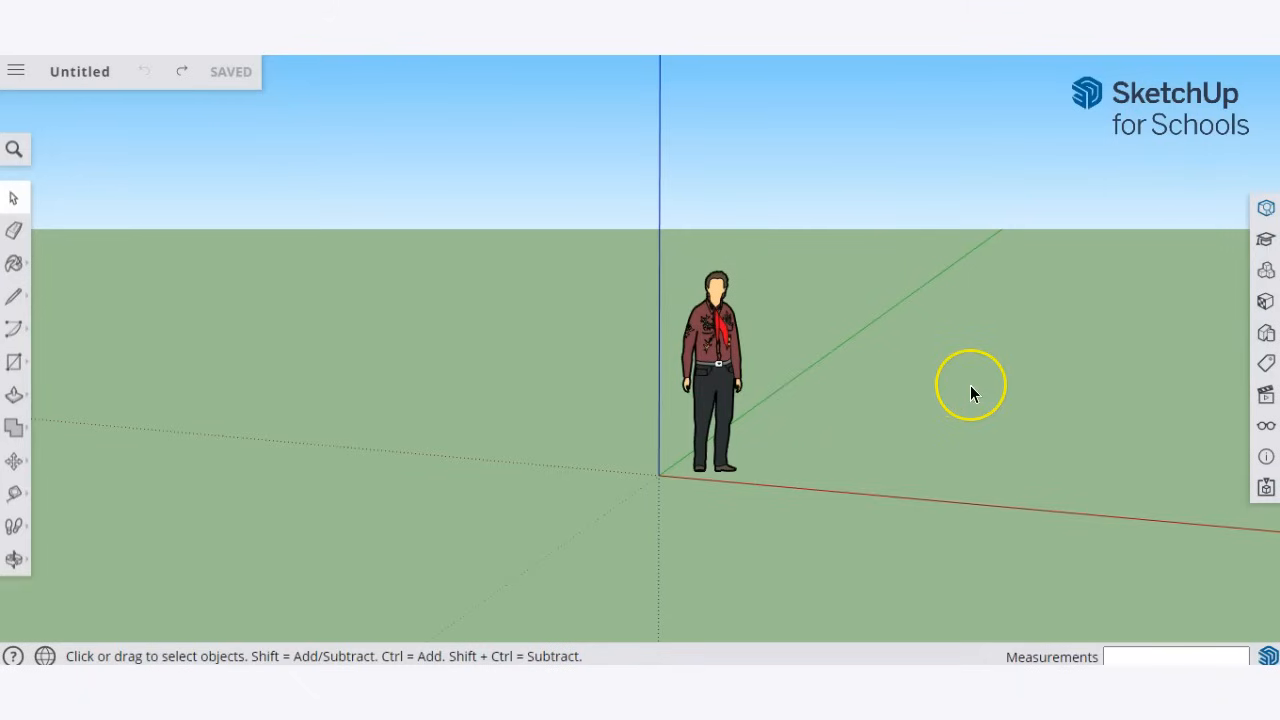
pyautogui.moveTo(942, 384)
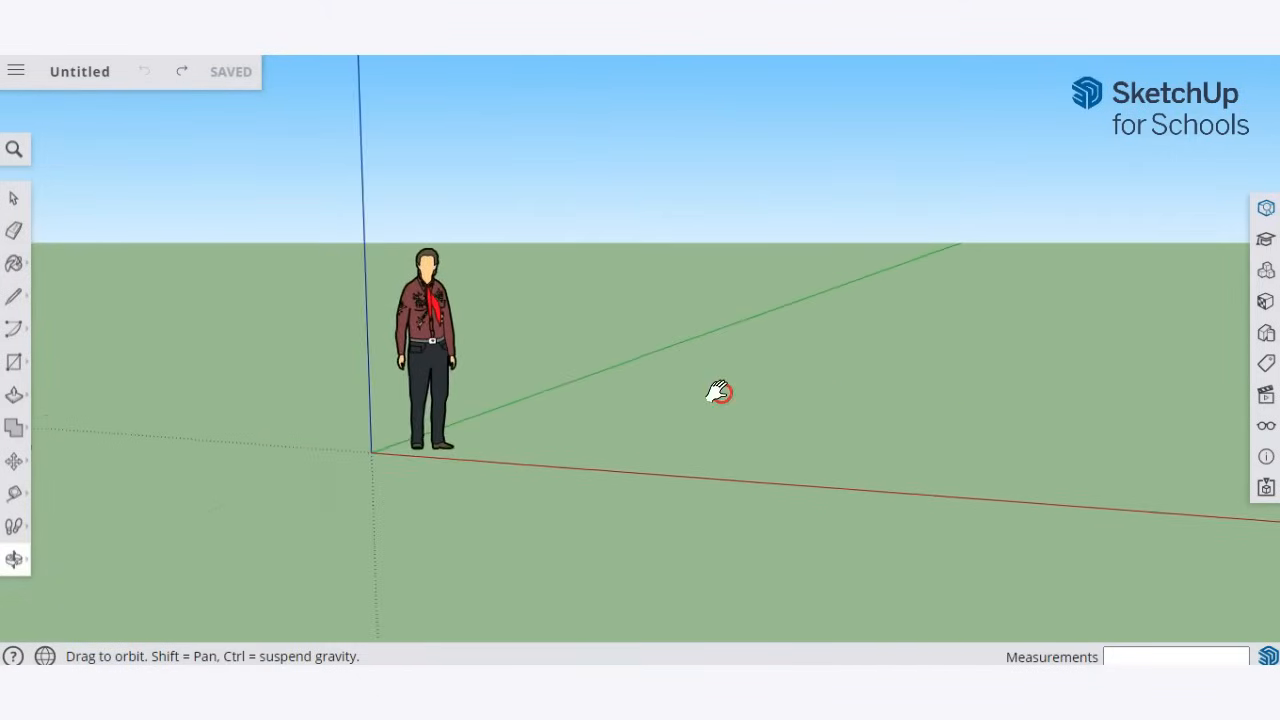
# Step: Orbit around the scene to view the figure and axes from another side
pyautogui.moveTo(718, 390); pyautogui.dragTo(470, 408)
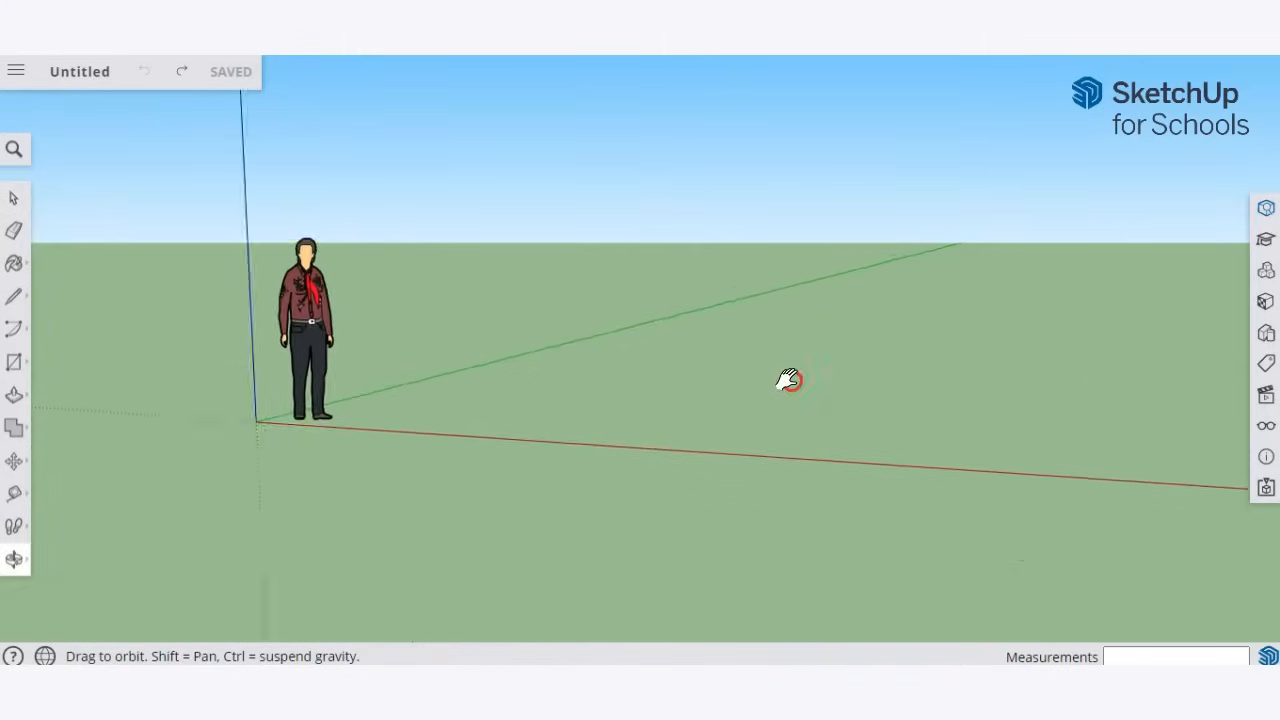
pyautogui.moveTo(788, 380); pyautogui.dragTo(990, 440)
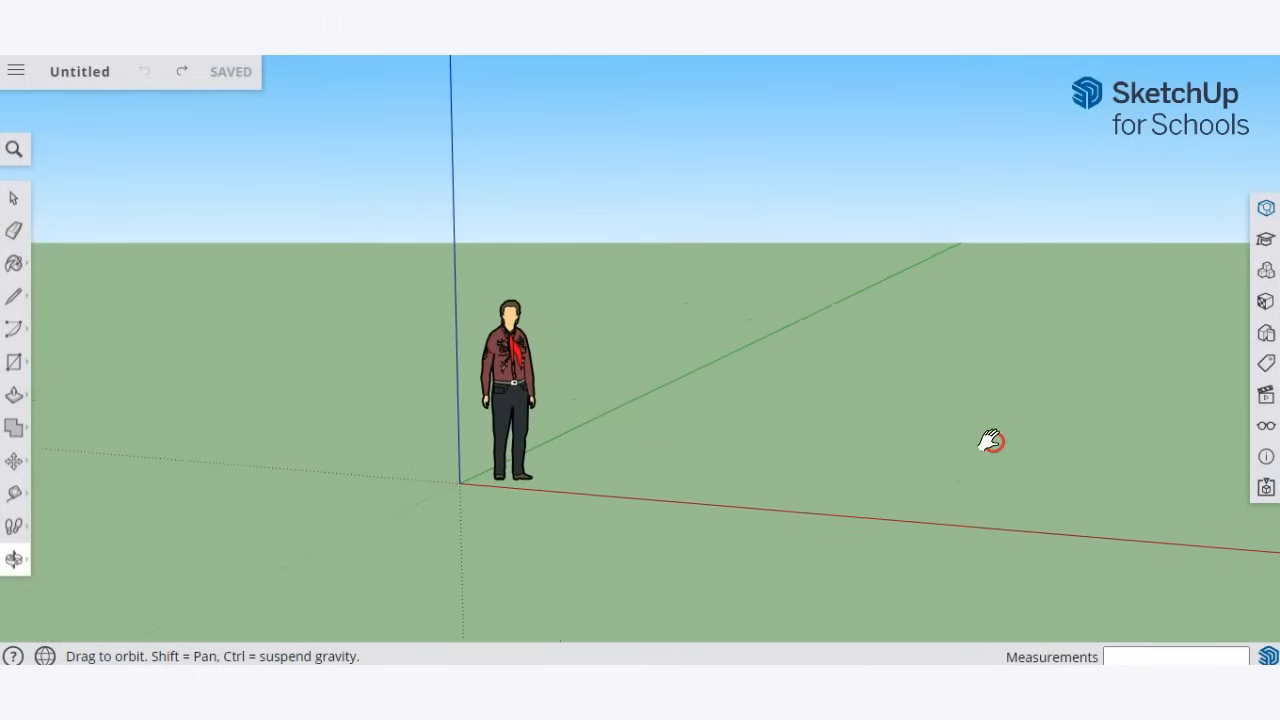
pyautogui.click(14, 198)
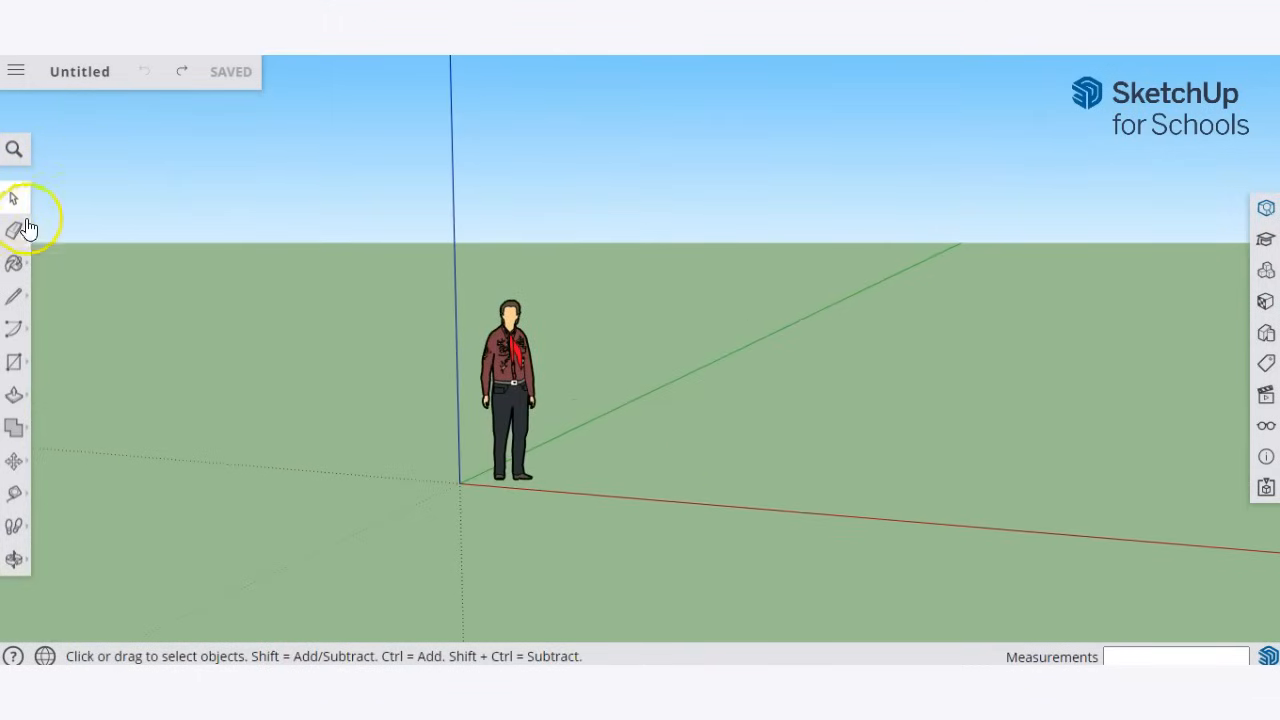
pyautogui.moveTo(16, 198)
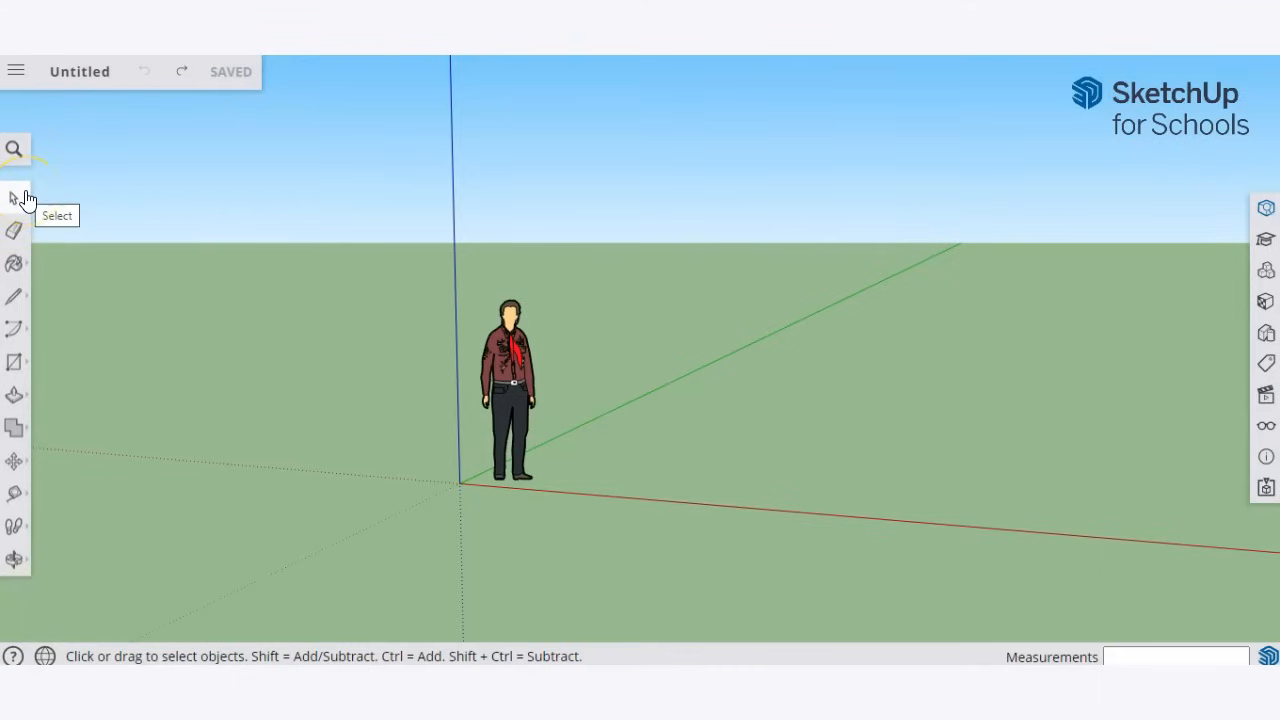
# Step: Try the Select, Eraser and Paint tools, then close the Entity Info and Materials tray
pyautogui.click(508, 390)
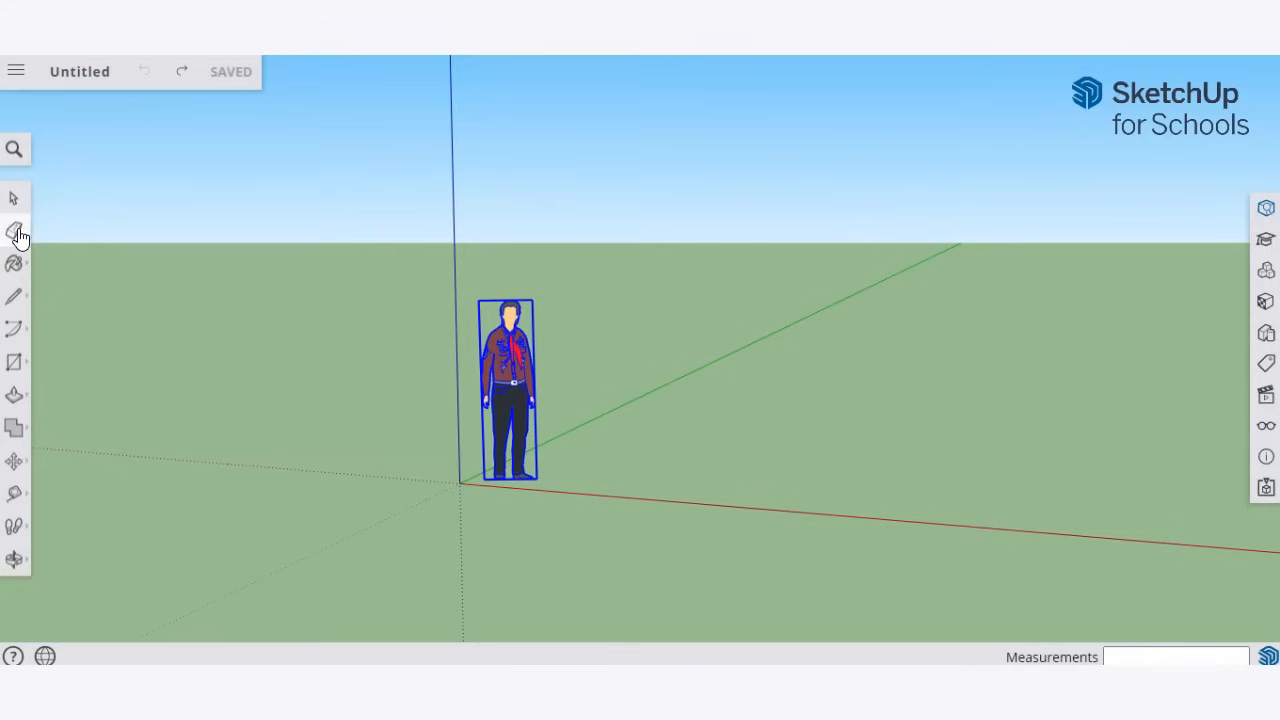
pyautogui.click(16, 232)
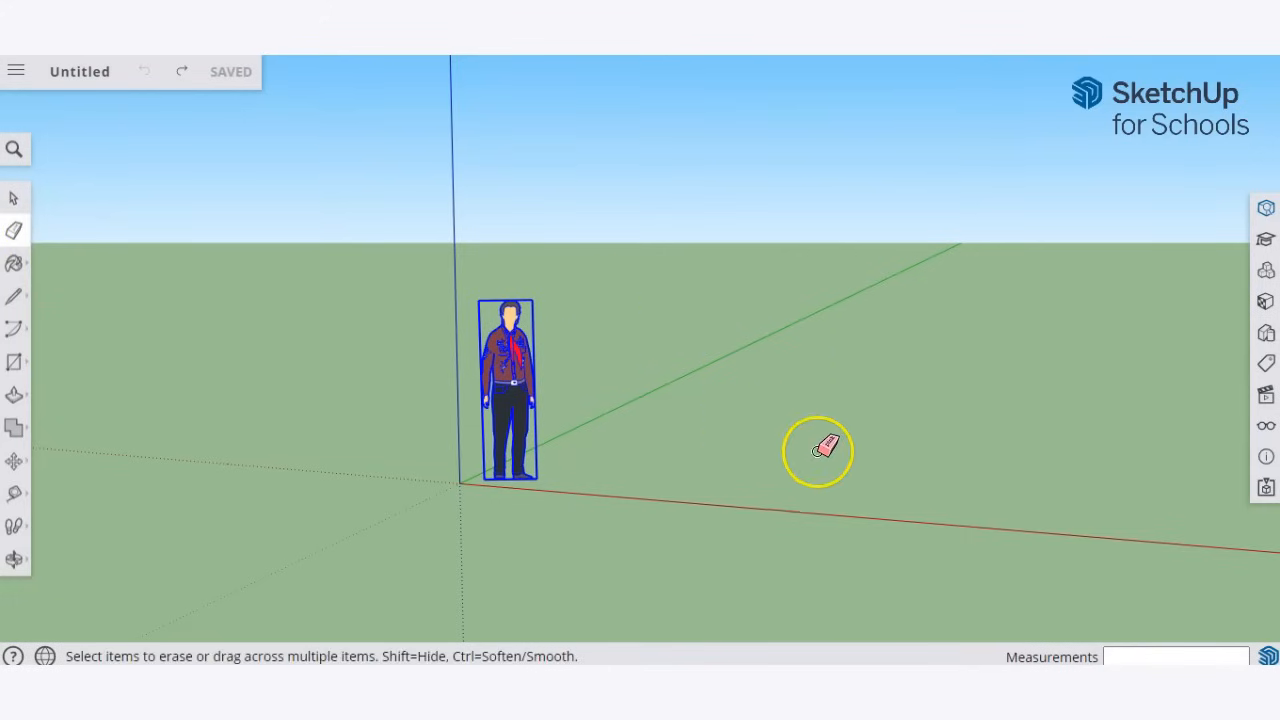
pyautogui.moveTo(724, 368)
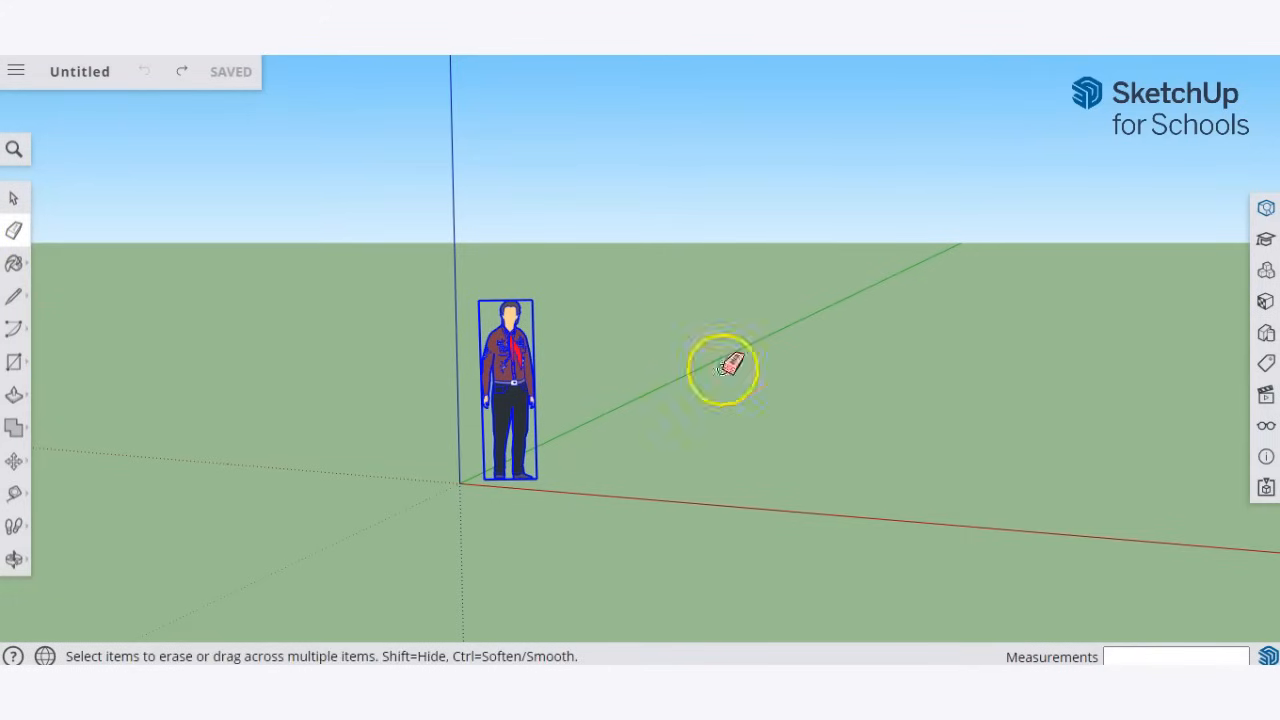
pyautogui.moveTo(16, 264)
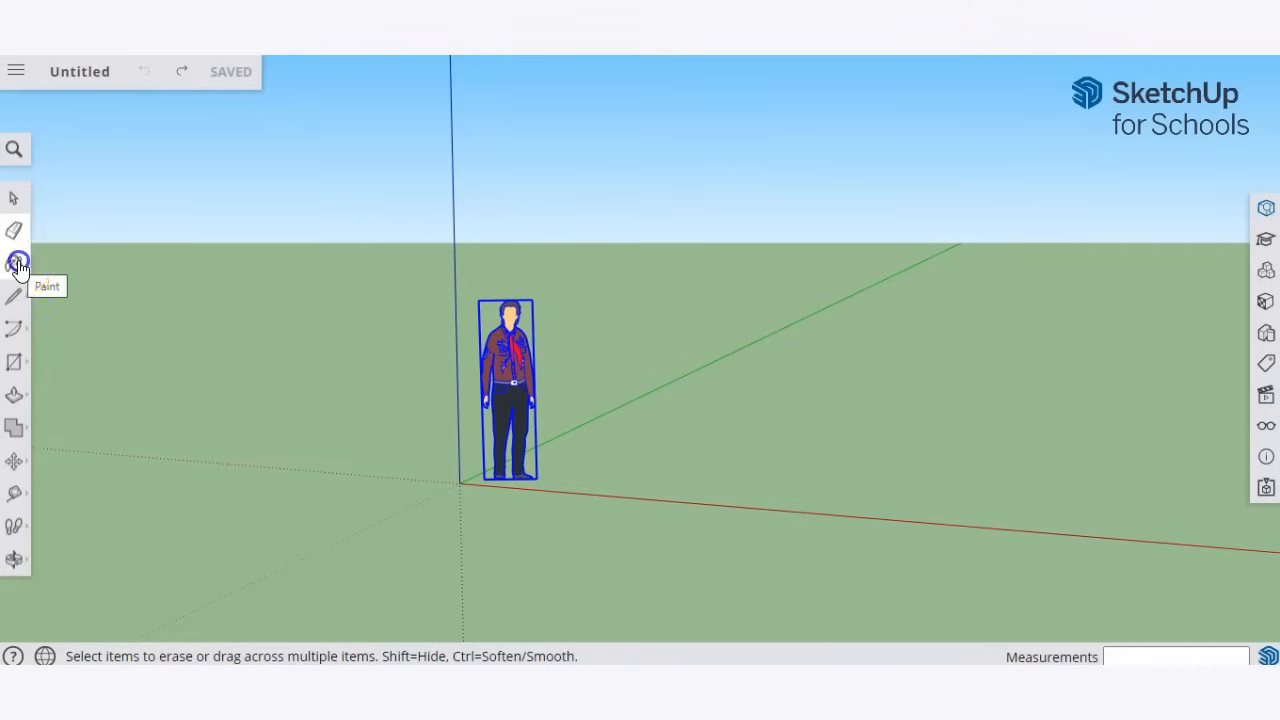
pyautogui.click(16, 262)
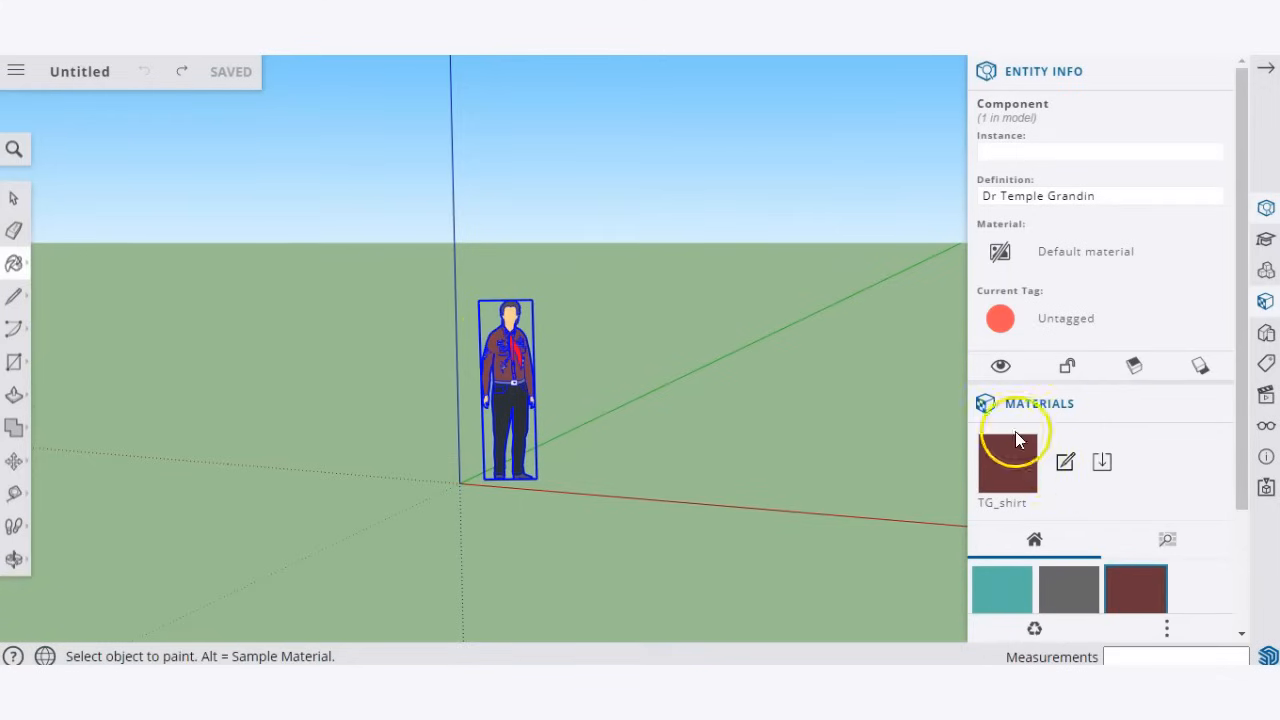
pyautogui.moveTo(1266, 72)
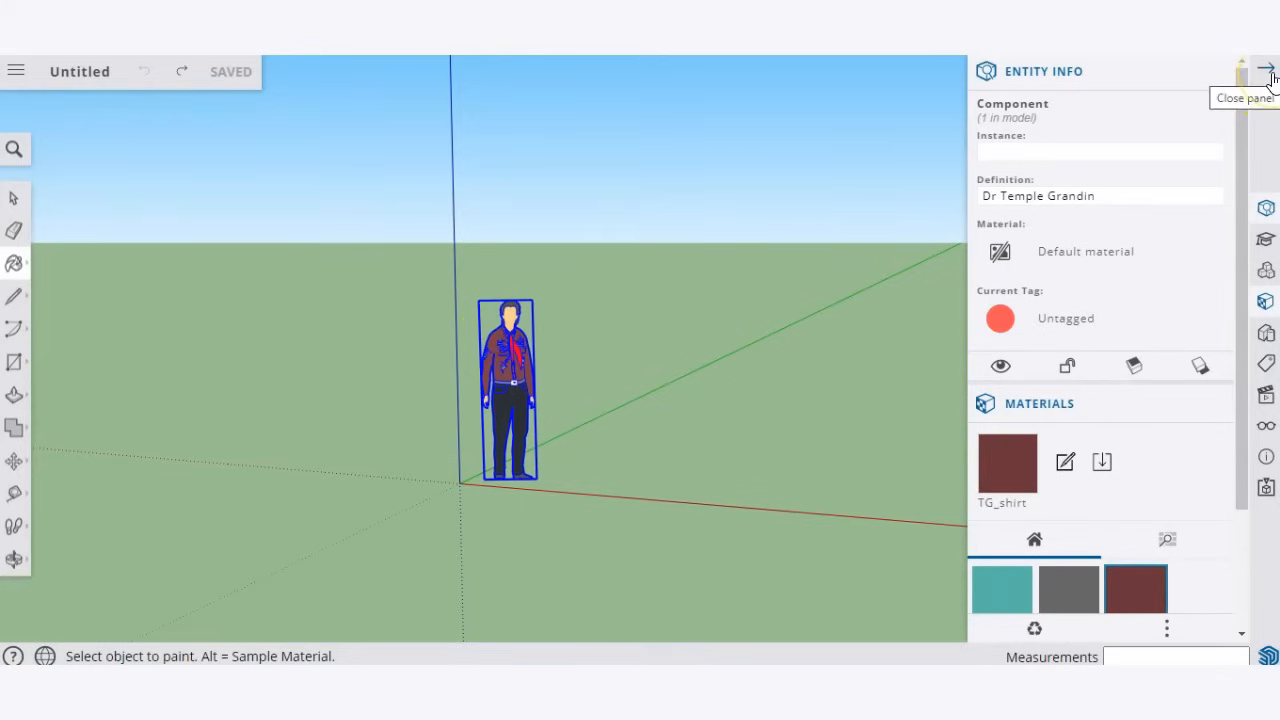
pyautogui.click(1266, 72)
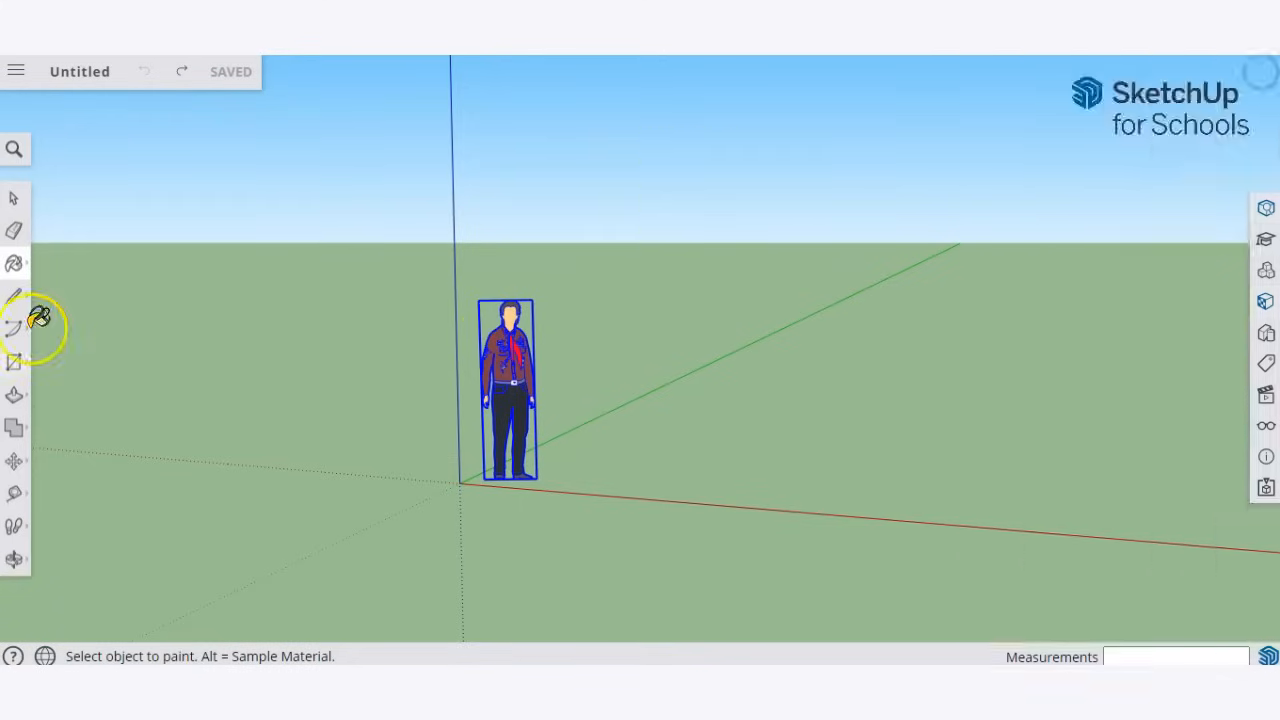
pyautogui.click(14, 296)
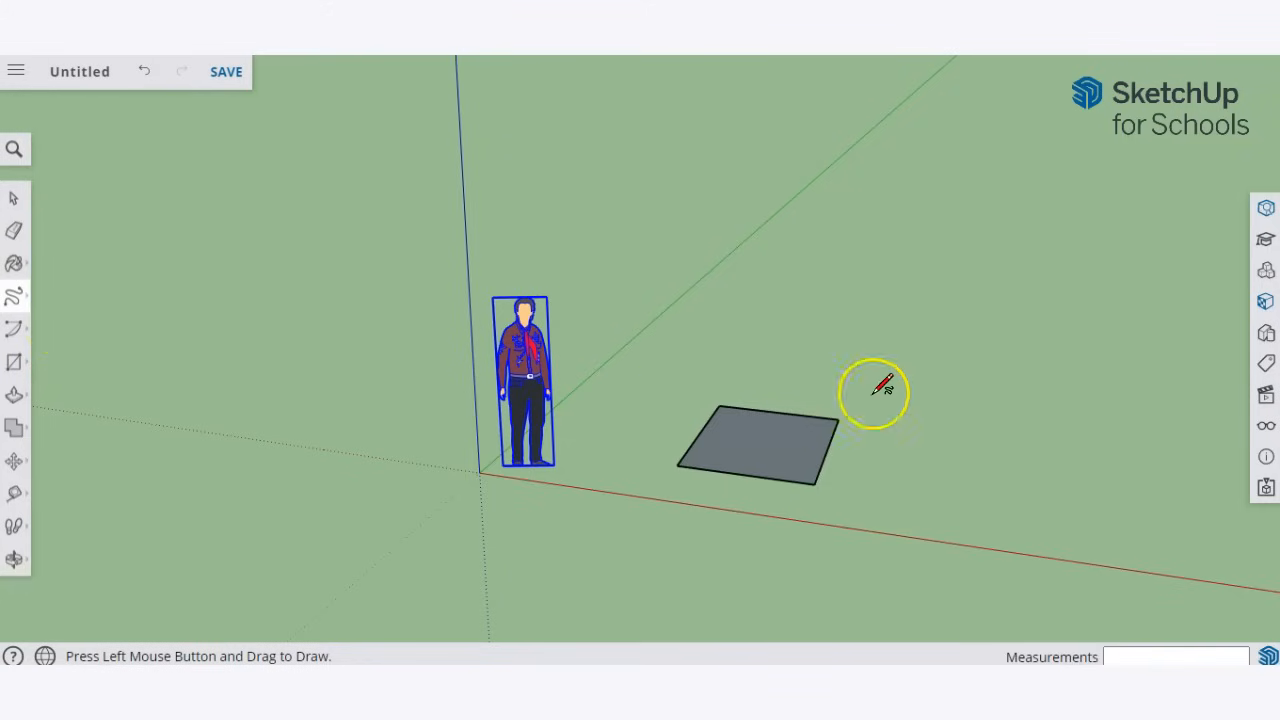
# Step: Sketch a freehand zigzag line to the right of the rectangle
pyautogui.moveTo(880, 496); pyautogui.dragTo(1160, 420)
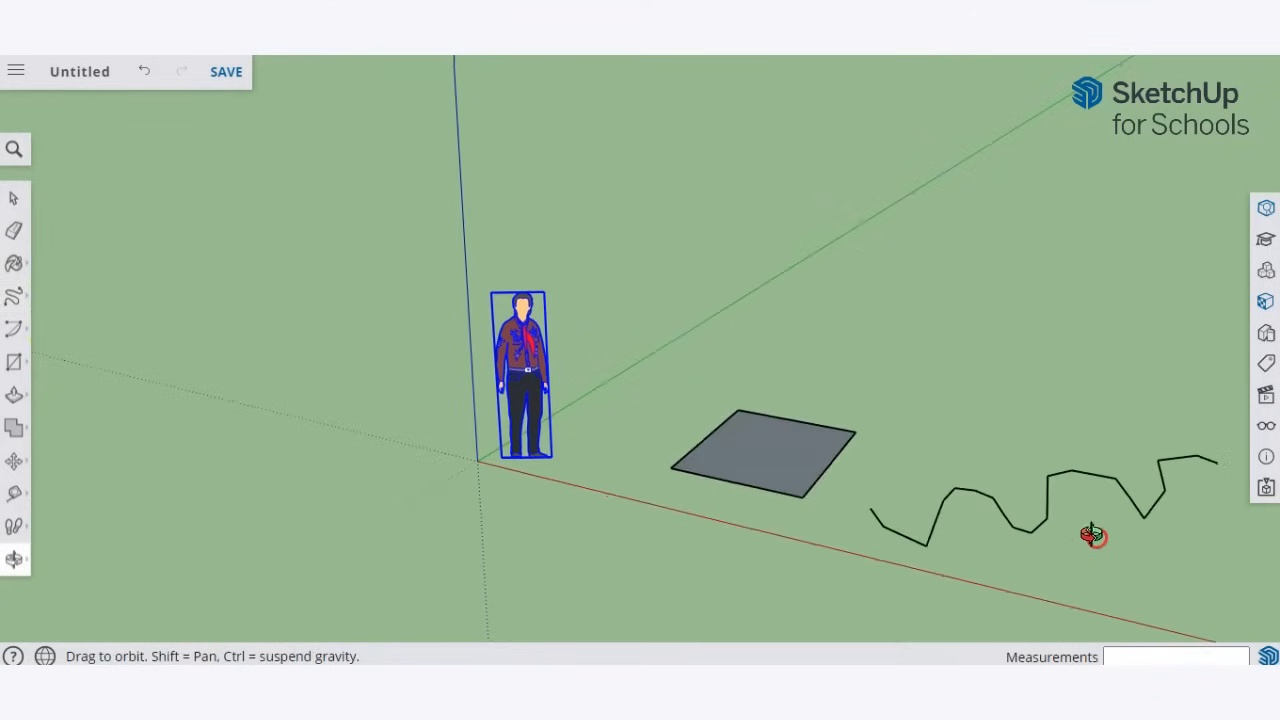
pyautogui.moveTo(1090, 536); pyautogui.dragTo(916, 620)
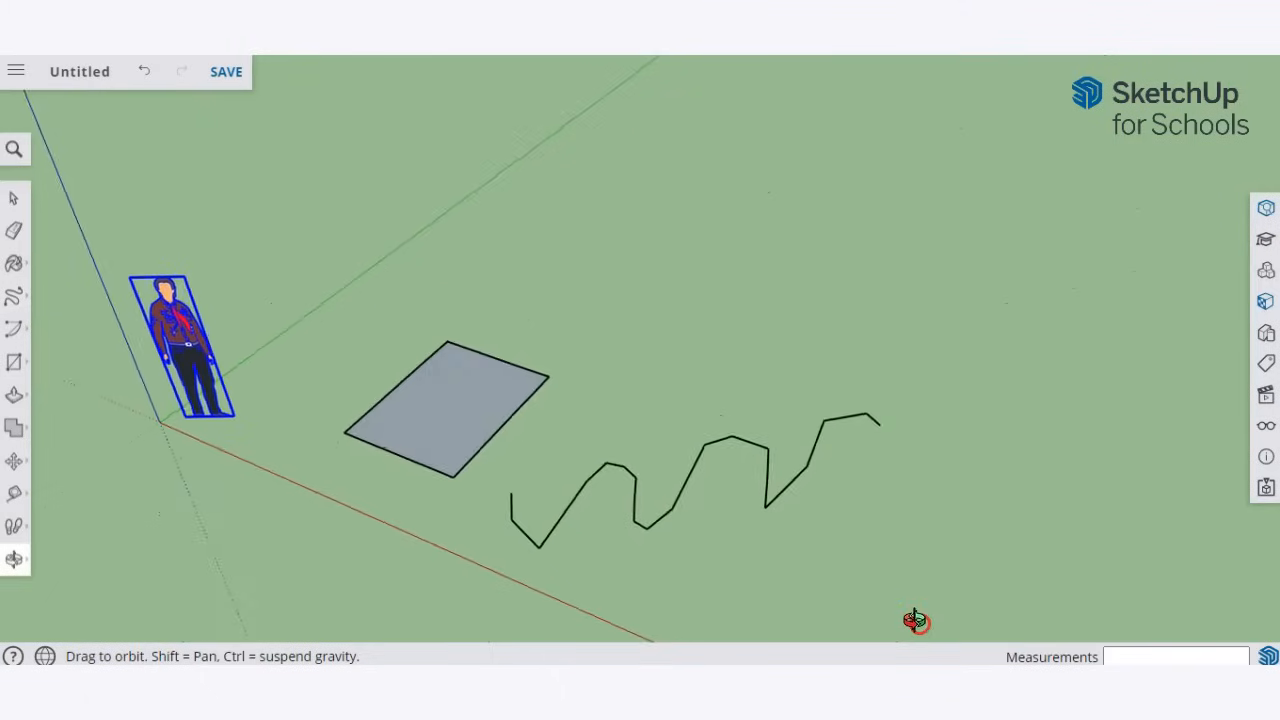
pyautogui.click(14, 230)
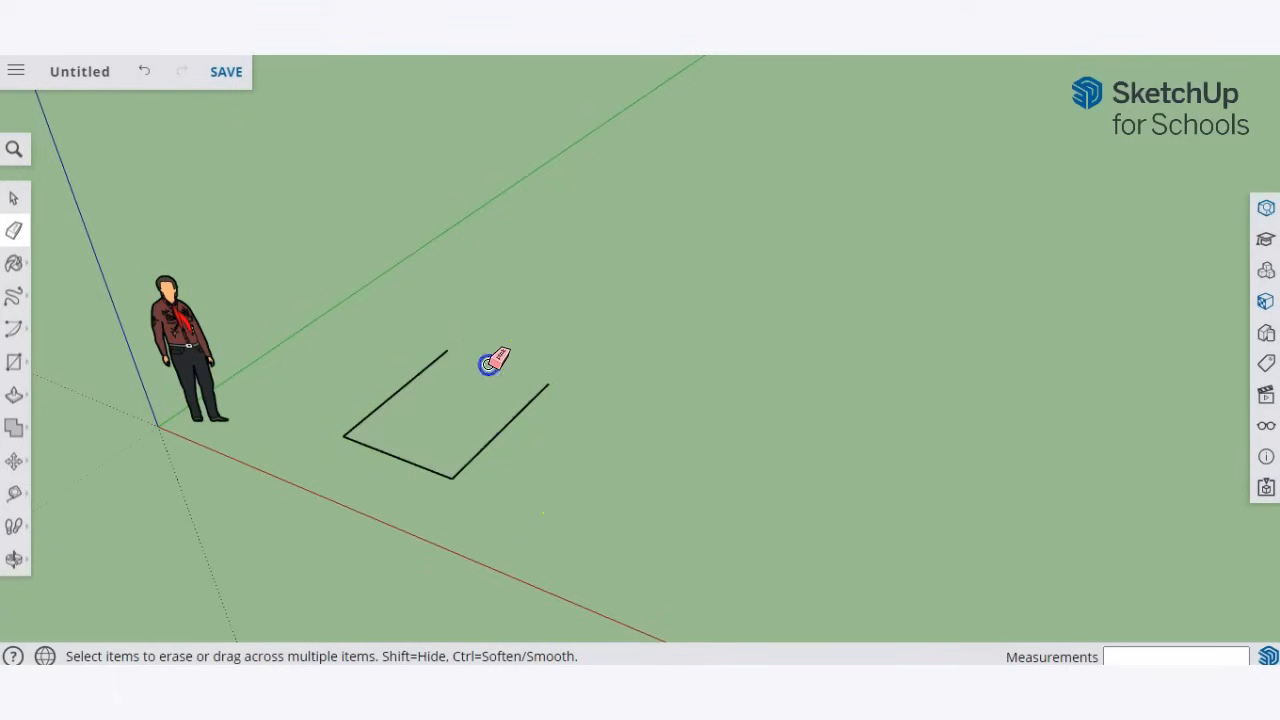
pyautogui.moveTo(480, 410)
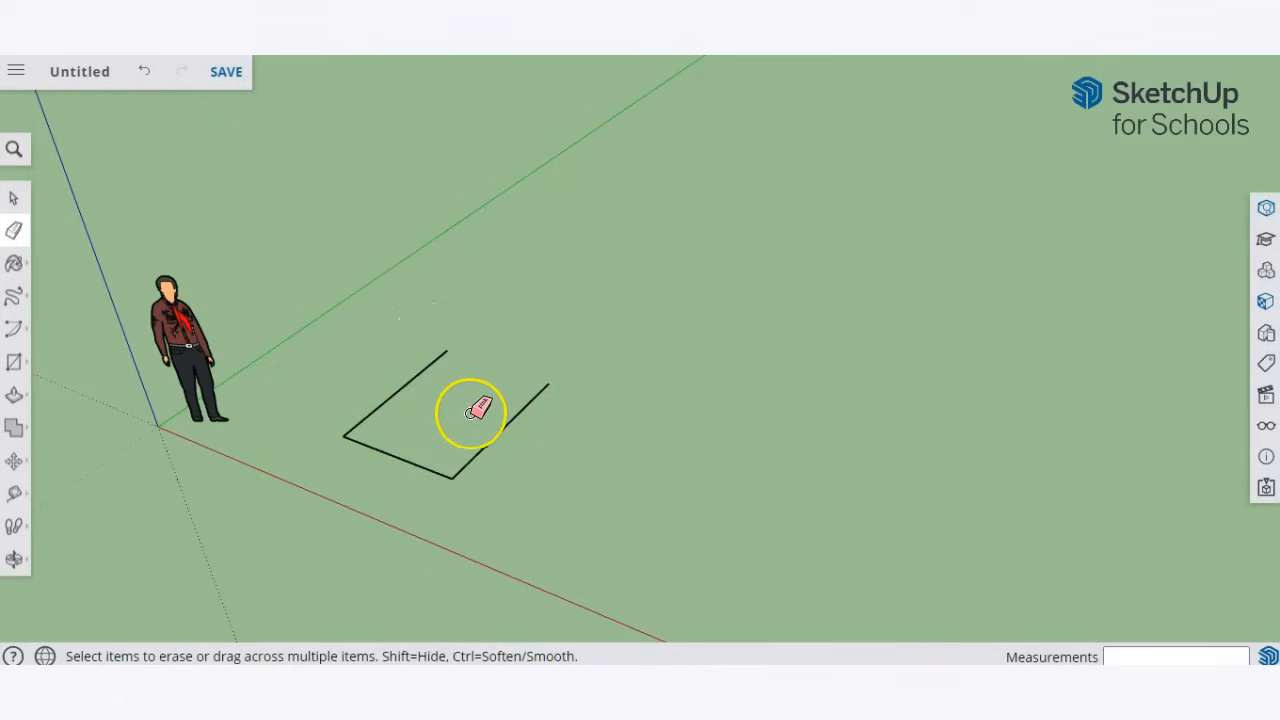
# Step: Erase the rectangle's far edge, removing its face, and orbit around the open rectangle
pyautogui.click(144, 72)
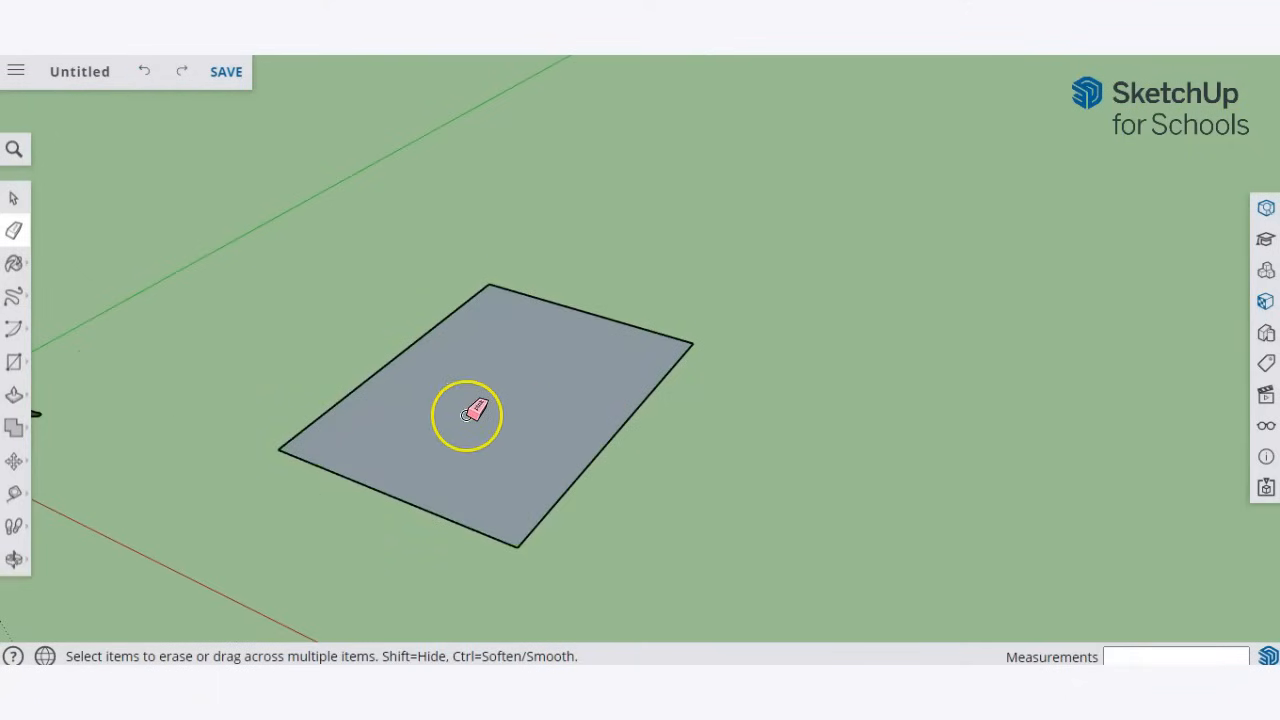
pyautogui.moveTo(560, 304)
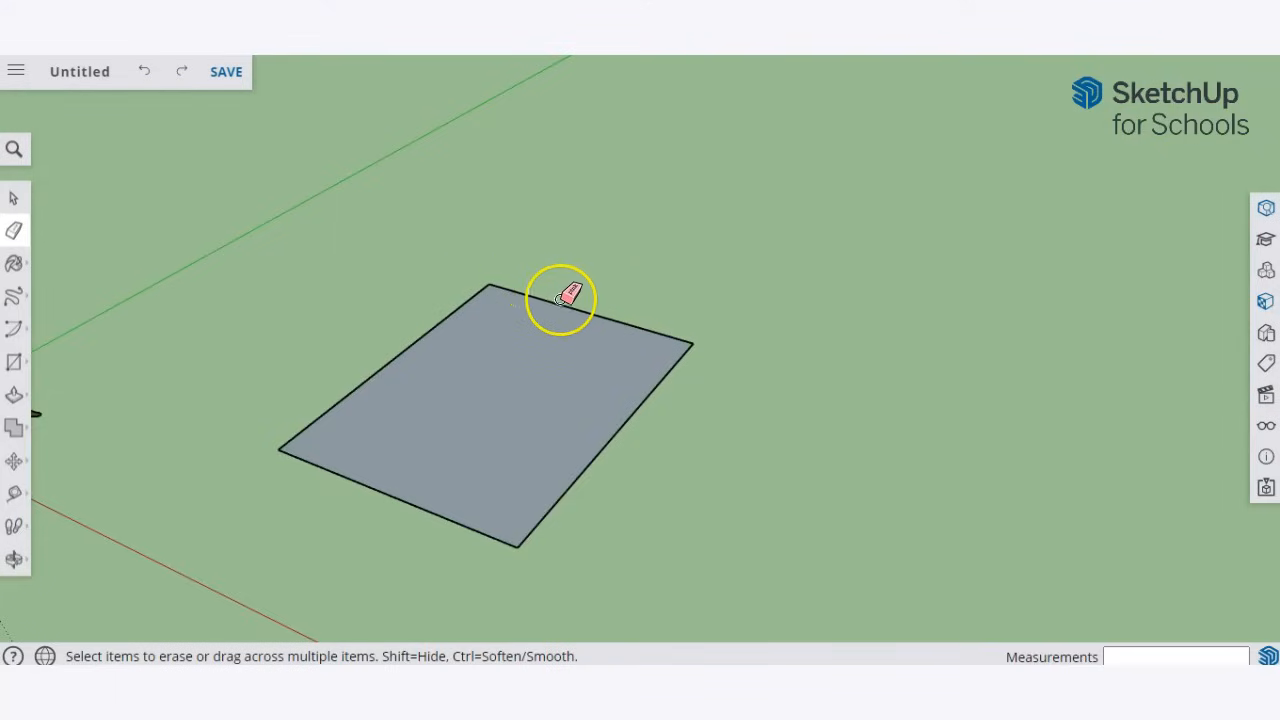
pyautogui.click(568, 296)
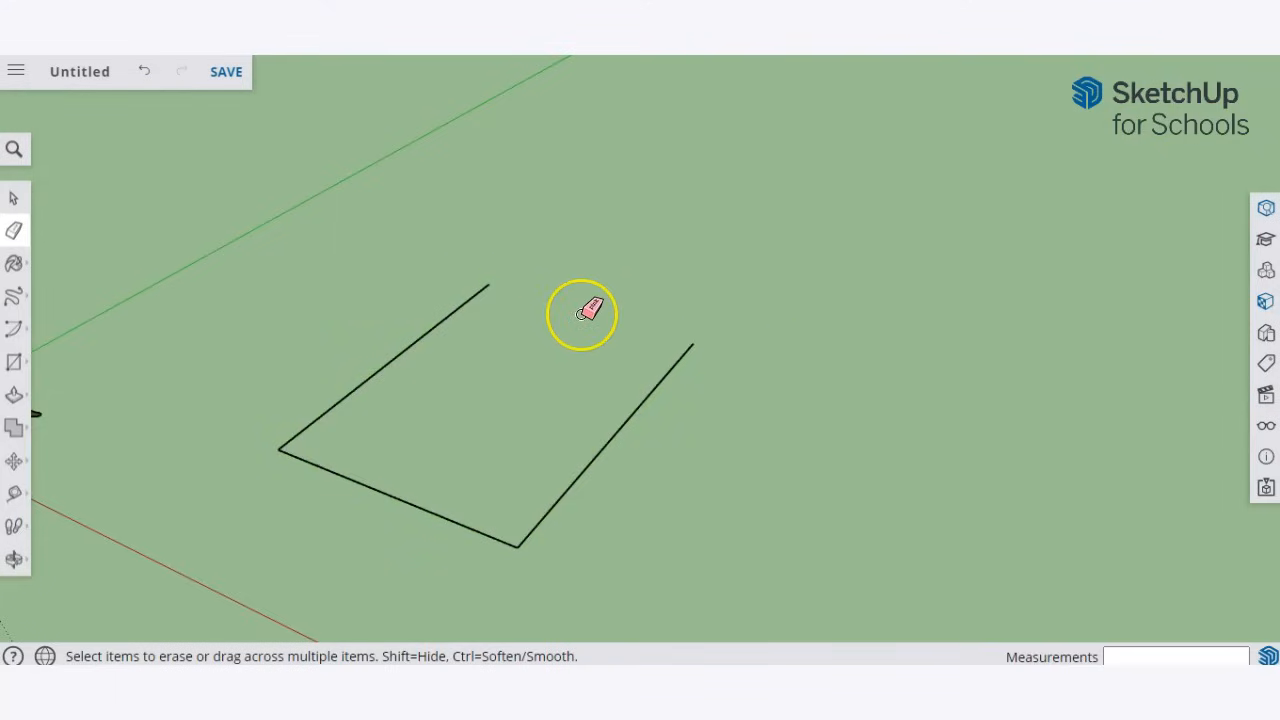
pyautogui.moveTo(870, 356)
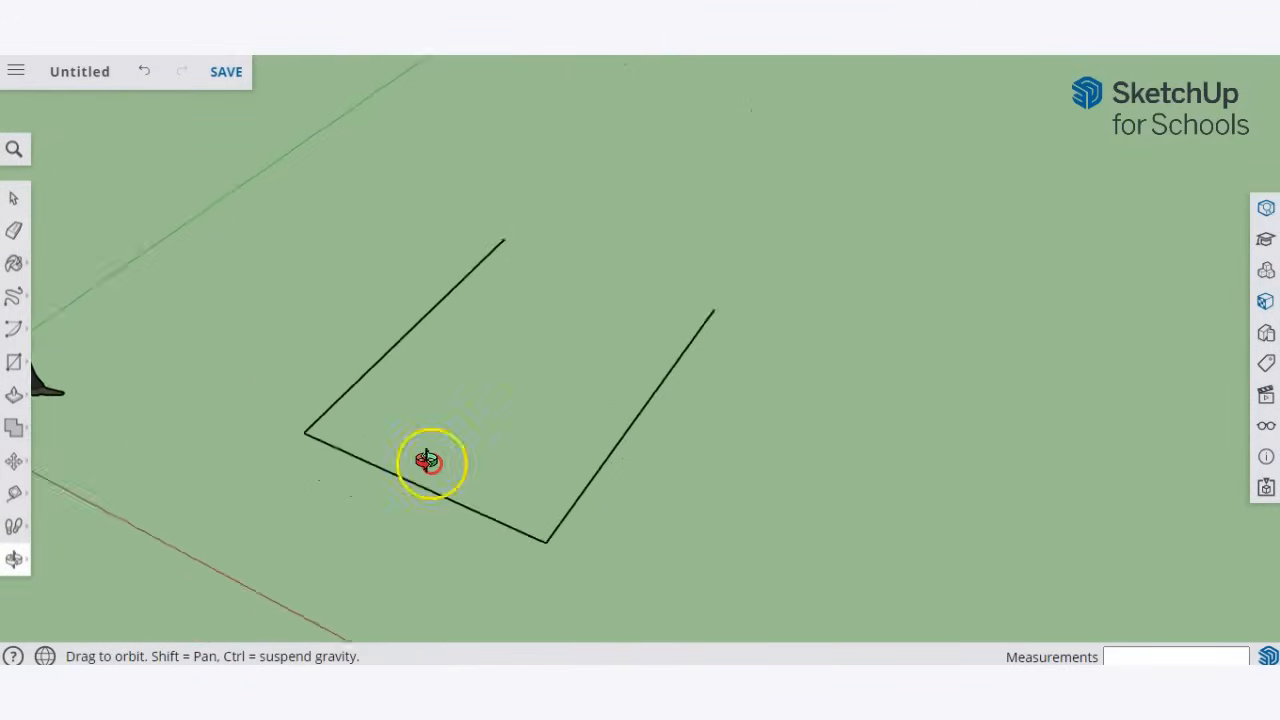
pyautogui.moveTo(428, 460); pyautogui.dragTo(192, 416)
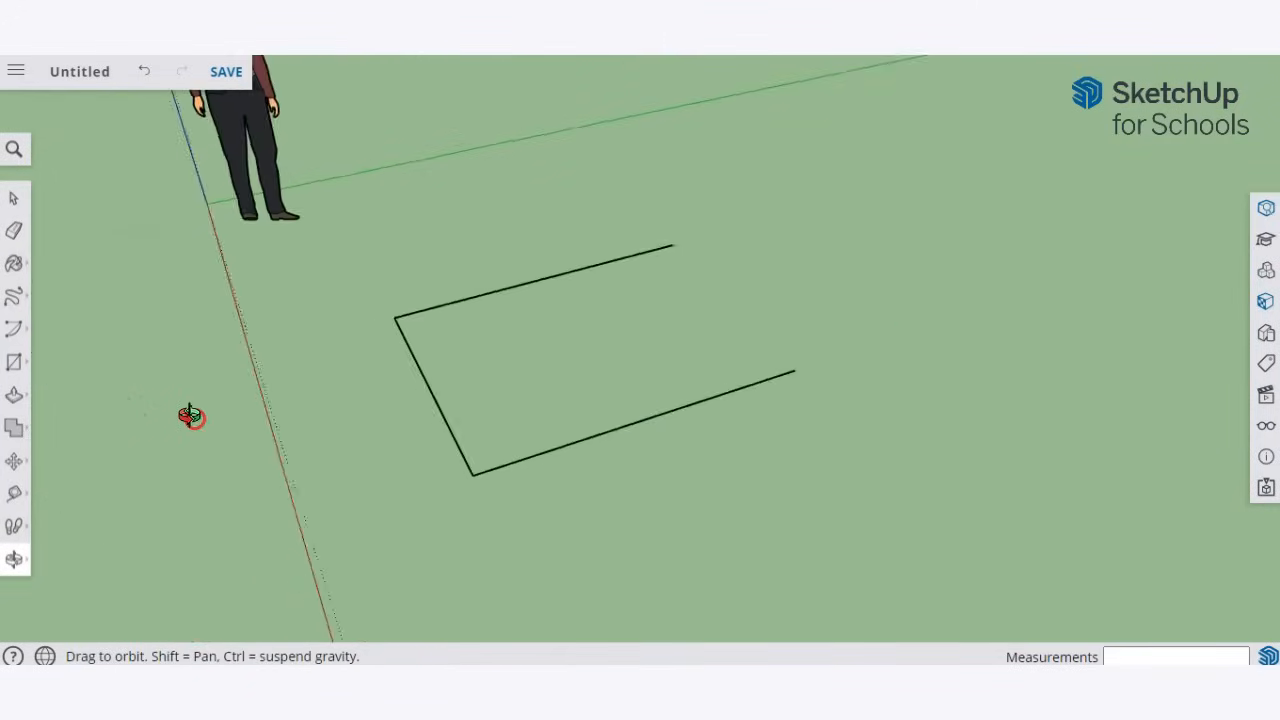
pyautogui.moveTo(190, 416); pyautogui.dragTo(350, 436)
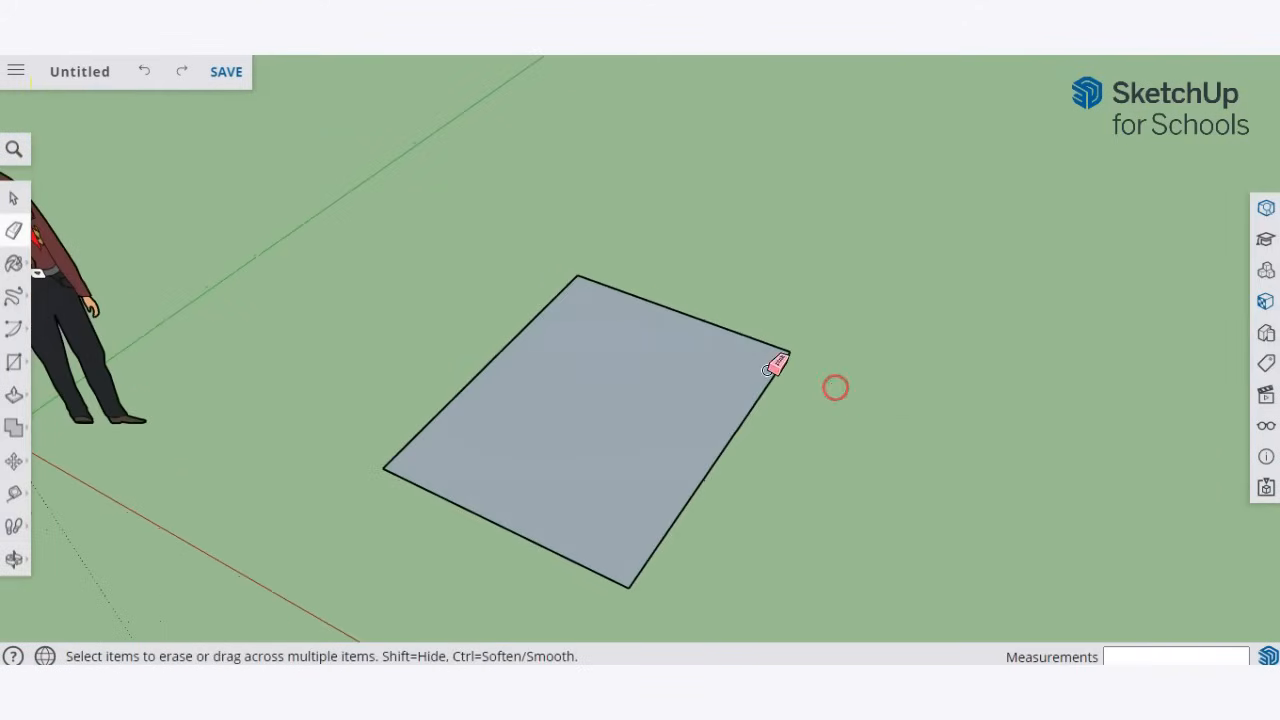
pyautogui.moveTo(20, 324)
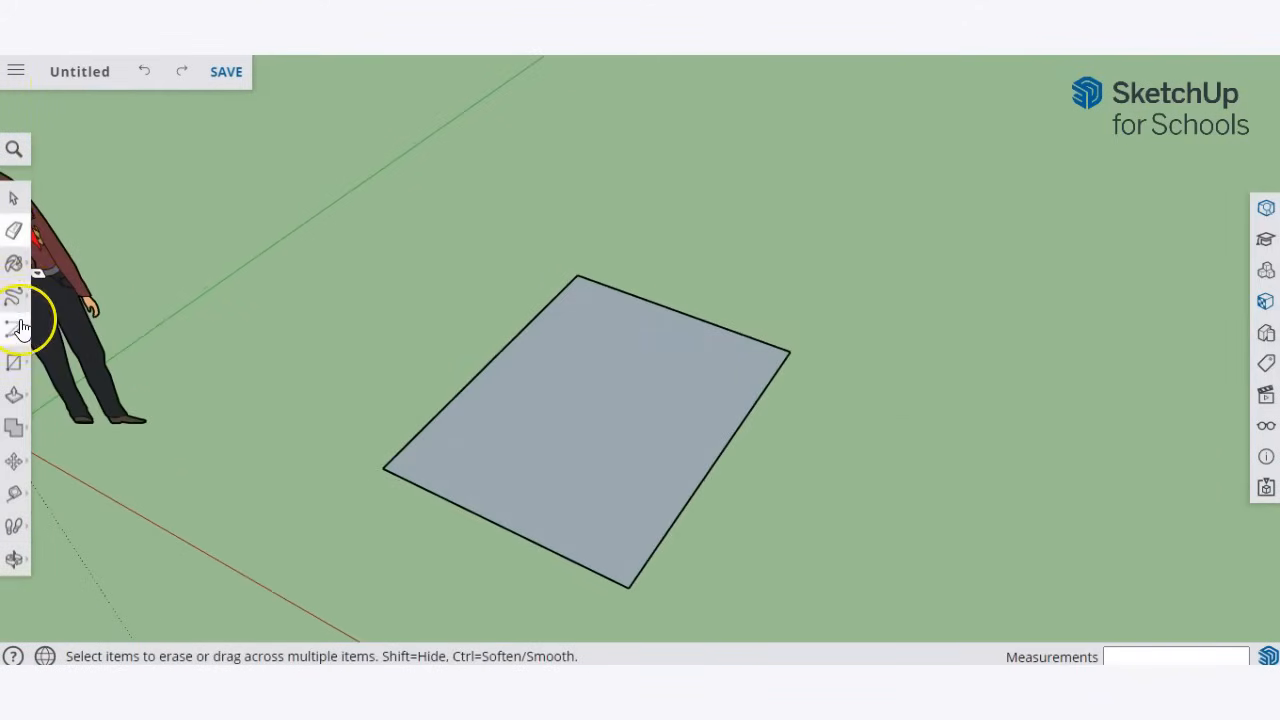
# Step: Draw a first arc across the rectangle's face and start a second arc from its top edge
pyautogui.click(14, 330)
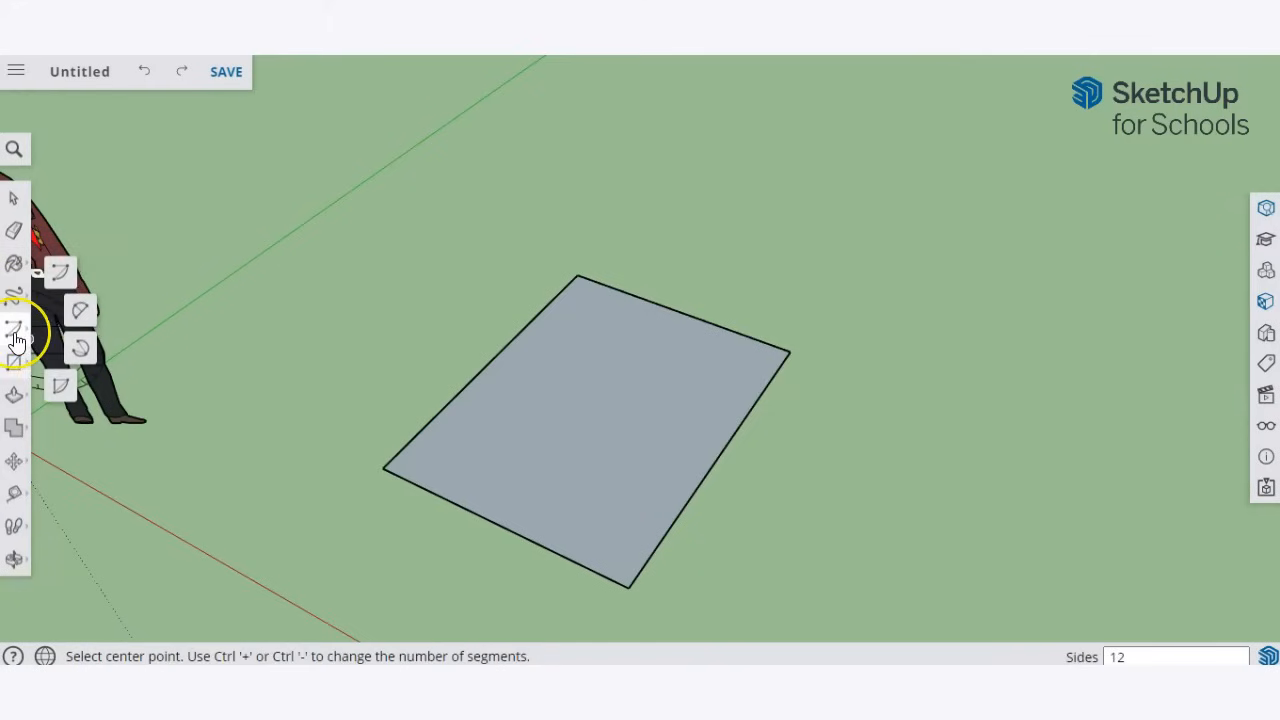
pyautogui.moveTo(16, 338)
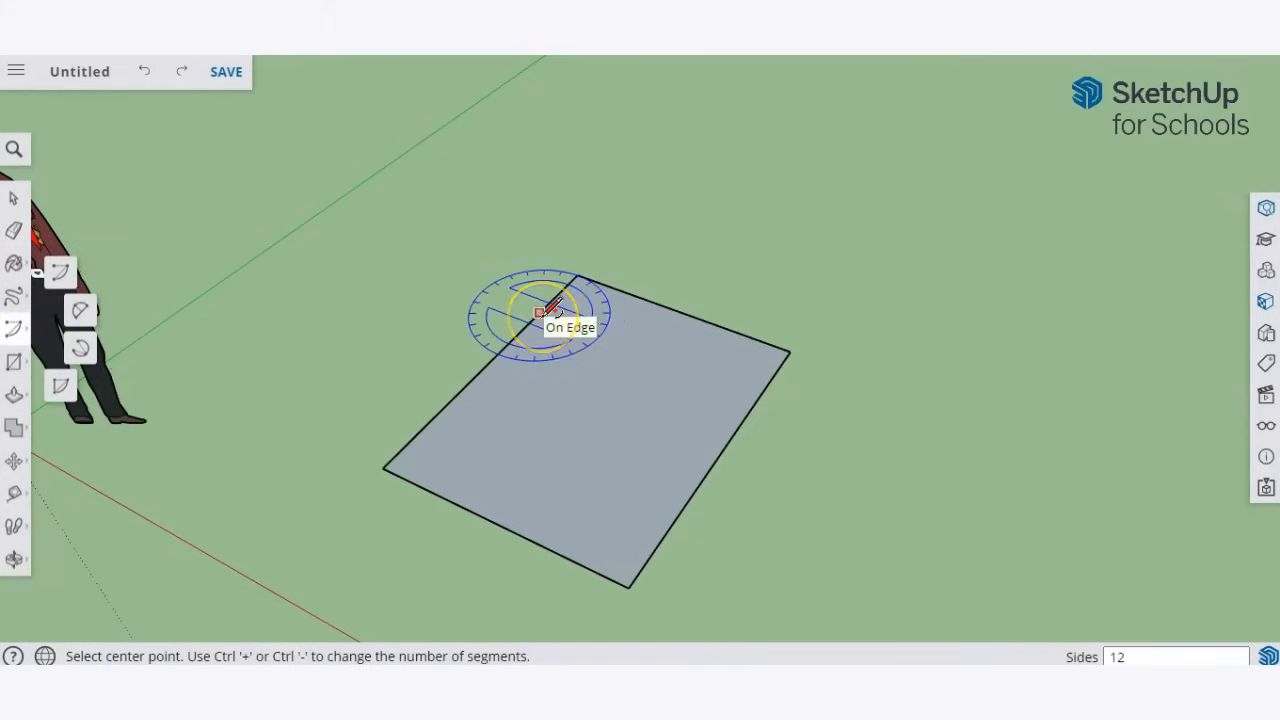
pyautogui.moveTo(476, 390)
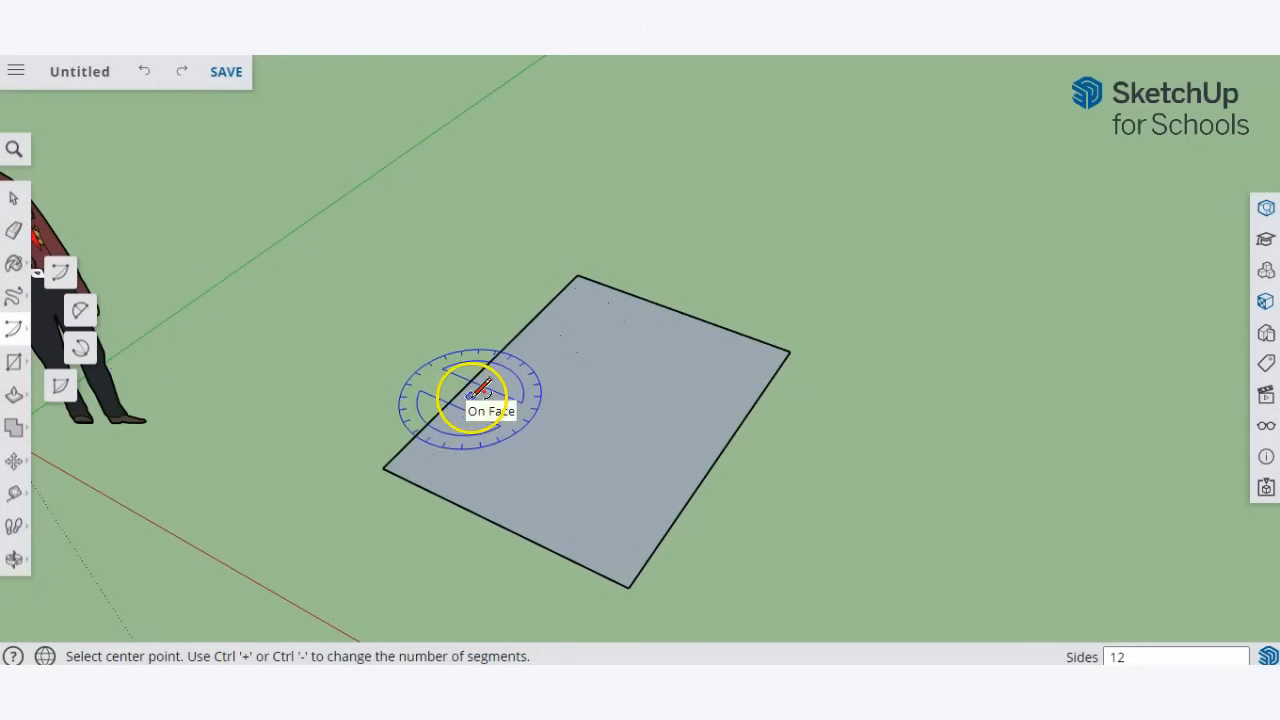
pyautogui.click(464, 396)
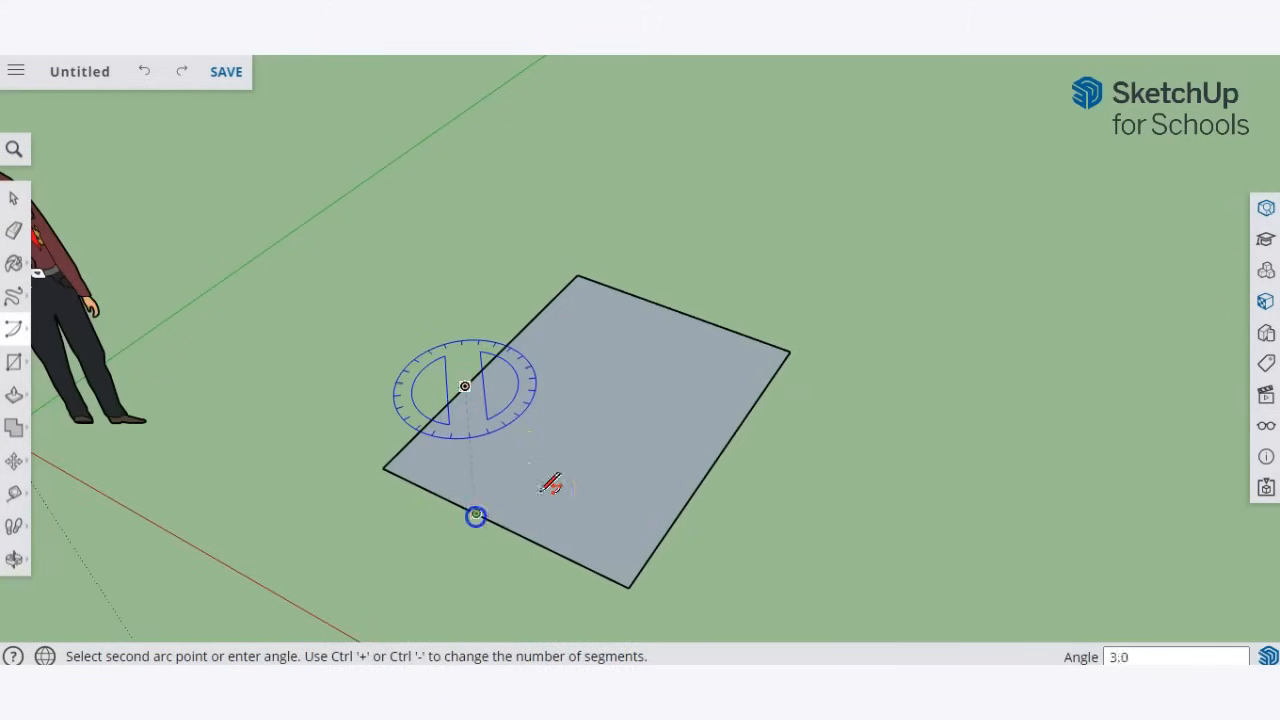
pyautogui.click(540, 318)
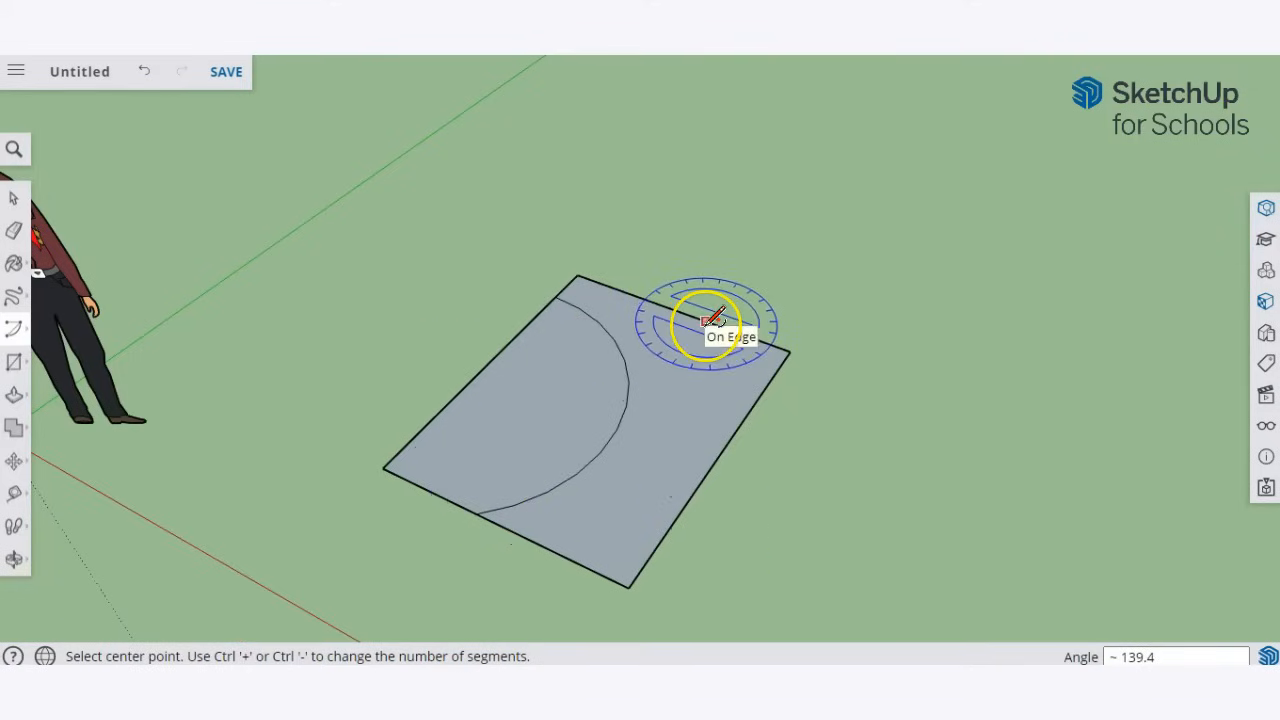
pyautogui.click(704, 320)
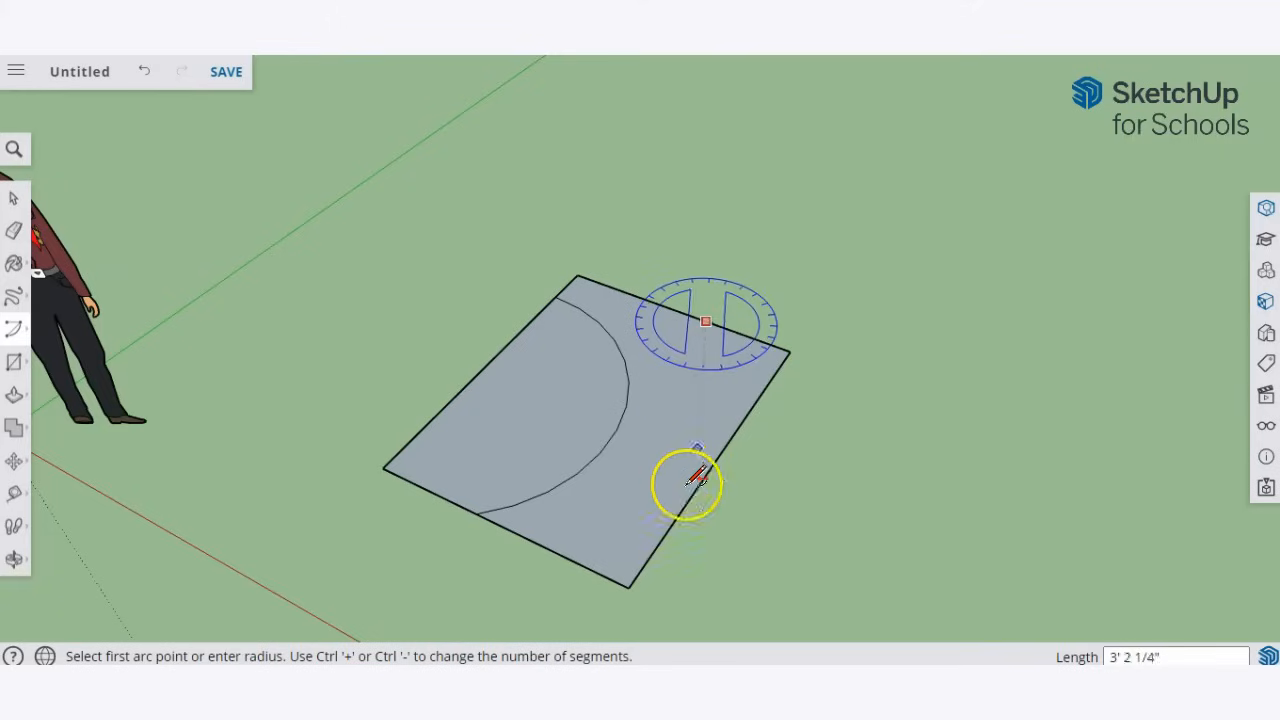
pyautogui.click(696, 456)
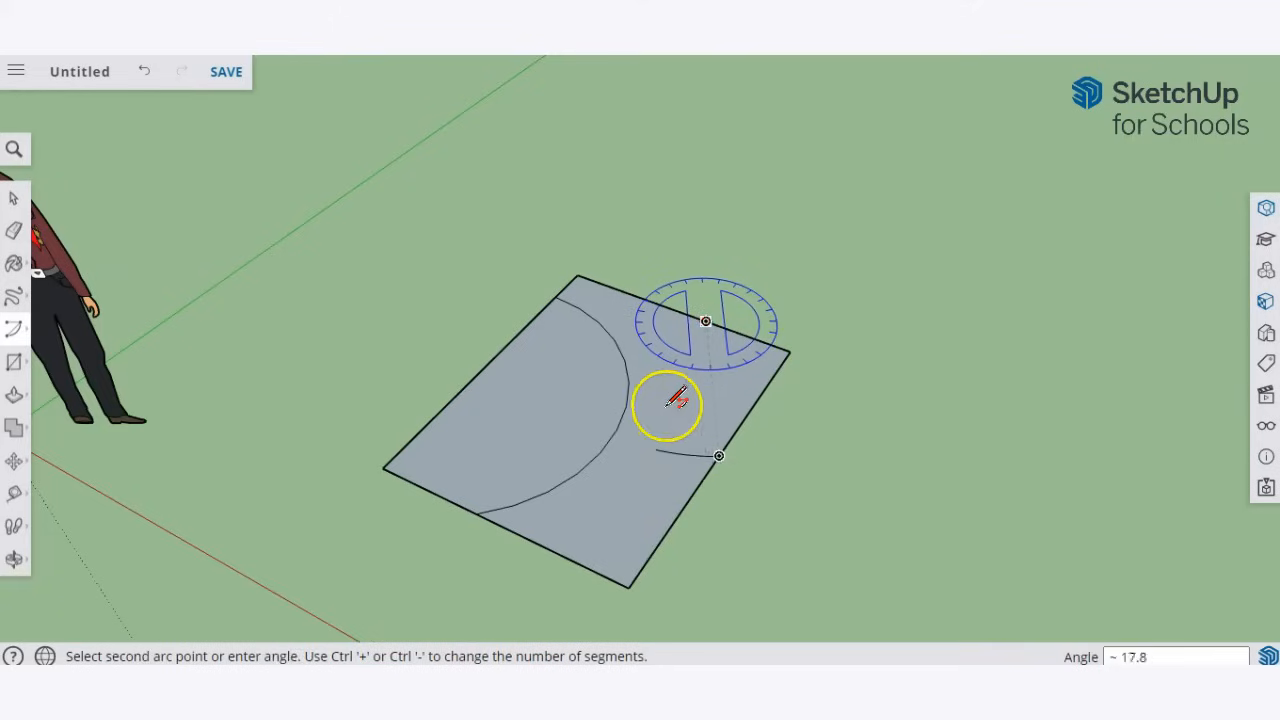
pyautogui.moveTo(600, 324)
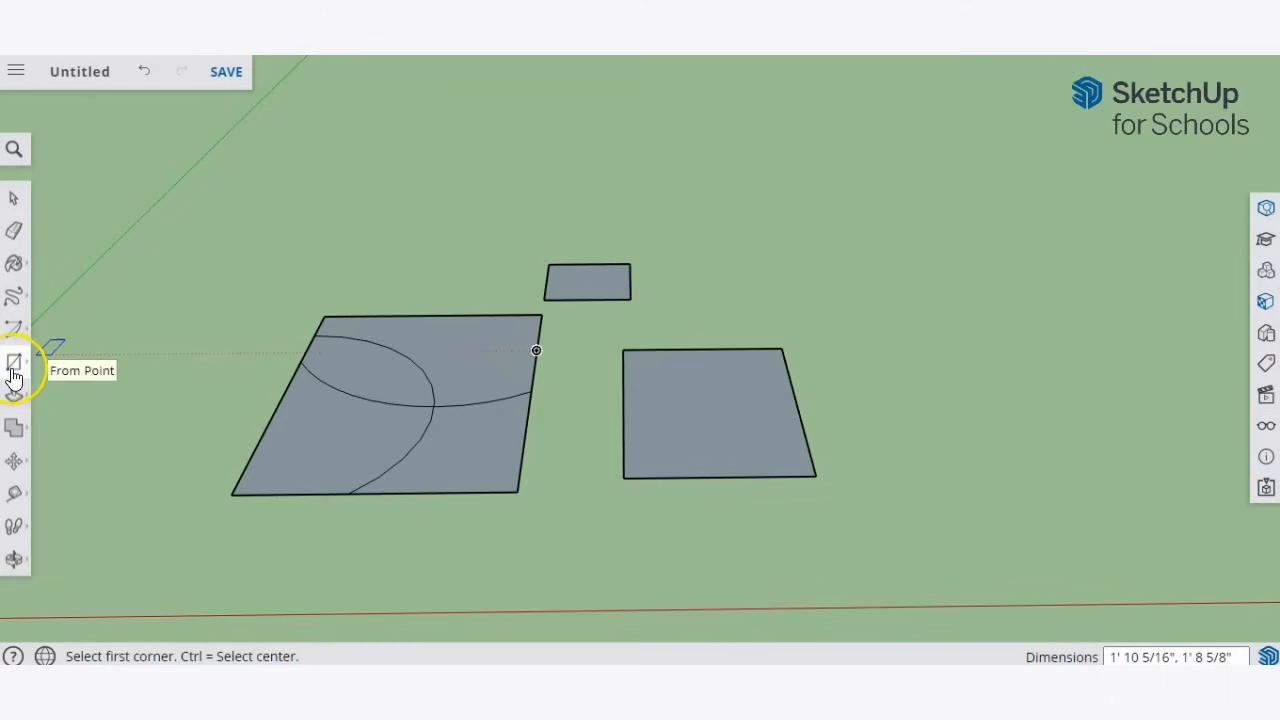
# Step: Switch between rectangle drawing modes and pick the six-sided polygon tool
pyautogui.click(14, 362)
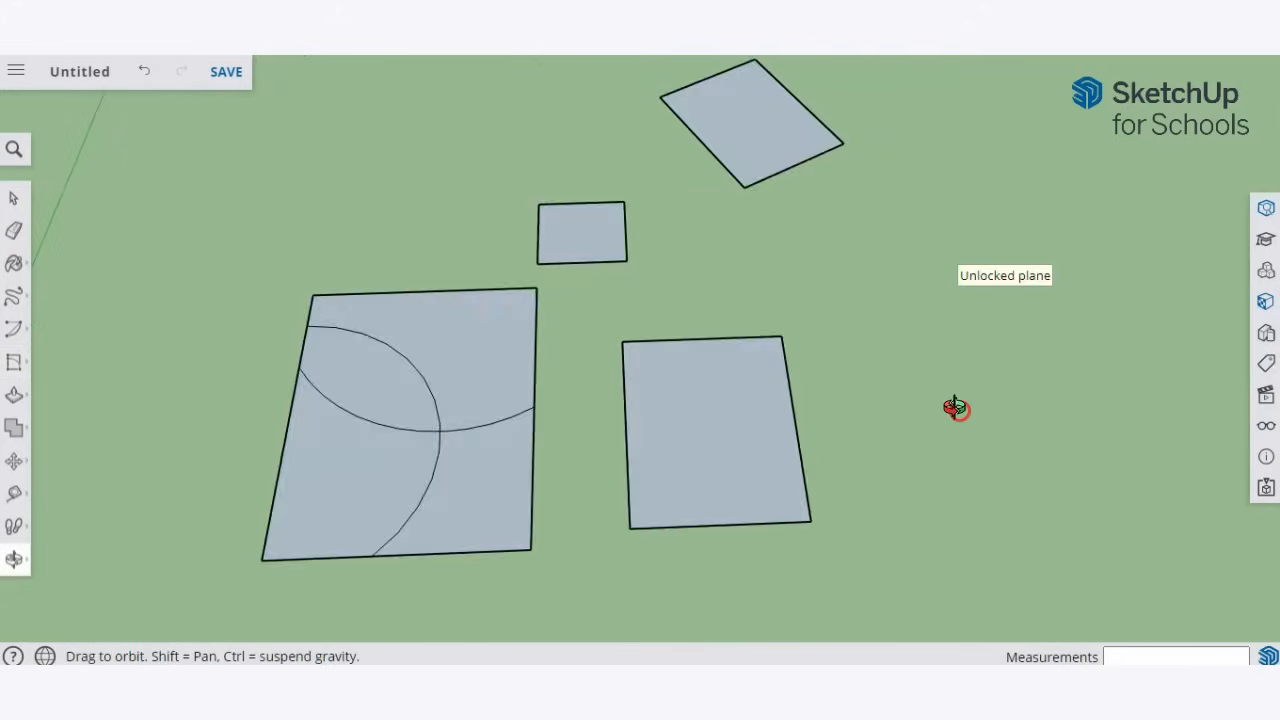
pyautogui.click(14, 364)
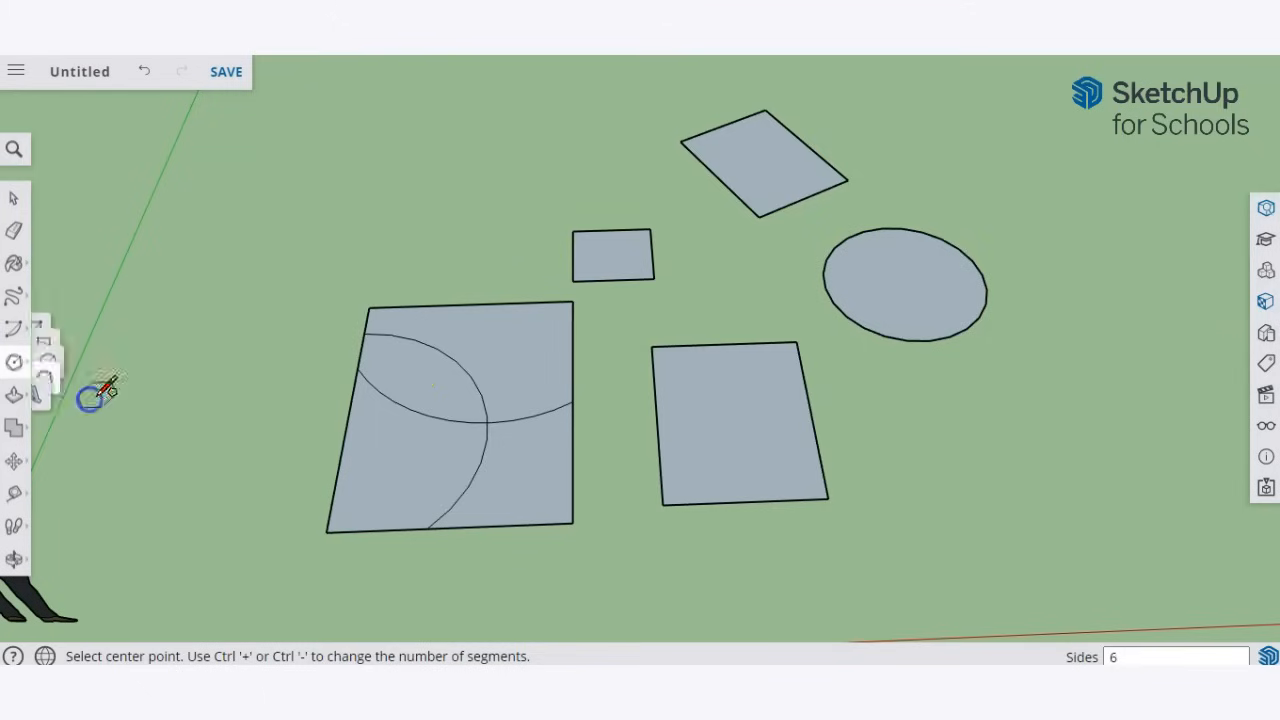
pyautogui.click(90, 400)
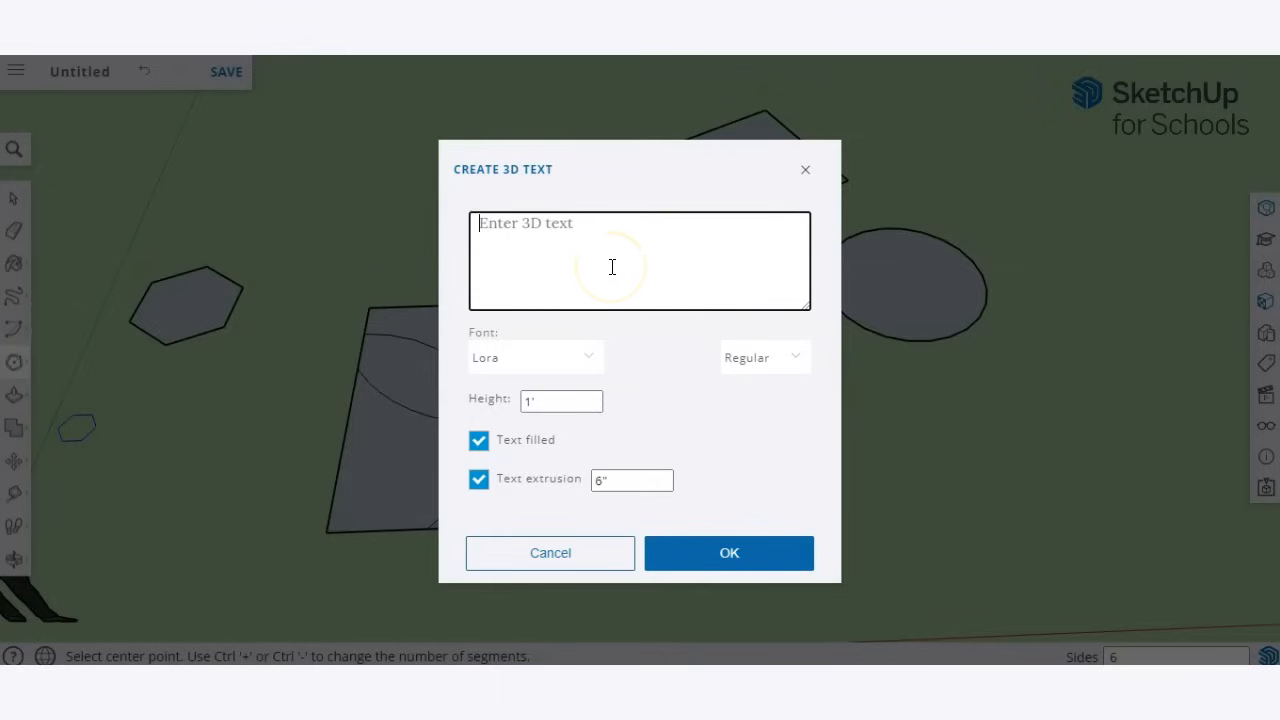
# Step: Create extruded 3D text reading 'STEM Fuse' and place it above the hexagon
pyautogui.write('STEM Fuse')
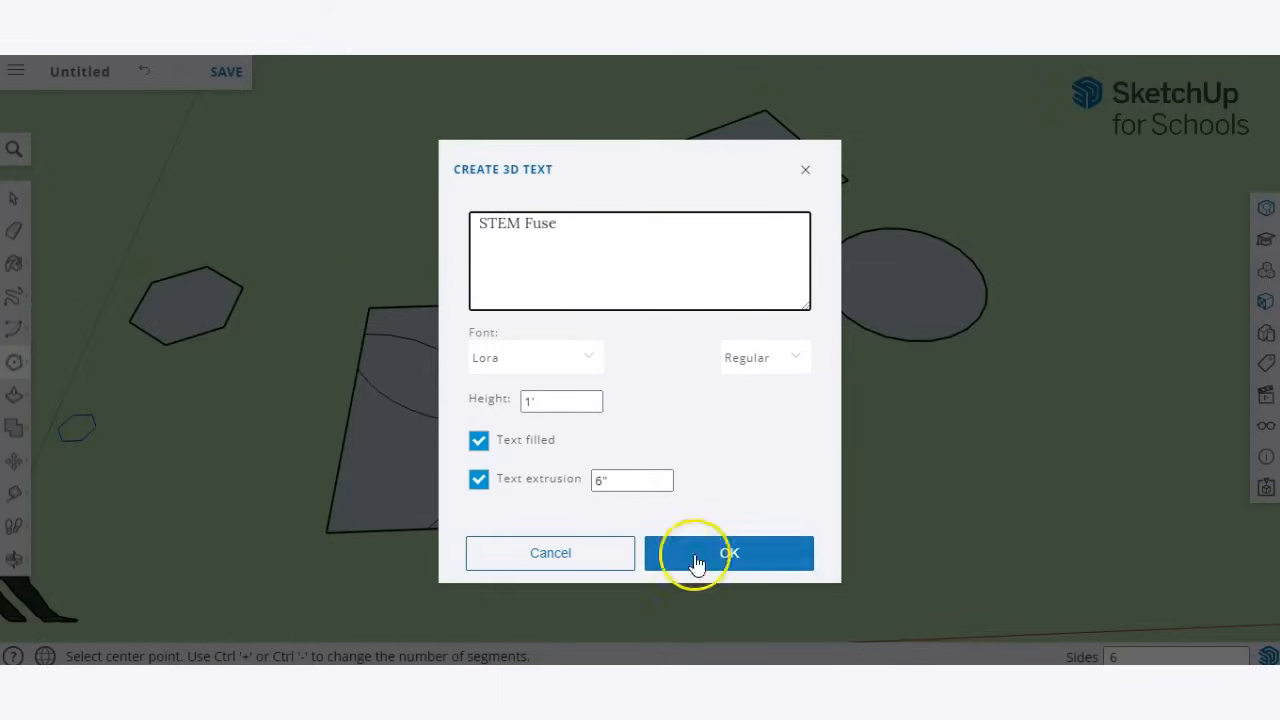
pyautogui.click(728, 552)
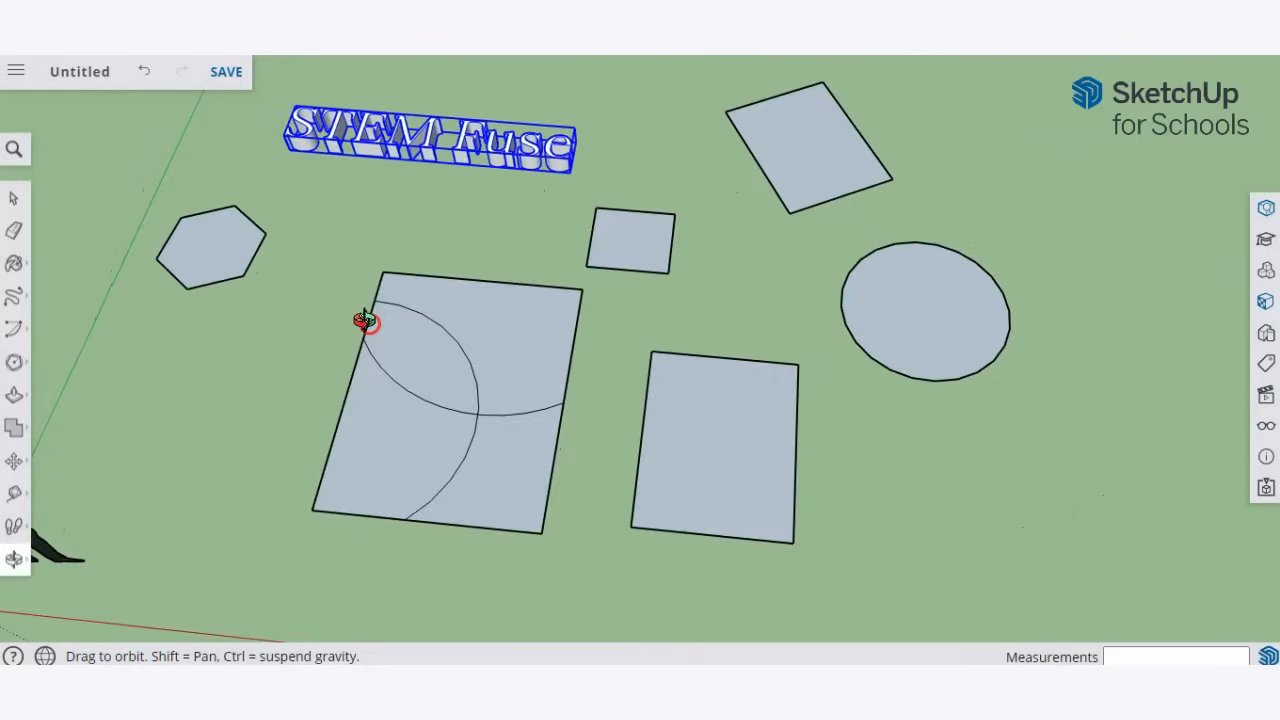
pyautogui.click(14, 362)
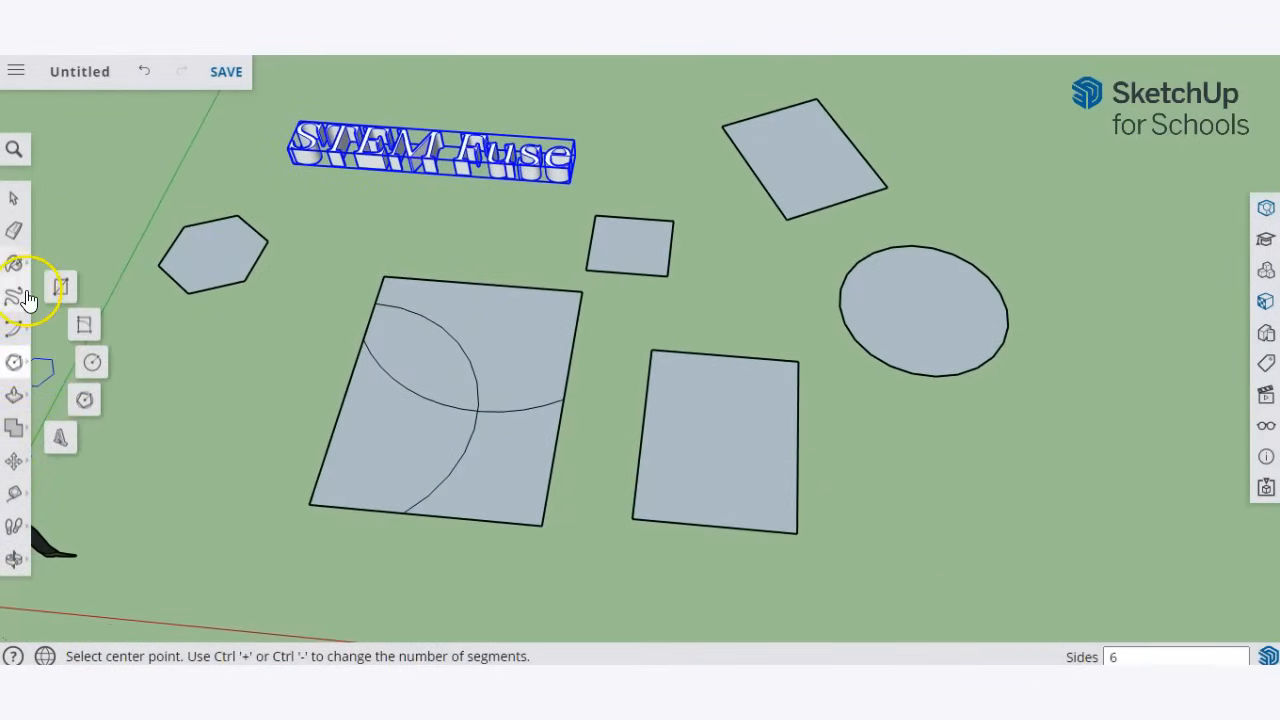
pyautogui.click(14, 396)
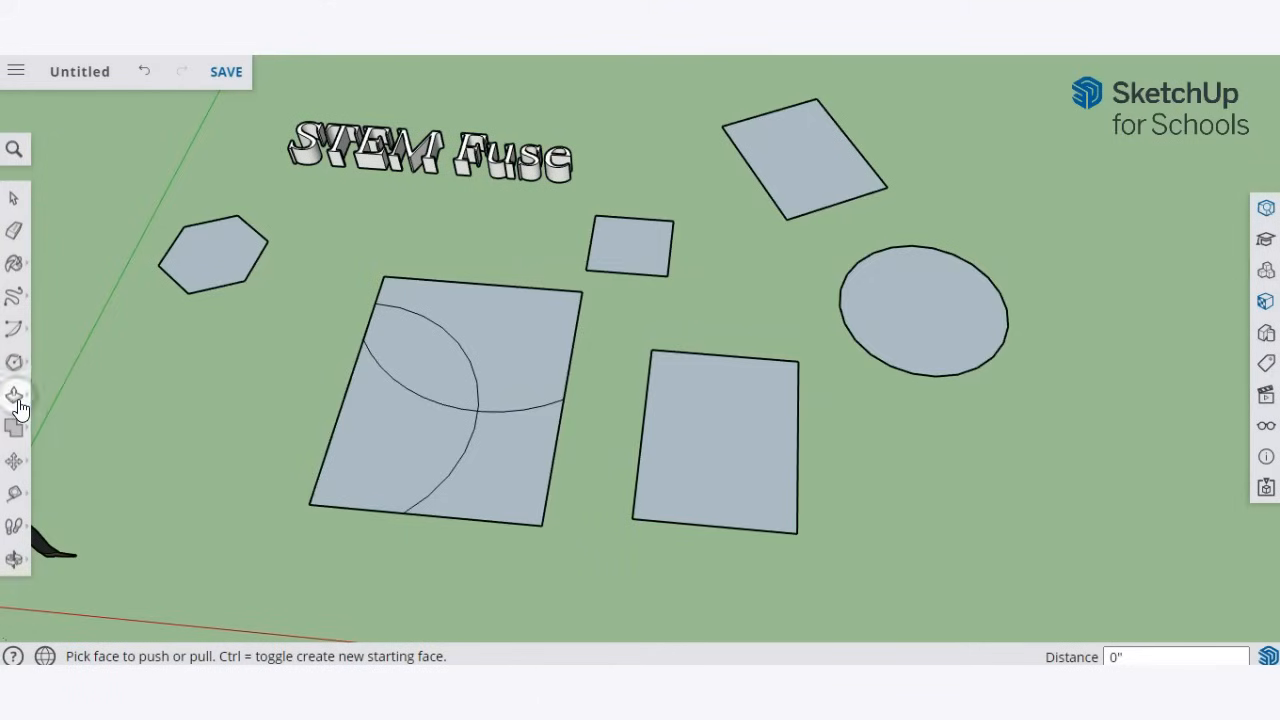
pyautogui.moveTo(16, 396)
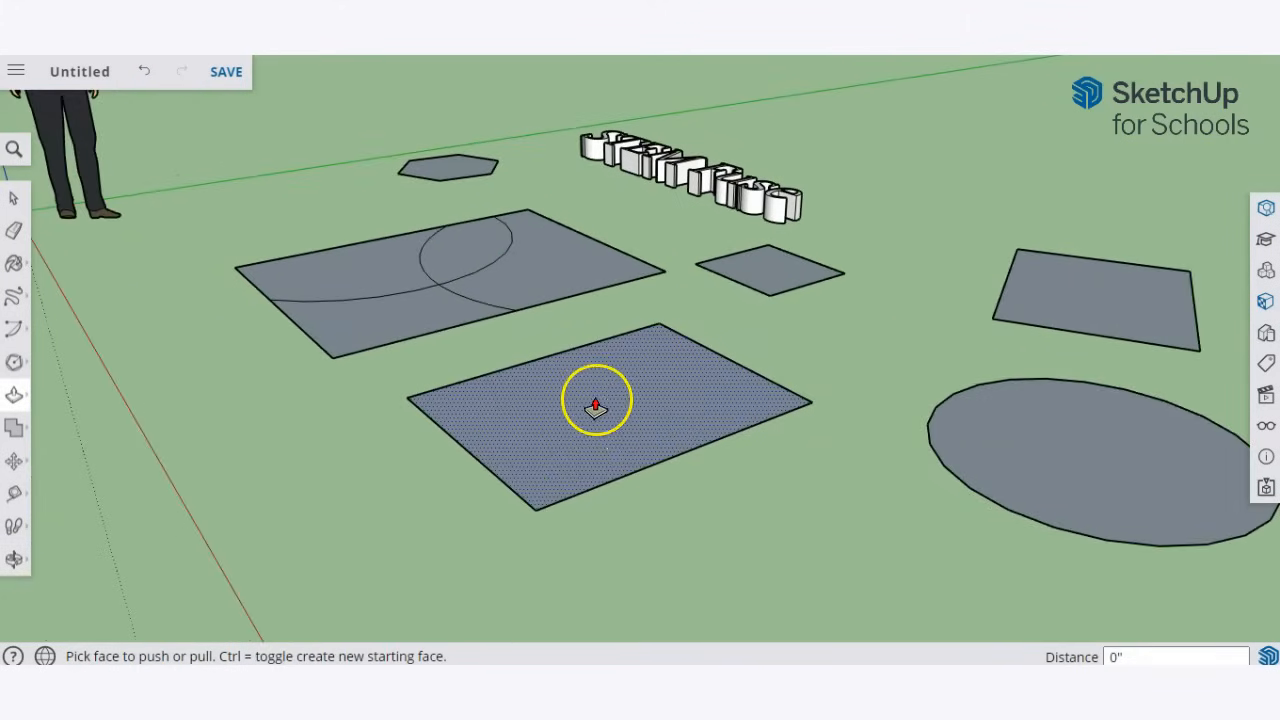
# Step: Pull the box's top face upward to make it taller and orbit to check it
pyautogui.moveTo(596, 400); pyautogui.dragTo(588, 284)
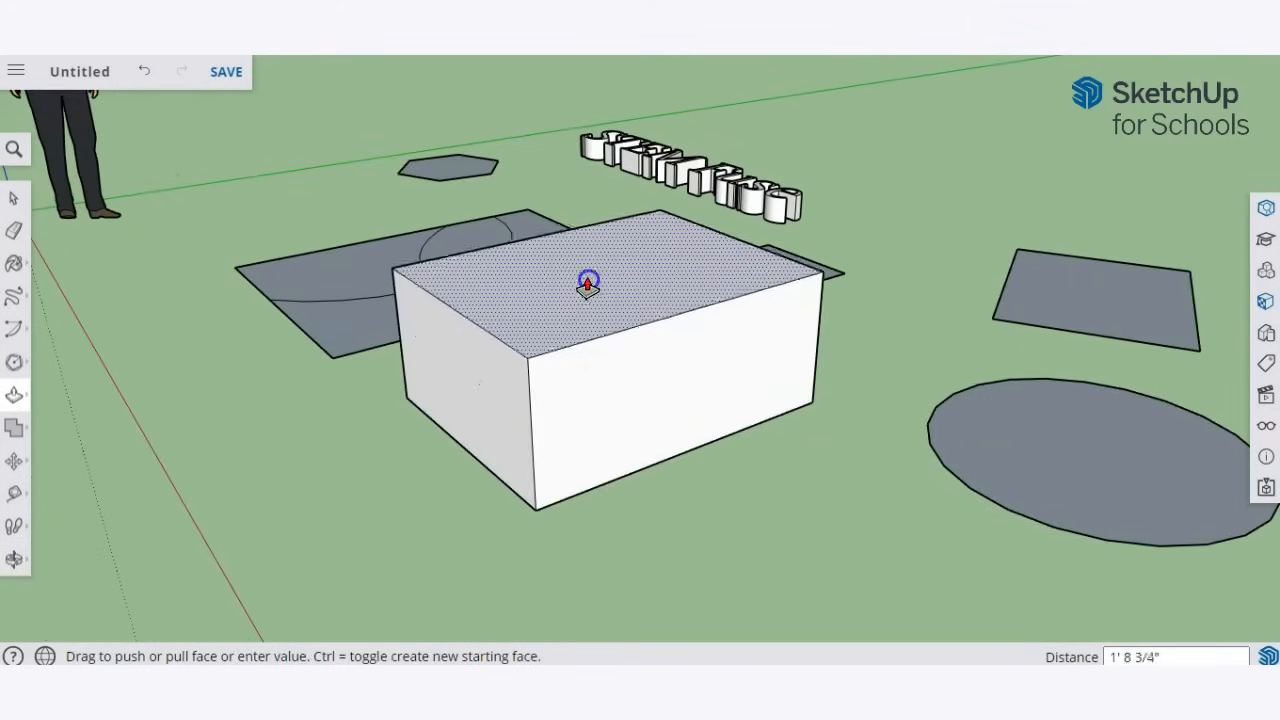
pyautogui.moveTo(588, 284); pyautogui.dragTo(584, 384)
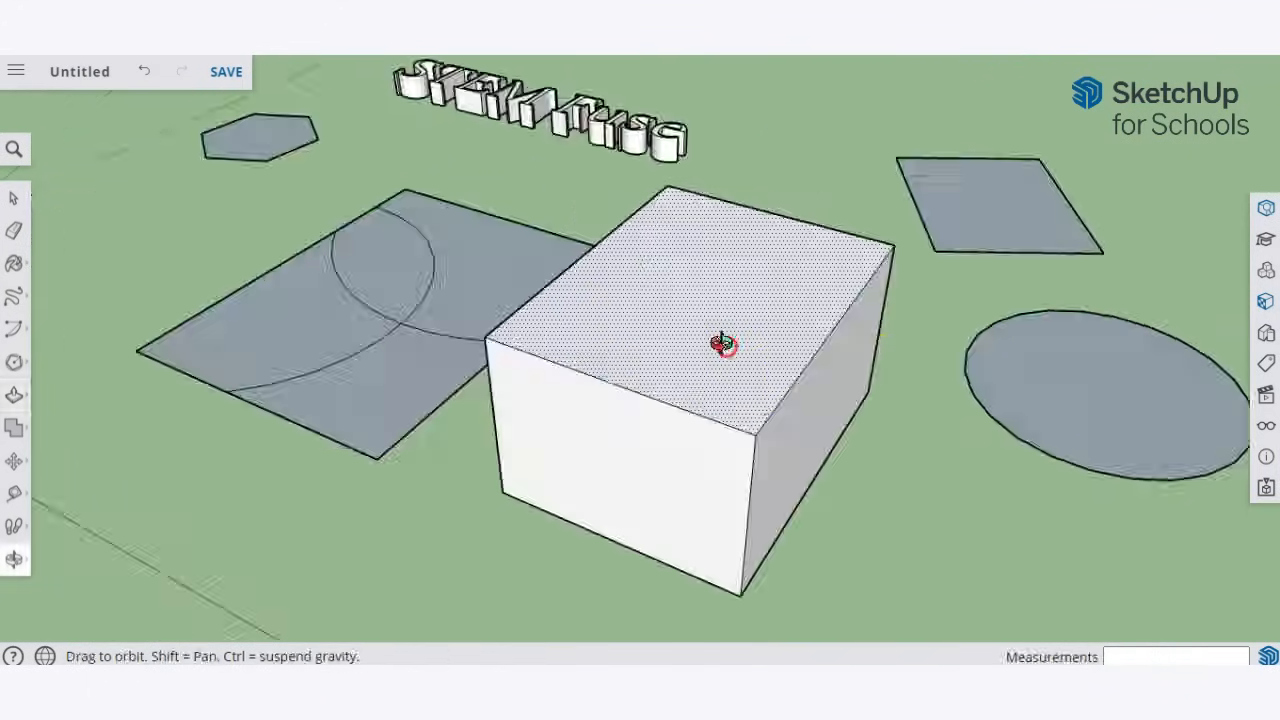
pyautogui.moveTo(720, 344); pyautogui.dragTo(450, 356)
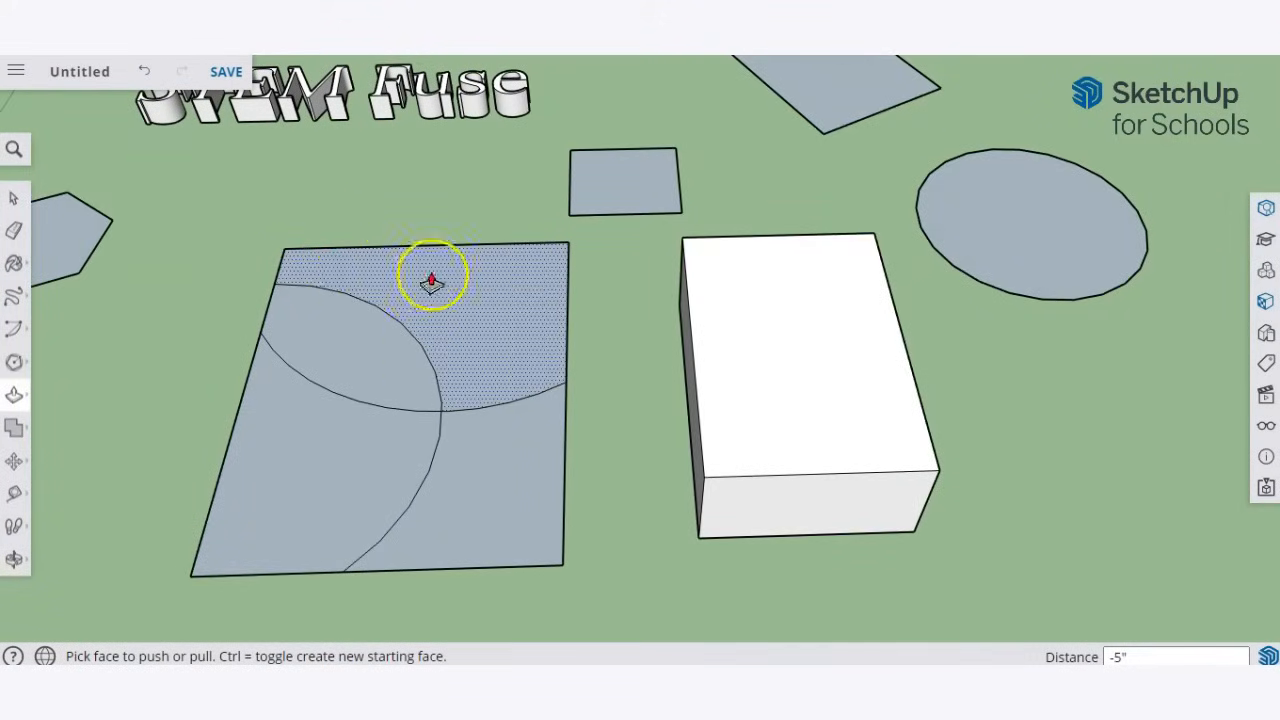
pyautogui.moveTo(476, 288)
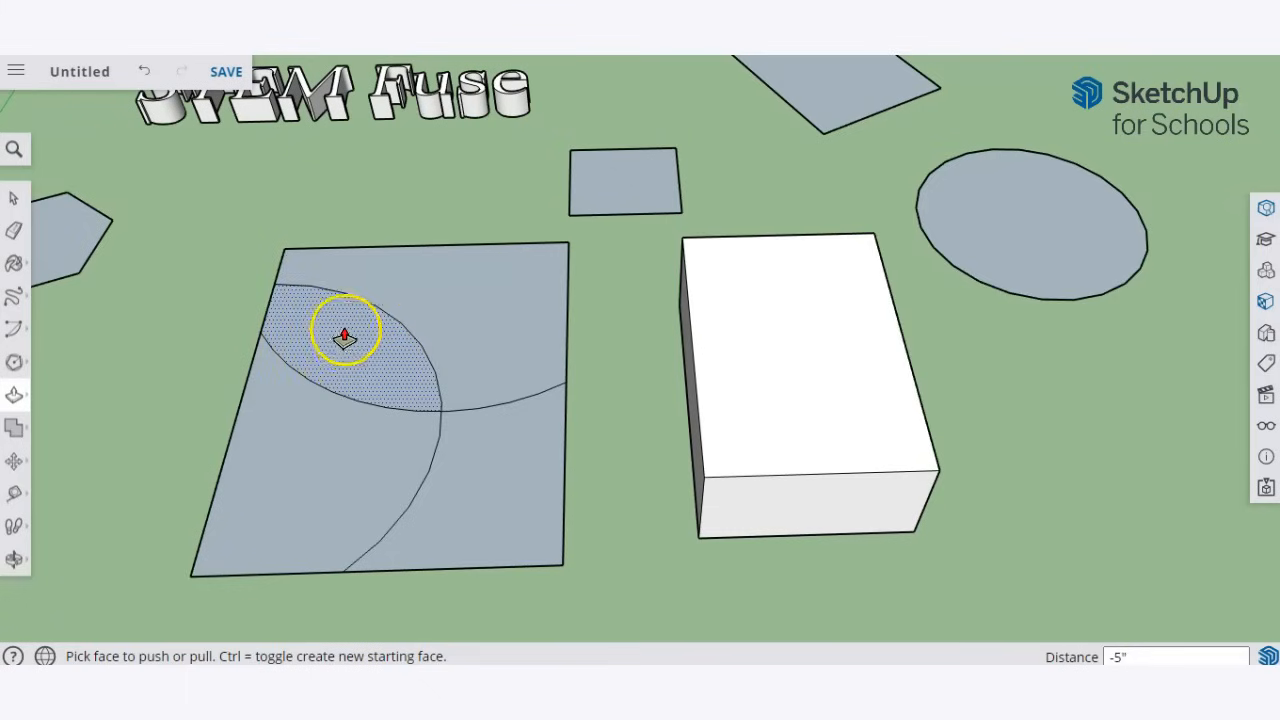
# Step: Push/Pull the arc-bounded region into a tall block and the corner region to a lower height
pyautogui.moveTo(344, 330); pyautogui.dragTo(510, 478)
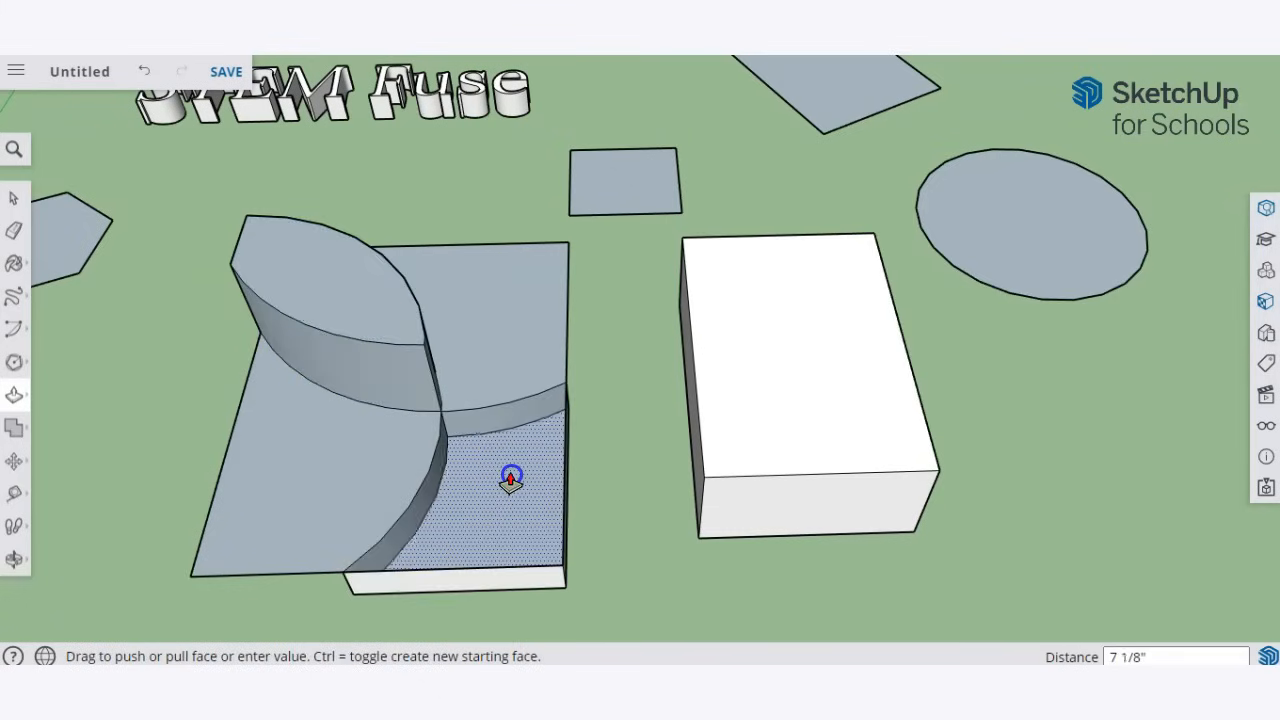
pyautogui.moveTo(510, 478); pyautogui.dragTo(328, 432)
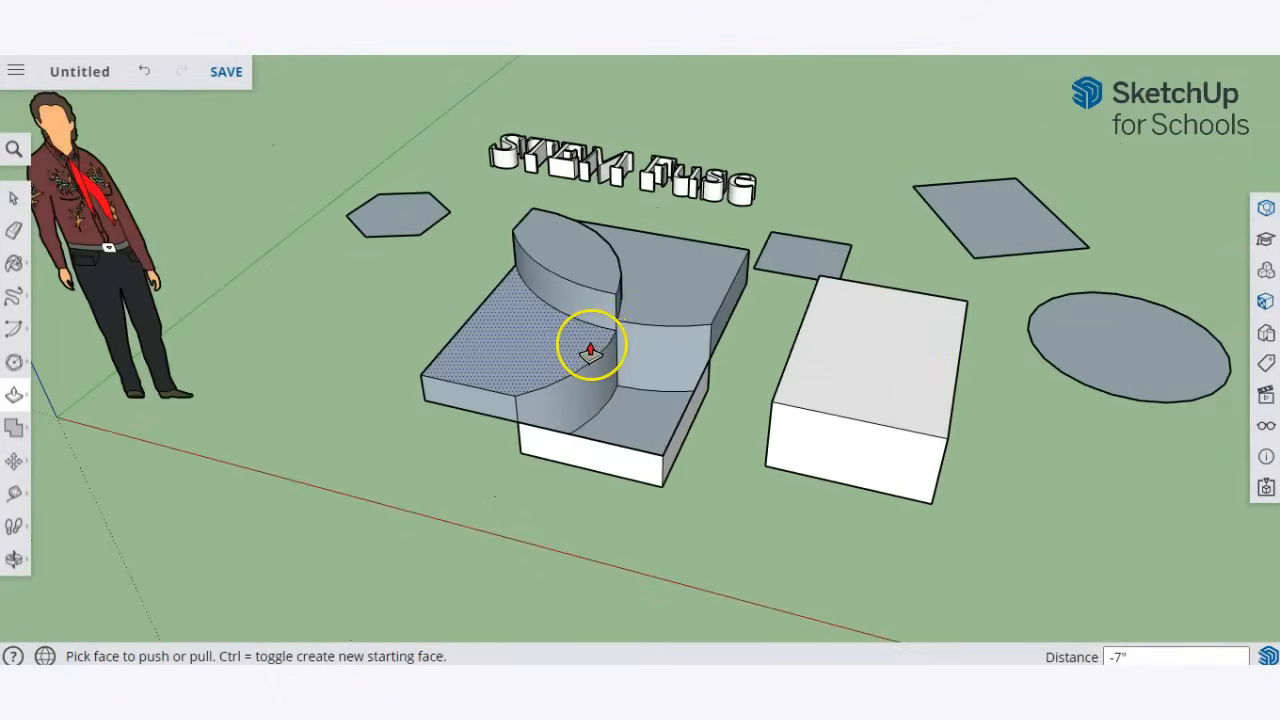
pyautogui.moveTo(1110, 410)
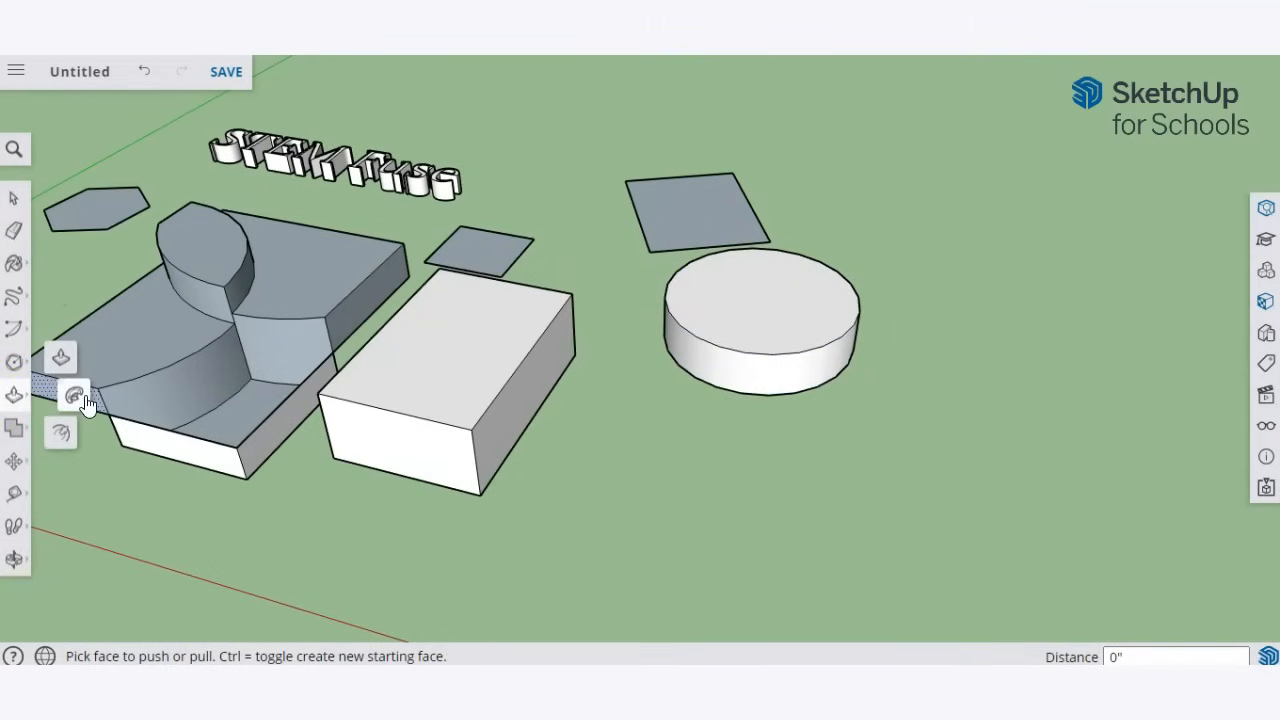
pyautogui.moveTo(72, 396)
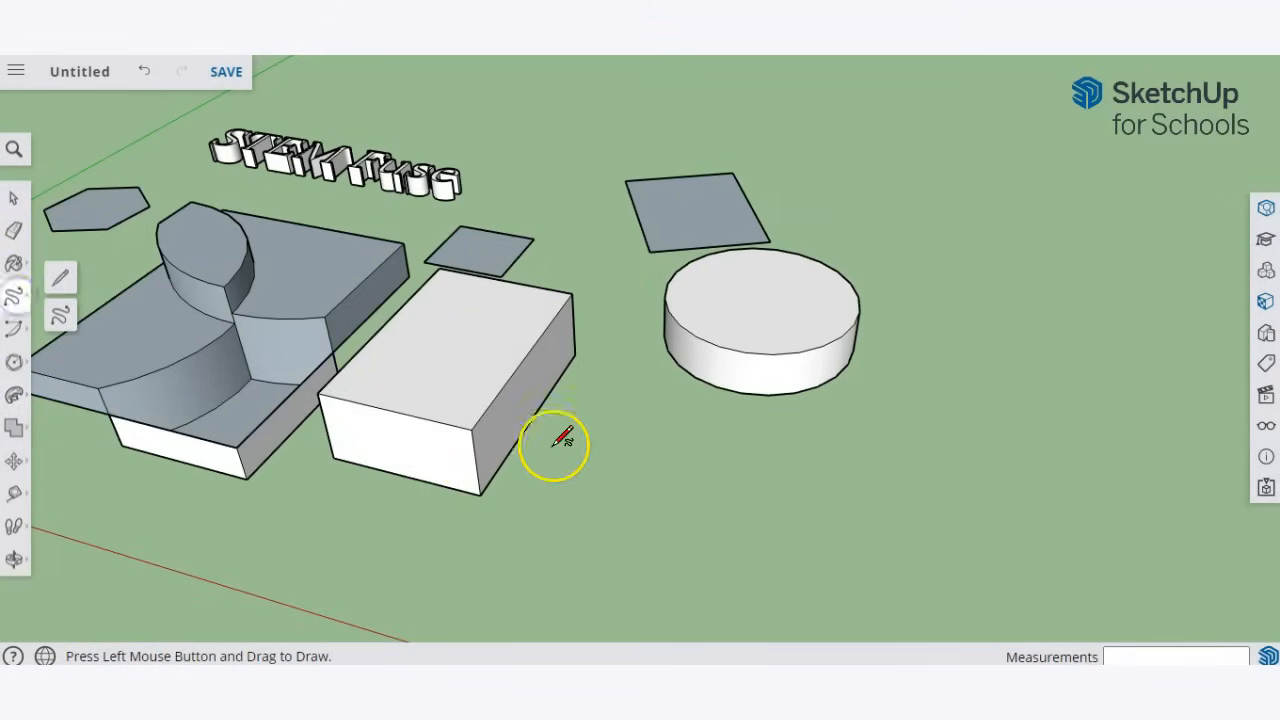
pyautogui.moveTo(550, 486)
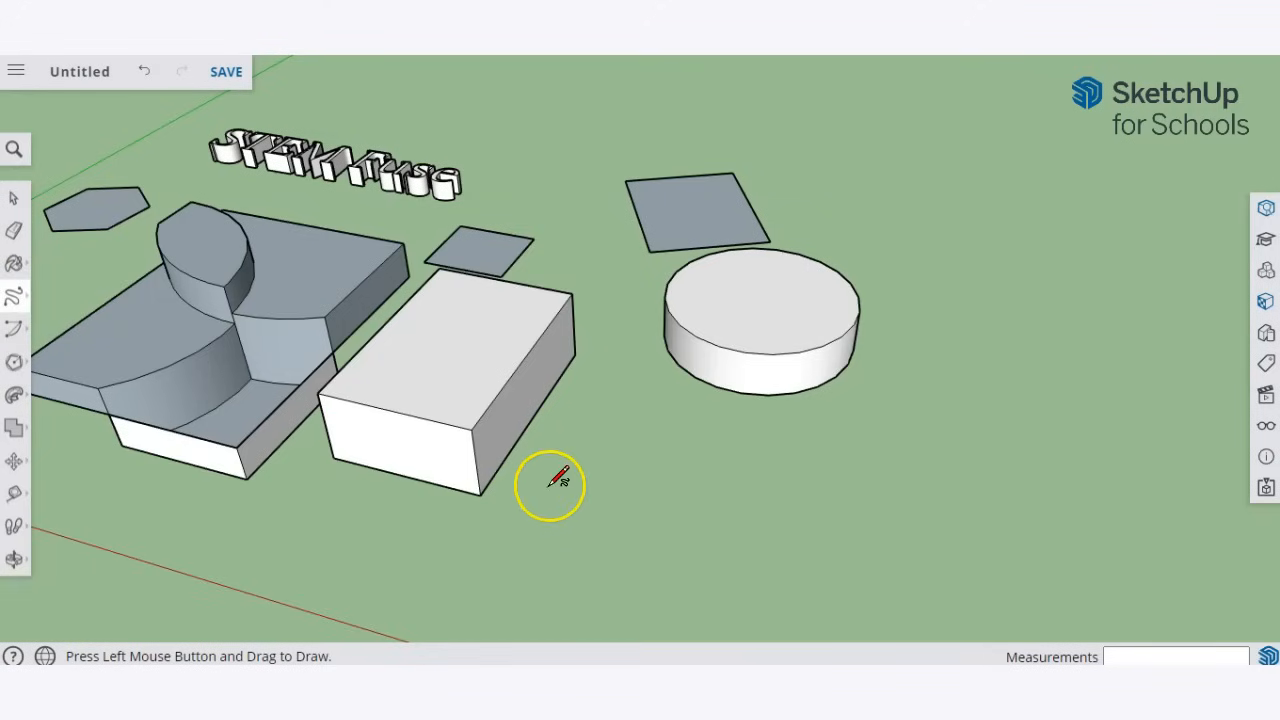
pyautogui.moveTo(716, 270)
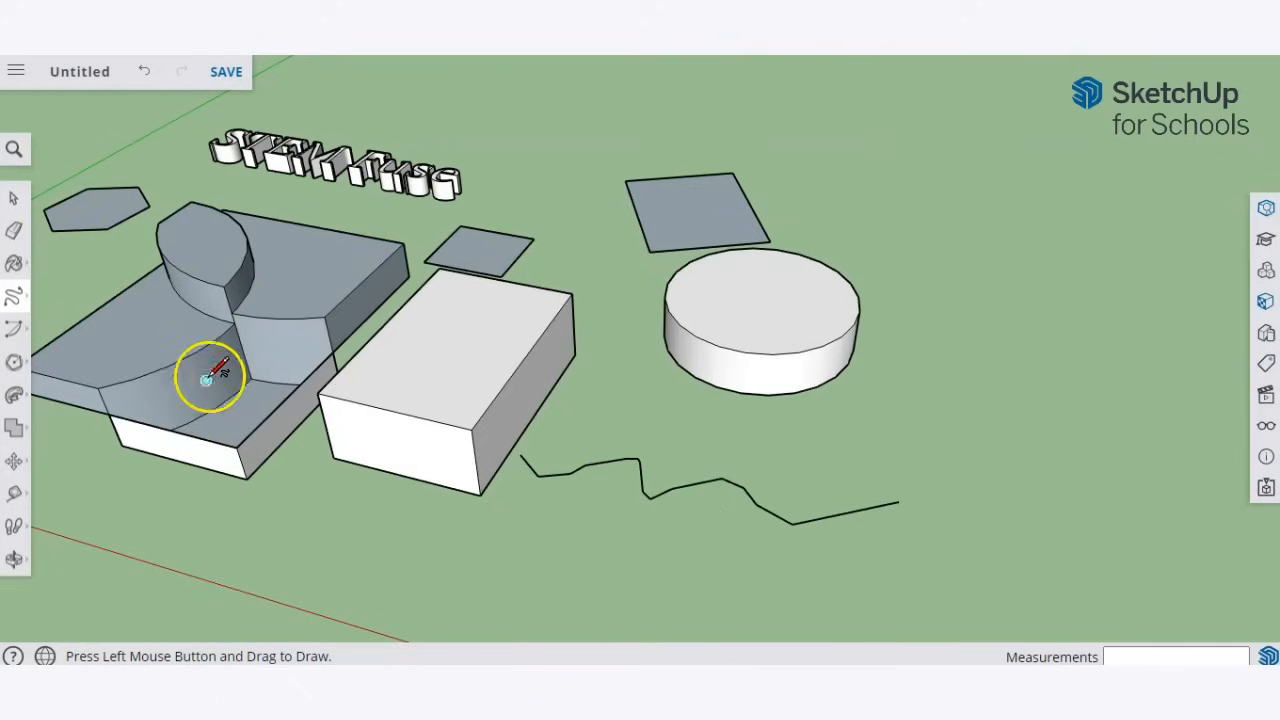
# Step: Extrude a face along the wavy line into a bending wall and orbit to inspect it
pyautogui.click(14, 396)
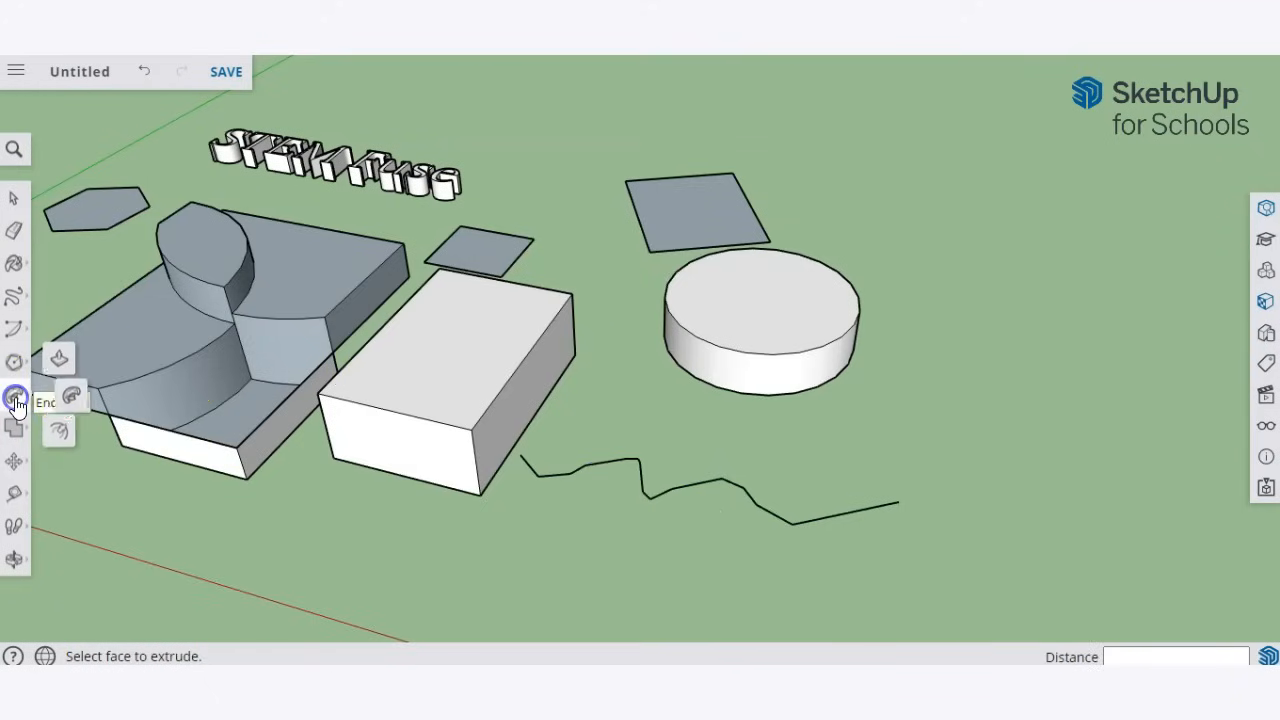
pyautogui.moveTo(544, 418)
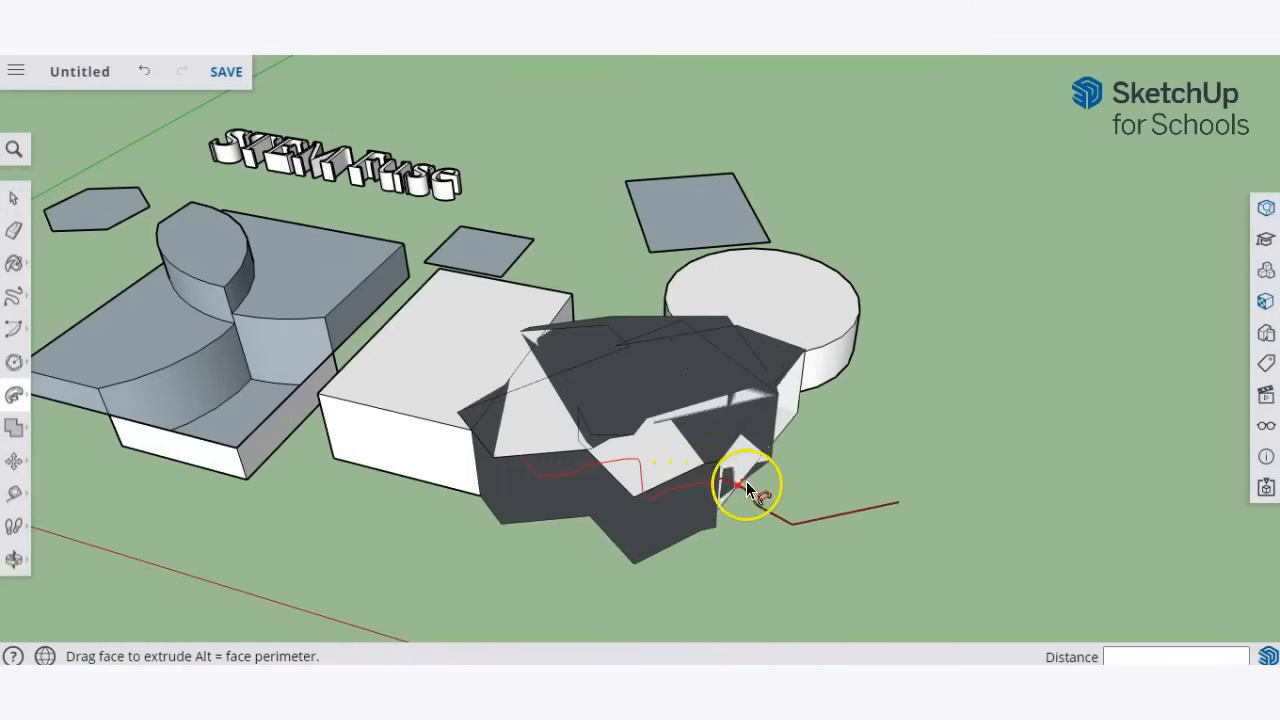
pyautogui.moveTo(740, 486); pyautogui.dragTo(784, 520)
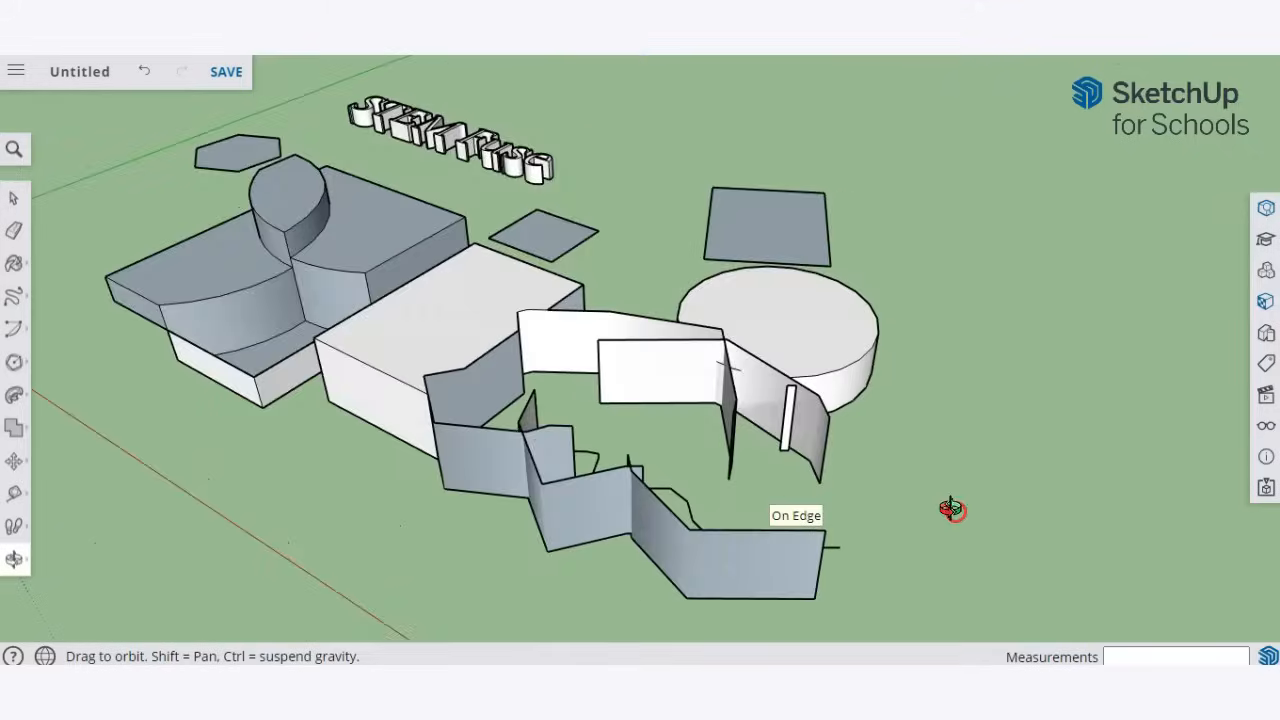
pyautogui.moveTo(952, 510); pyautogui.dragTo(1180, 528)
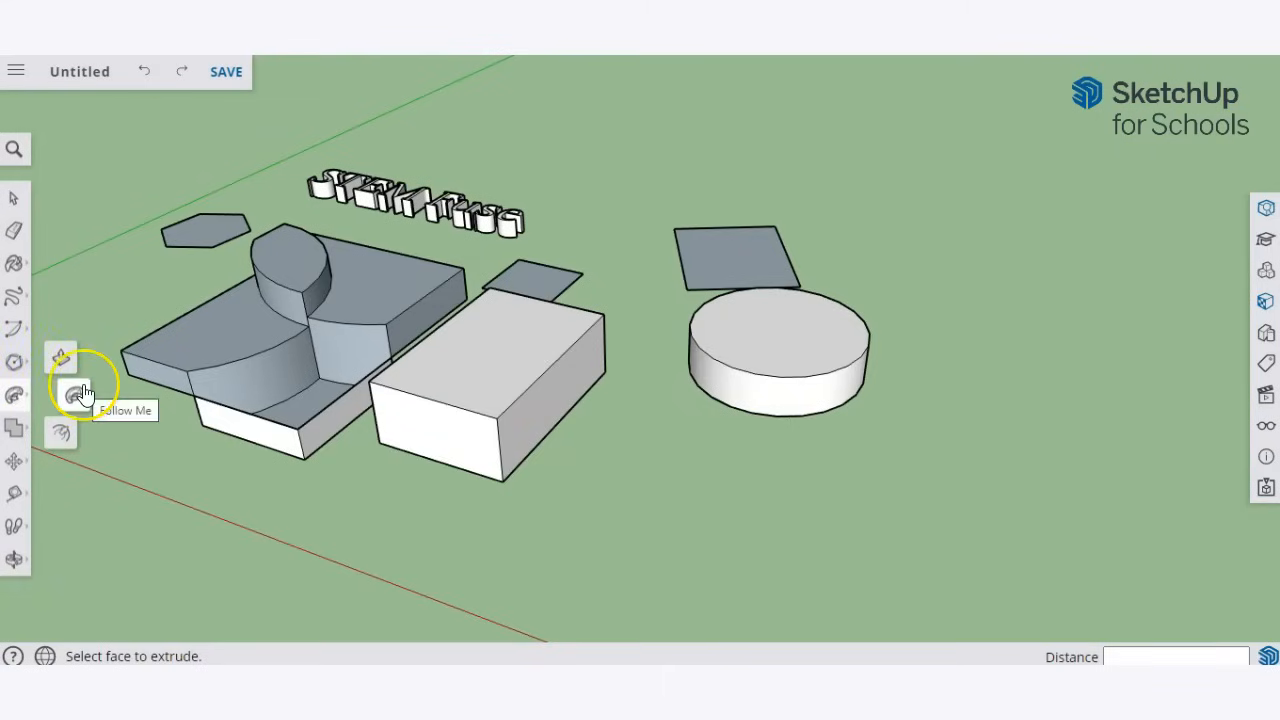
pyautogui.moveTo(60, 432)
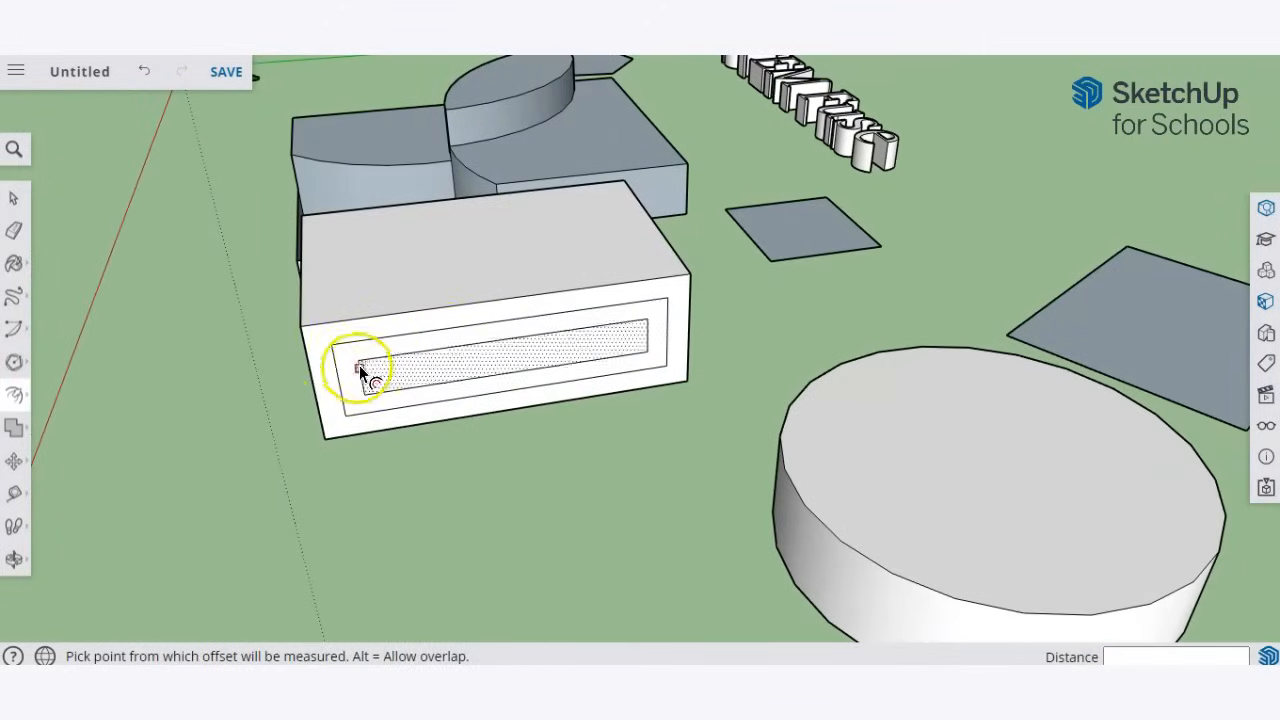
pyautogui.moveTo(16, 396)
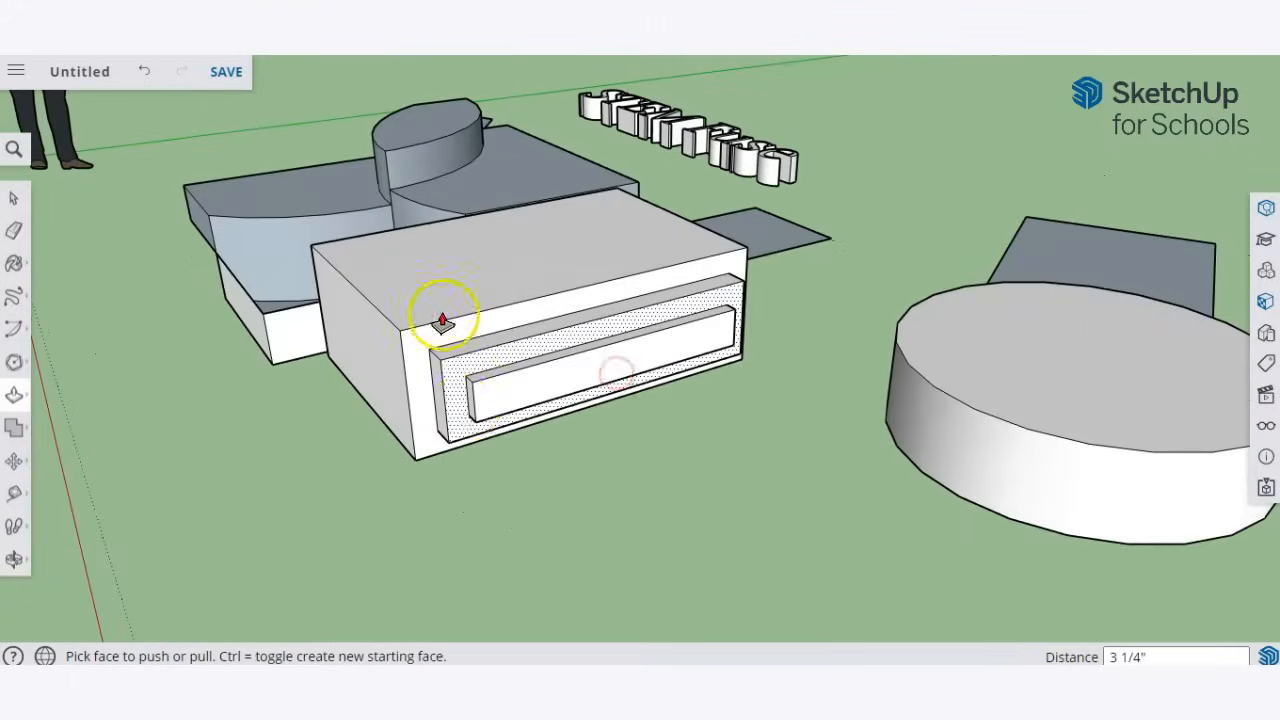
# Step: Push the offset inner panel outward from the box's side face, forming a stepped protrusion
pyautogui.moveTo(444, 318); pyautogui.dragTo(468, 388)
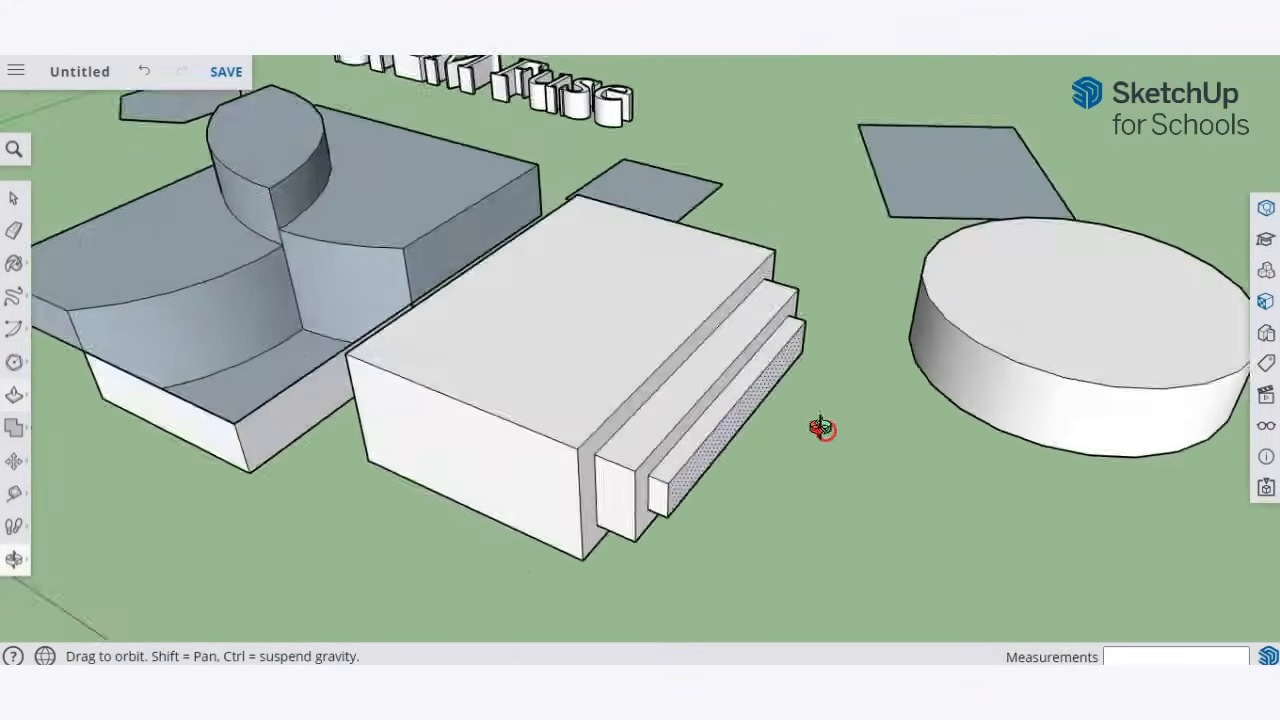
pyautogui.moveTo(822, 430); pyautogui.dragTo(712, 420)
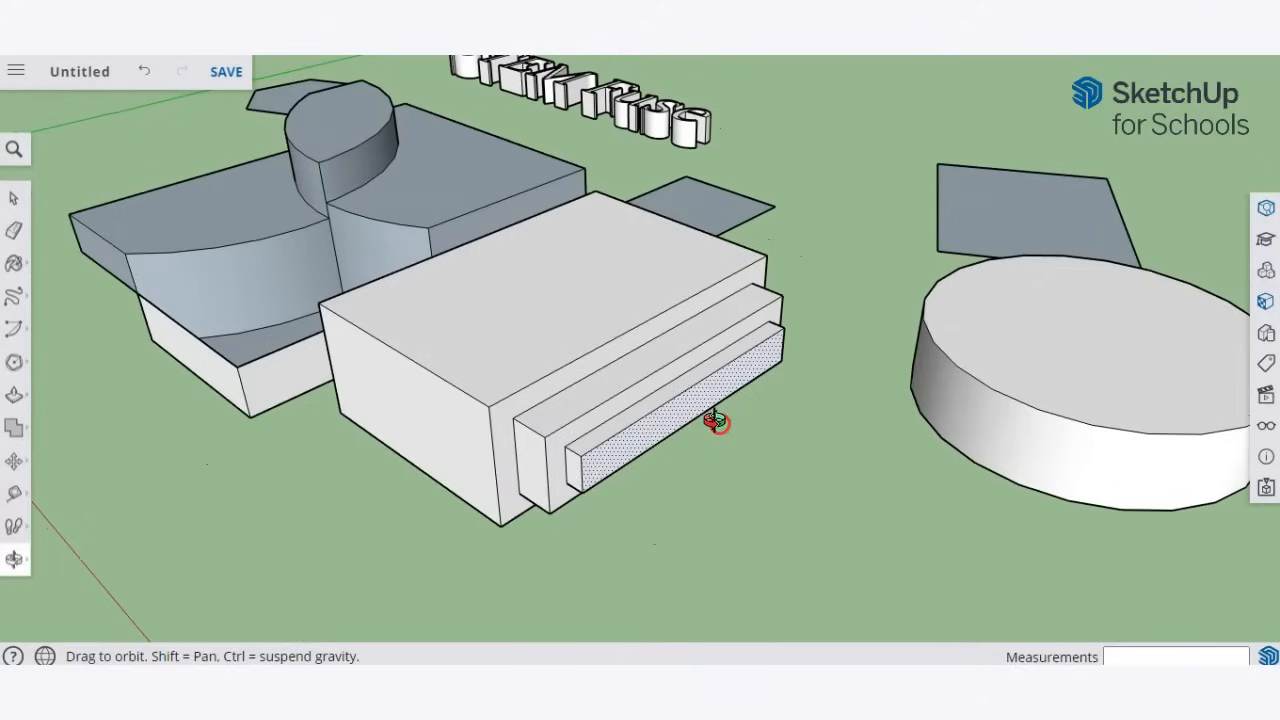
pyautogui.click(16, 392)
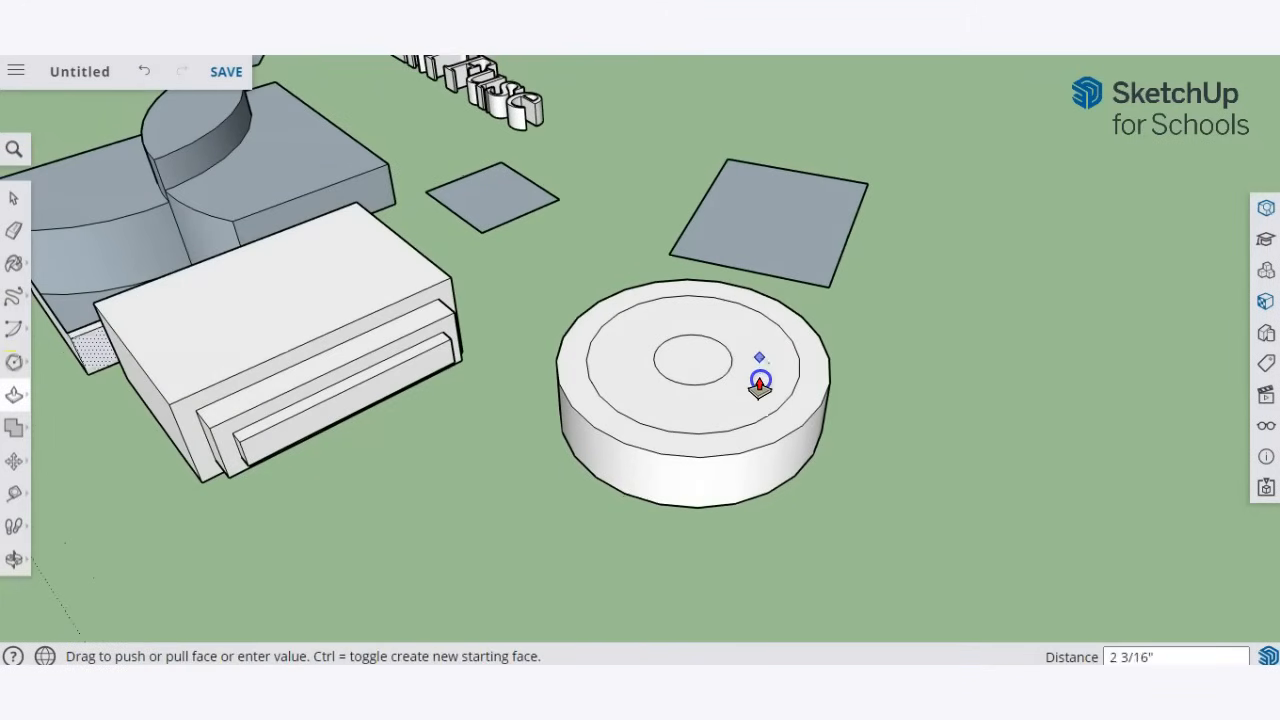
# Step: Push/Pull the centre circle on the cylinder top up into a raised disc
pyautogui.moveTo(760, 380); pyautogui.dragTo(696, 360)
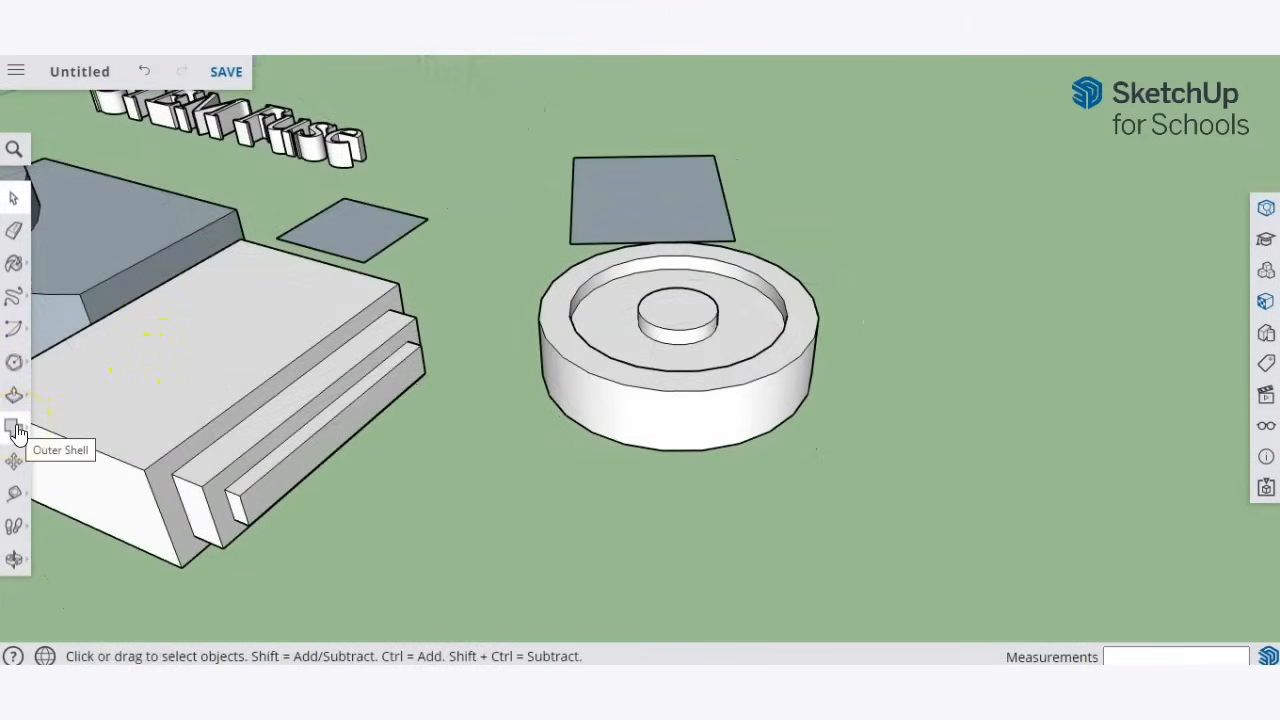
# Step: Bring up the Solid Tools flyout with Outer Shell and the other combine options
pyautogui.click(14, 428)
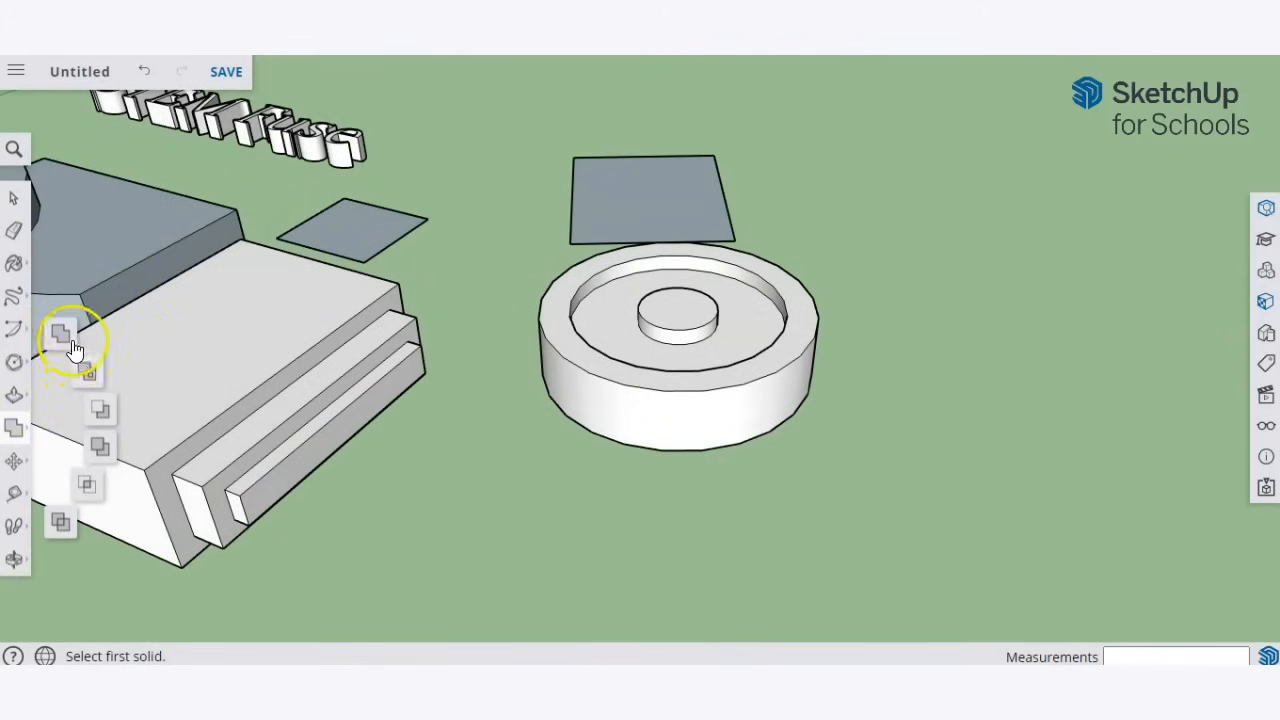
pyautogui.moveTo(60, 332)
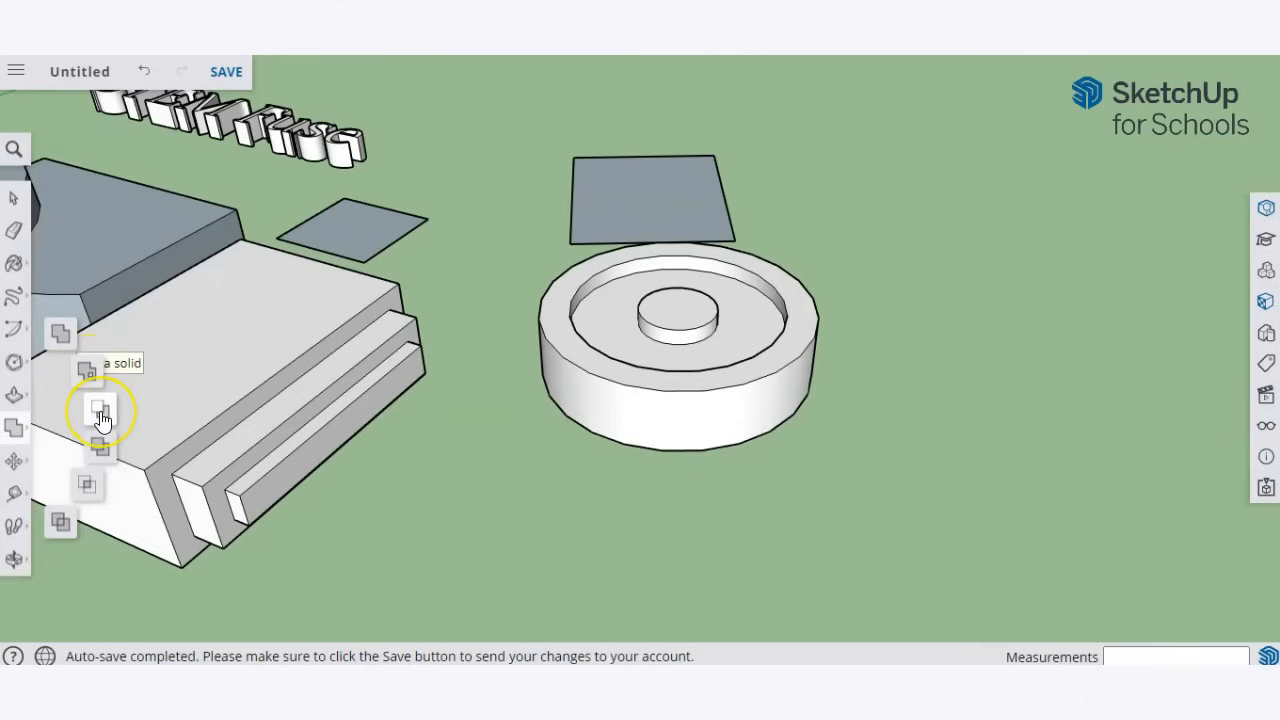
pyautogui.moveTo(110, 458)
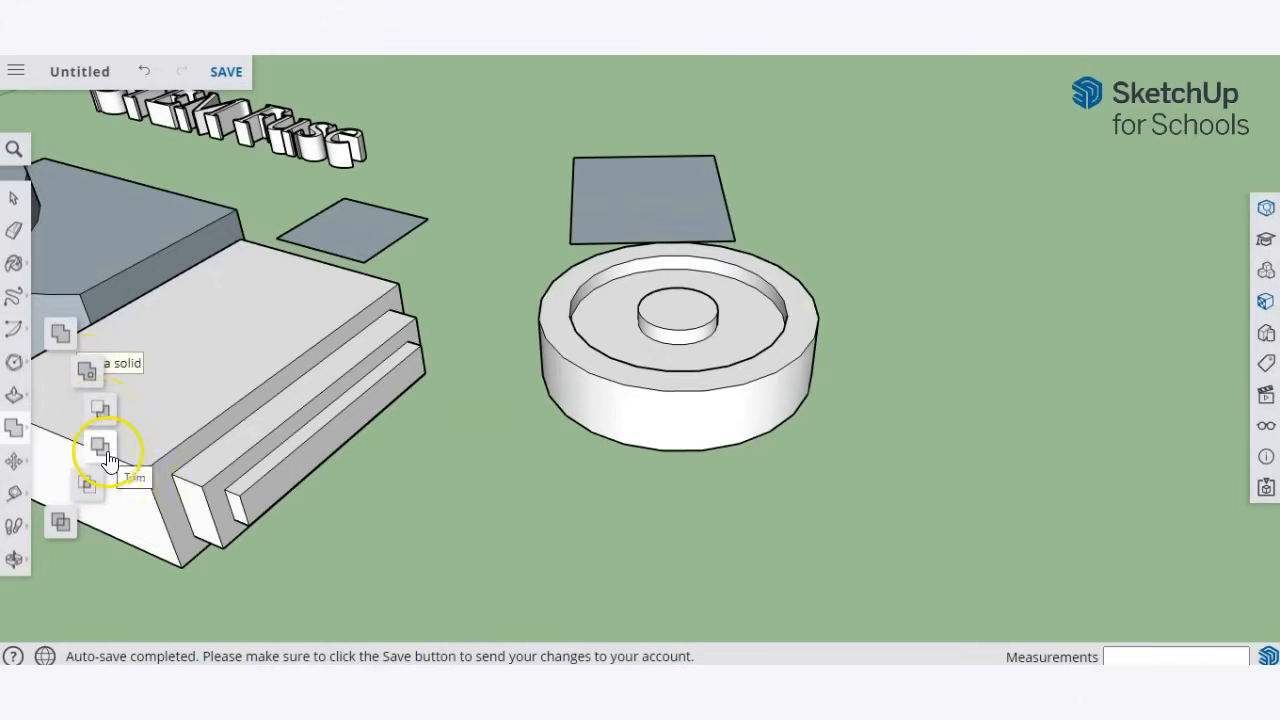
pyautogui.moveTo(68, 522)
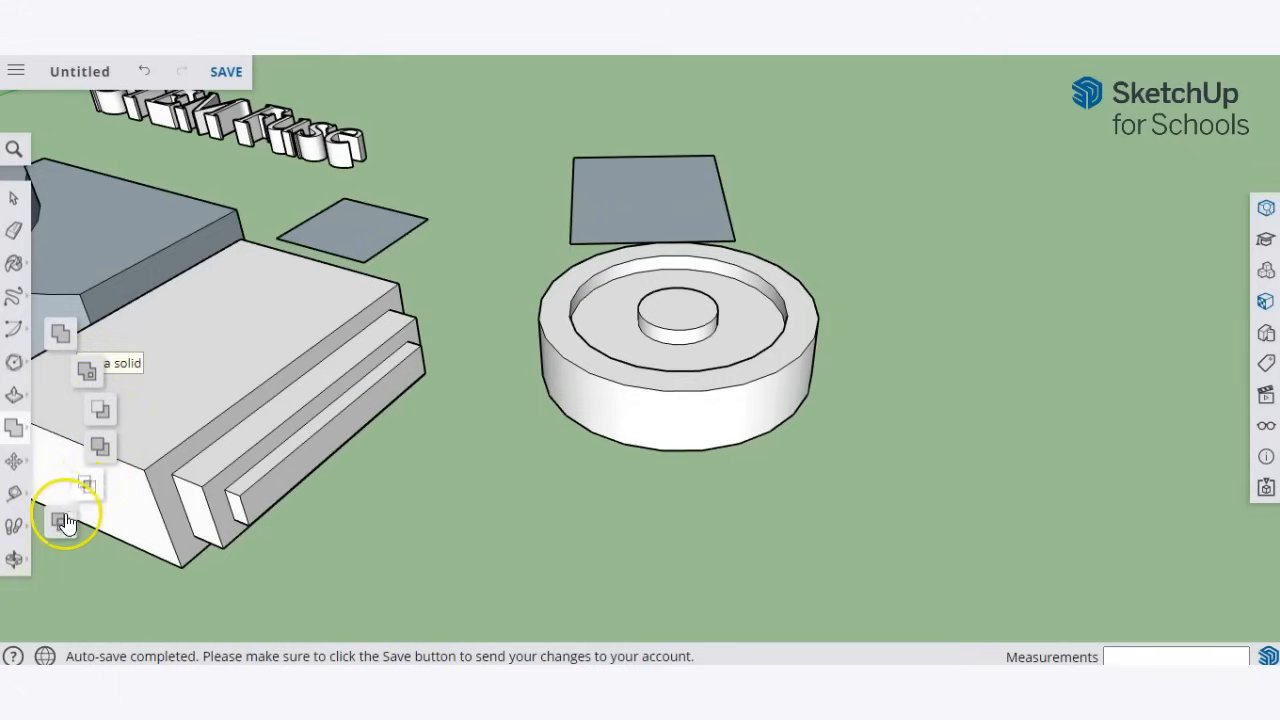
pyautogui.moveTo(968, 164)
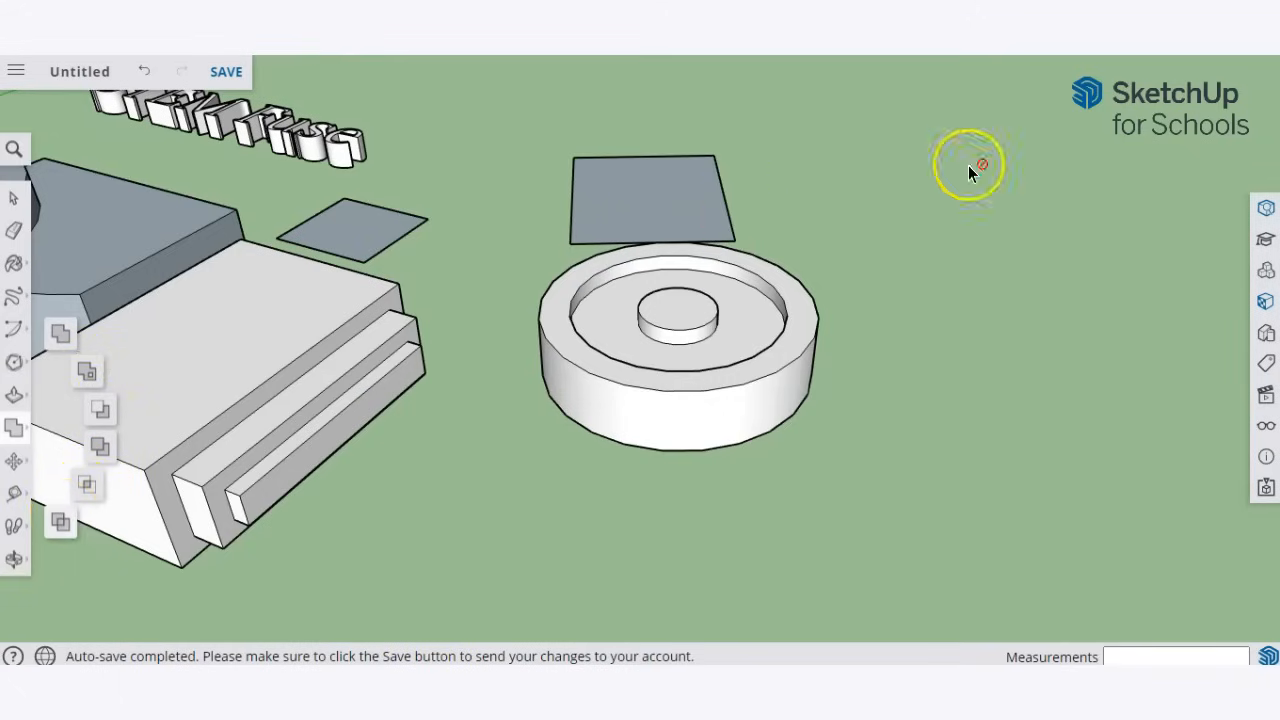
# Step: Orbit toward the plain white box and select it
pyautogui.moveTo(970, 170); pyautogui.dragTo(880, 190)
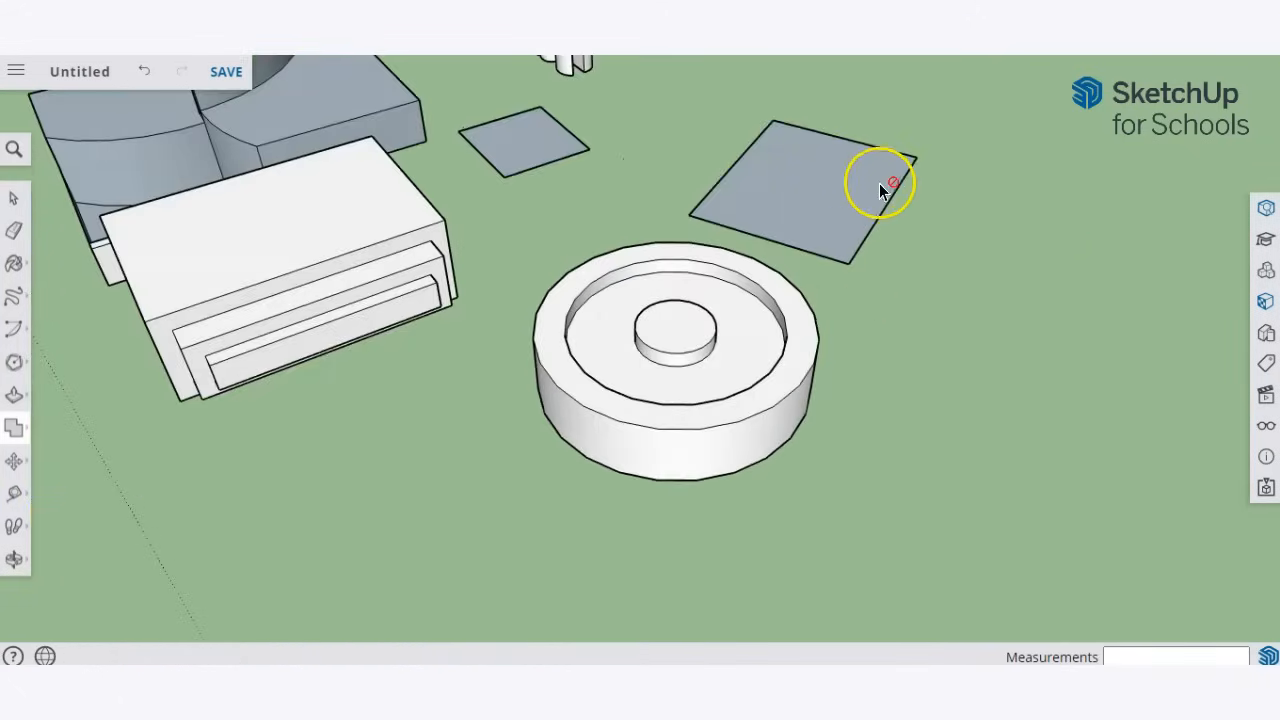
pyautogui.moveTo(880, 184); pyautogui.dragTo(850, 376)
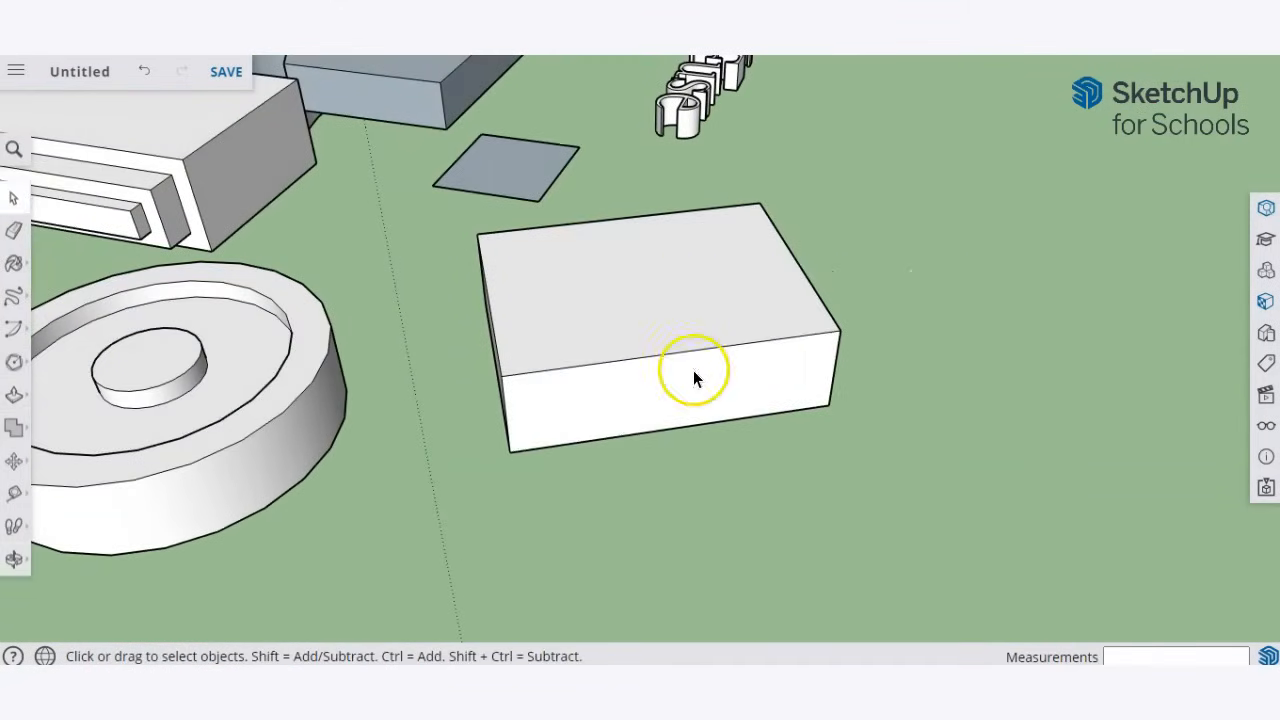
pyautogui.click(696, 376)
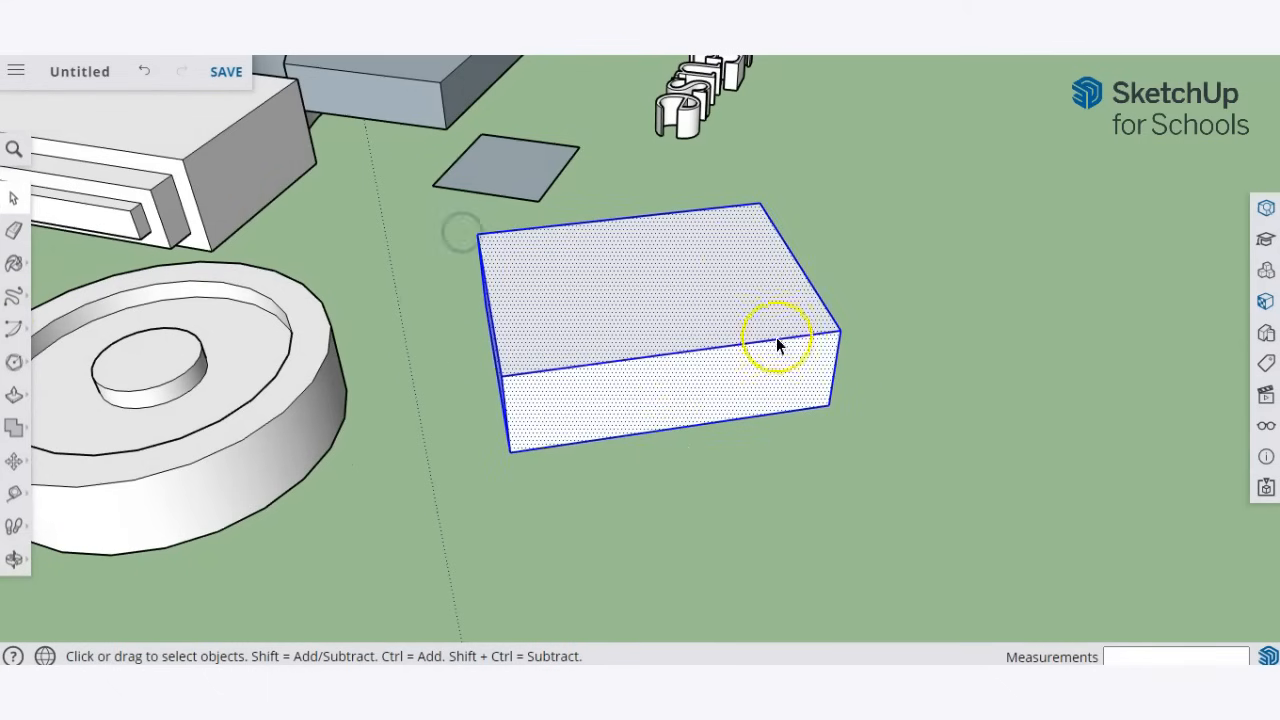
pyautogui.moveTo(780, 344); pyautogui.dragTo(716, 364)
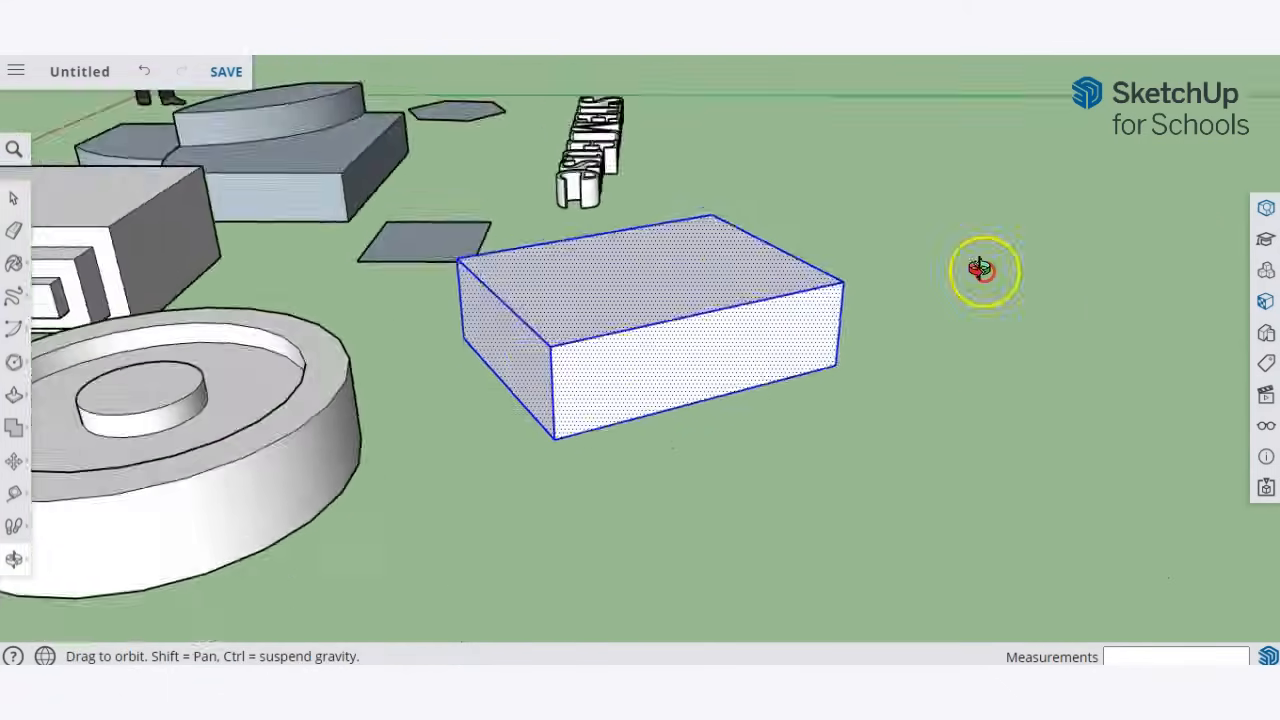
# Step: Make the whole rectangular box a group via the right-click menu
pyautogui.rightClick(570, 290)
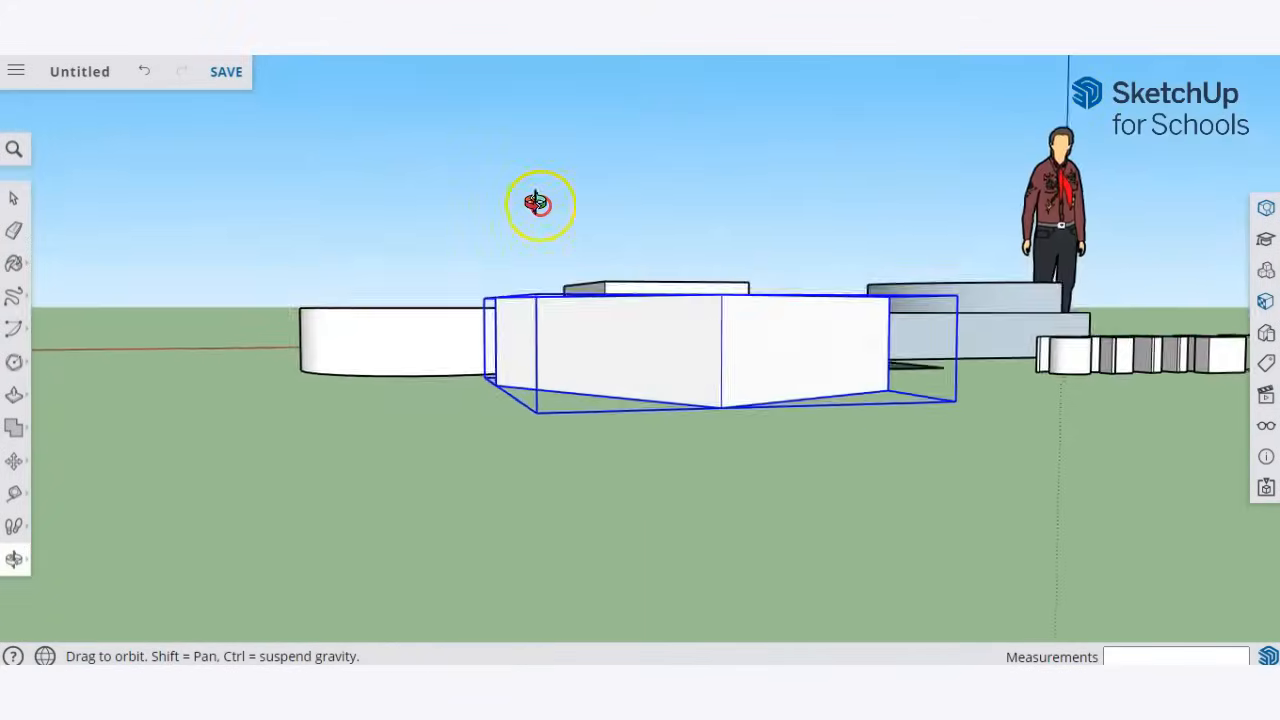
pyautogui.moveTo(540, 204); pyautogui.dragTo(660, 332)
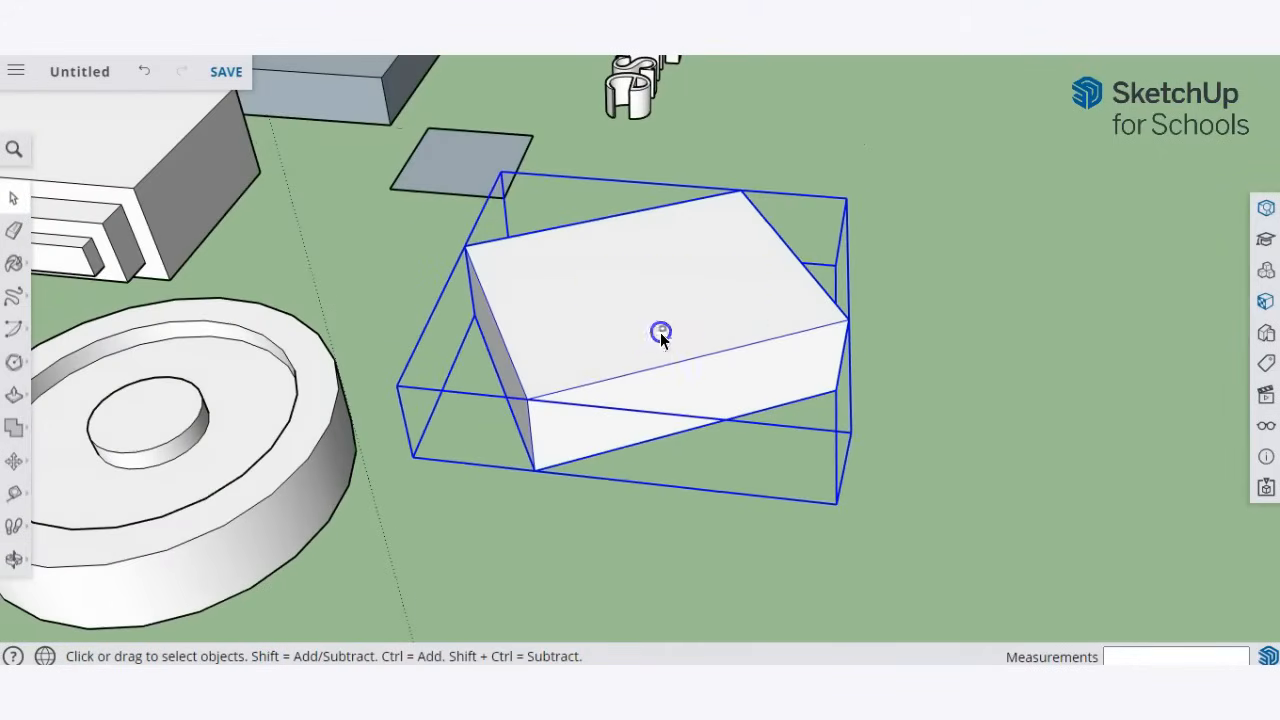
pyautogui.moveTo(490, 284)
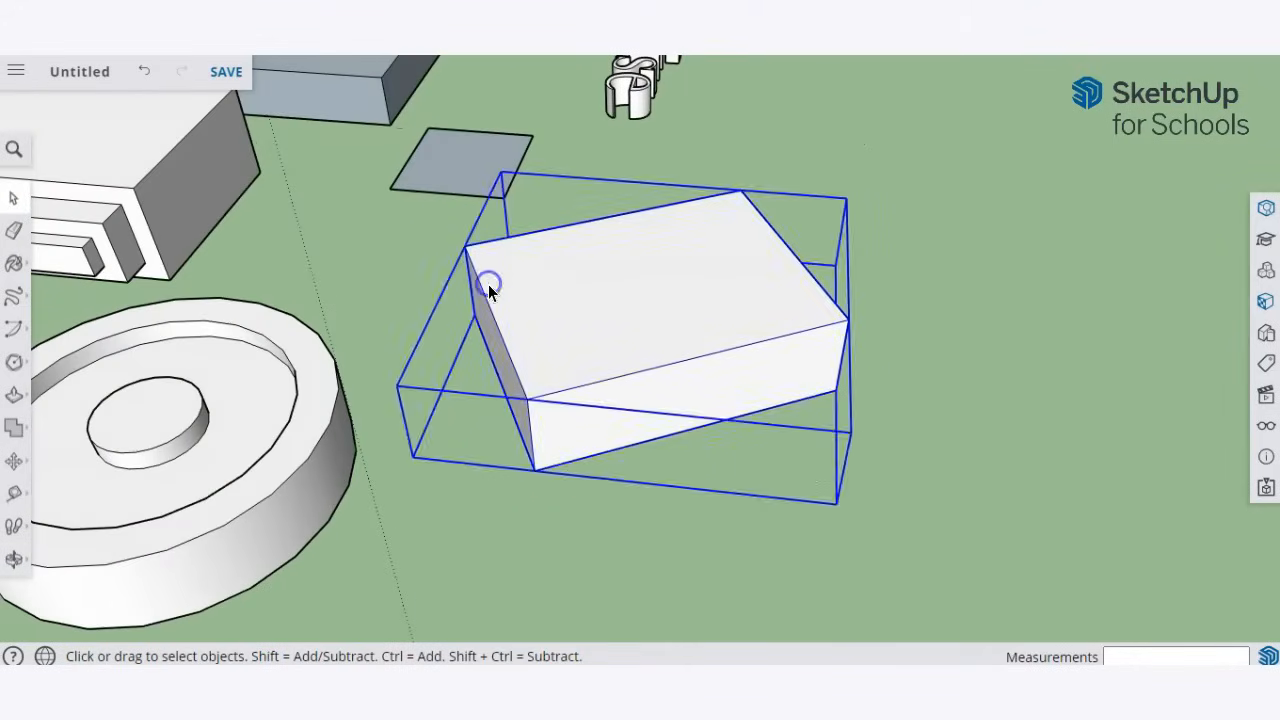
pyautogui.moveTo(990, 486)
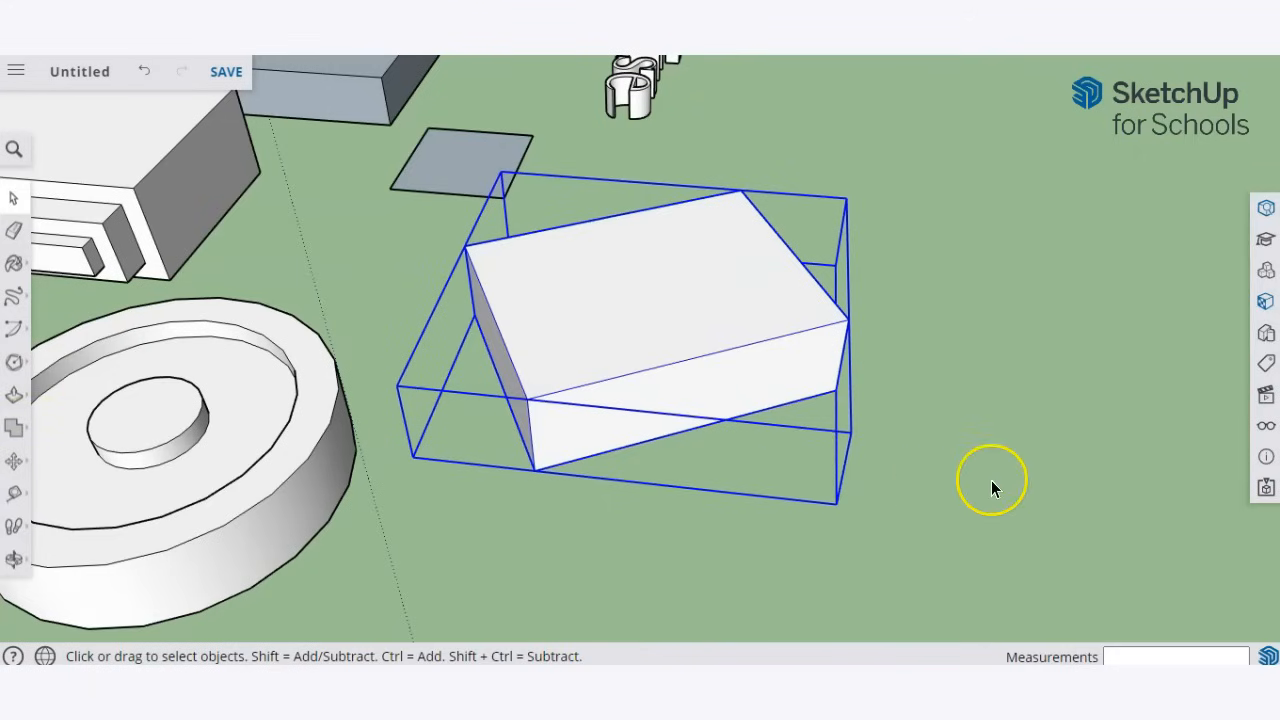
pyautogui.moveTo(858, 486)
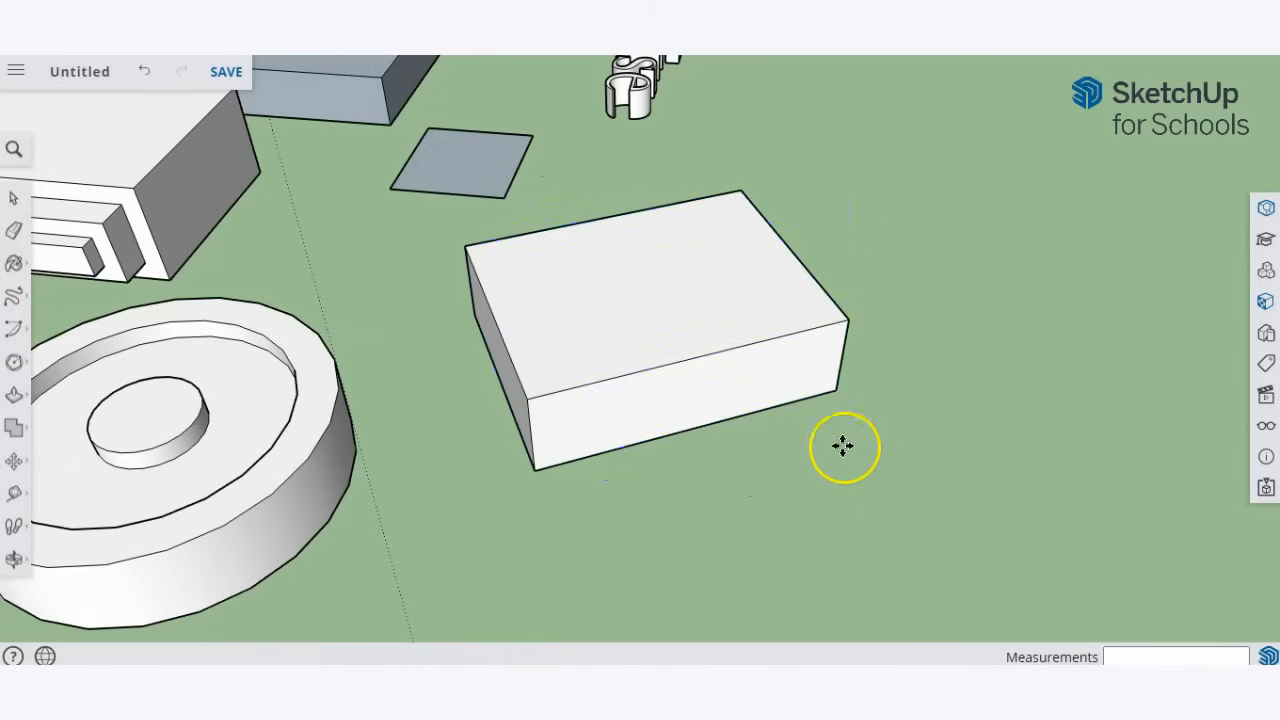
# Step: Slide the copied box to overlap the first, then undo the Union so both stay separate
pyautogui.moveTo(844, 448); pyautogui.dragTo(916, 490)
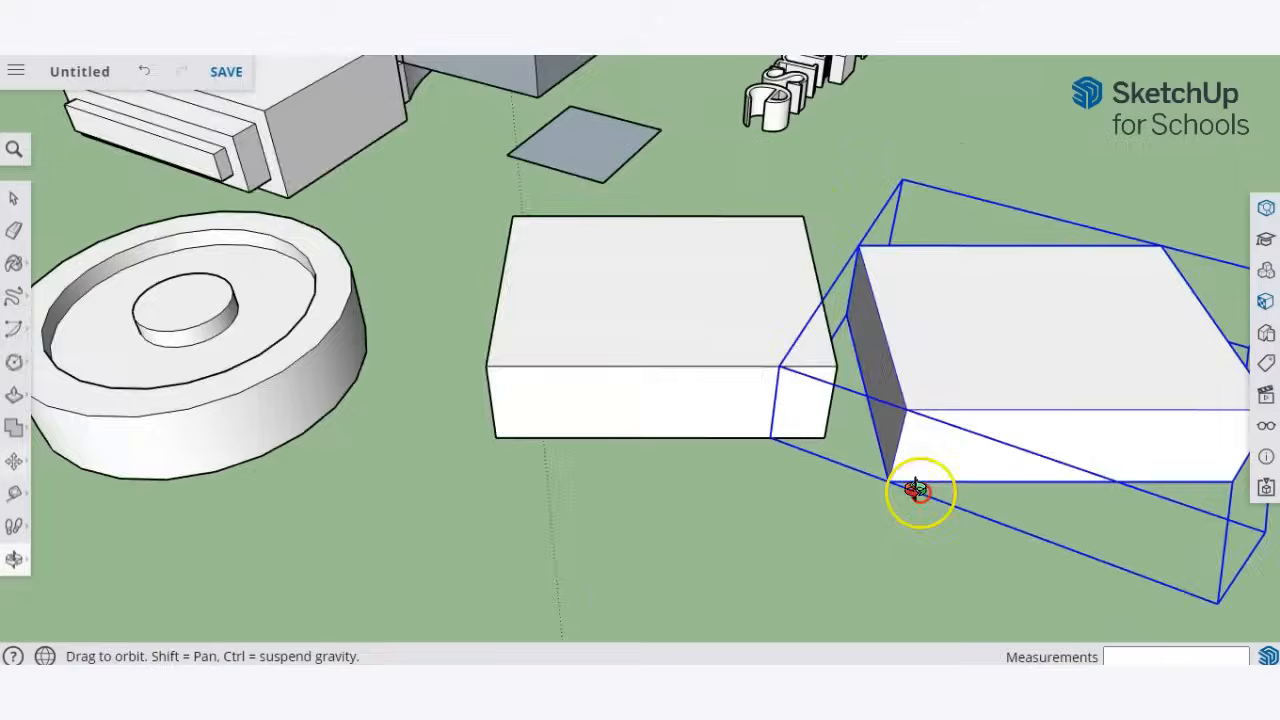
pyautogui.moveTo(916, 490); pyautogui.dragTo(484, 552)
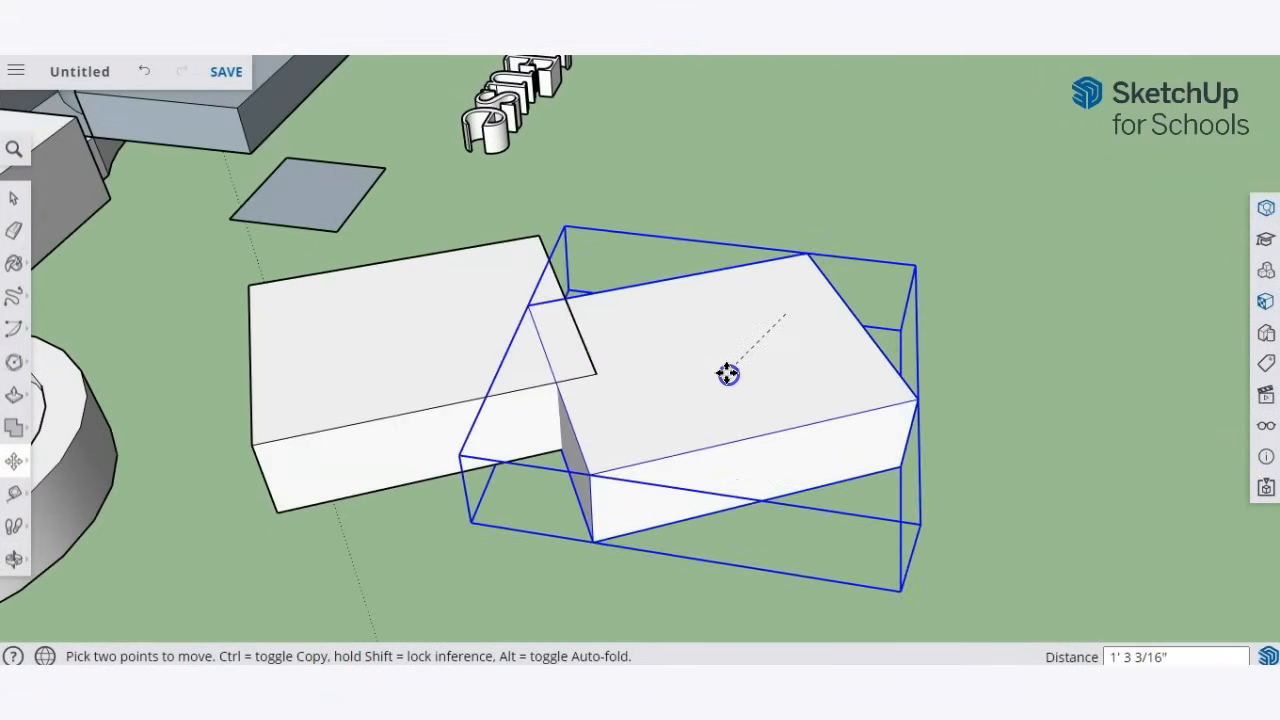
pyautogui.moveTo(728, 374); pyautogui.dragTo(652, 382)
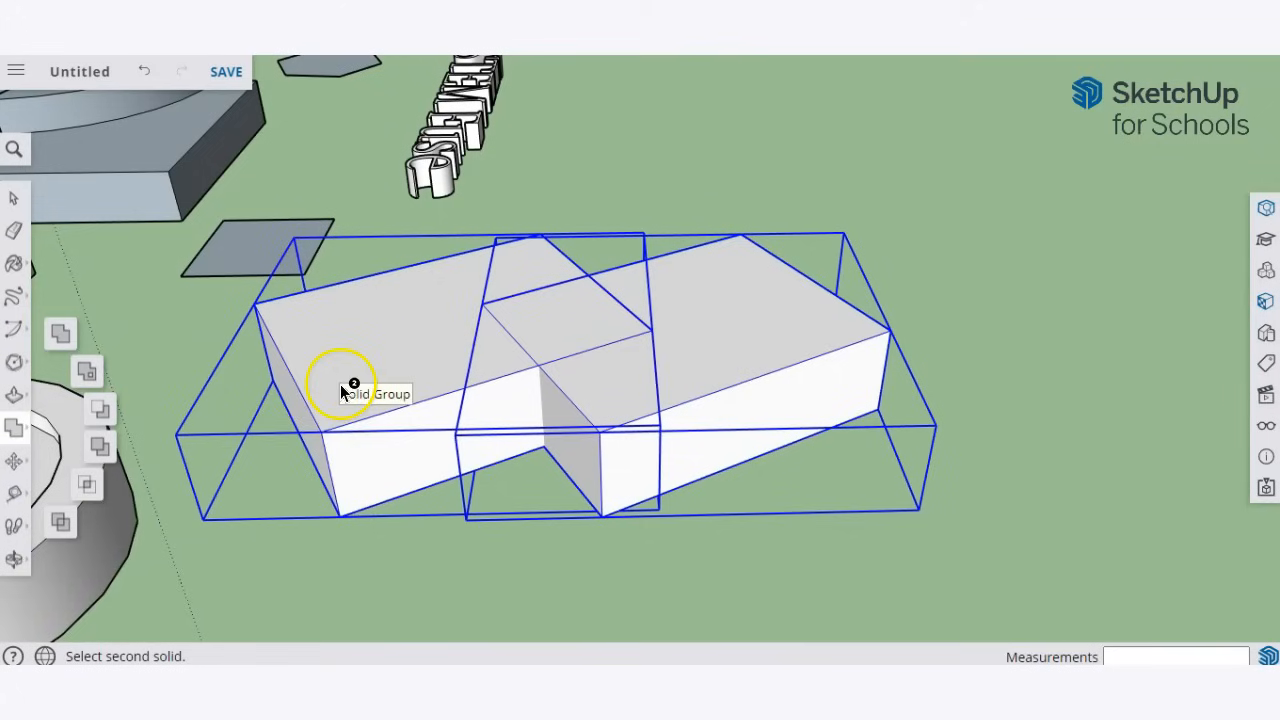
pyautogui.moveTo(368, 358)
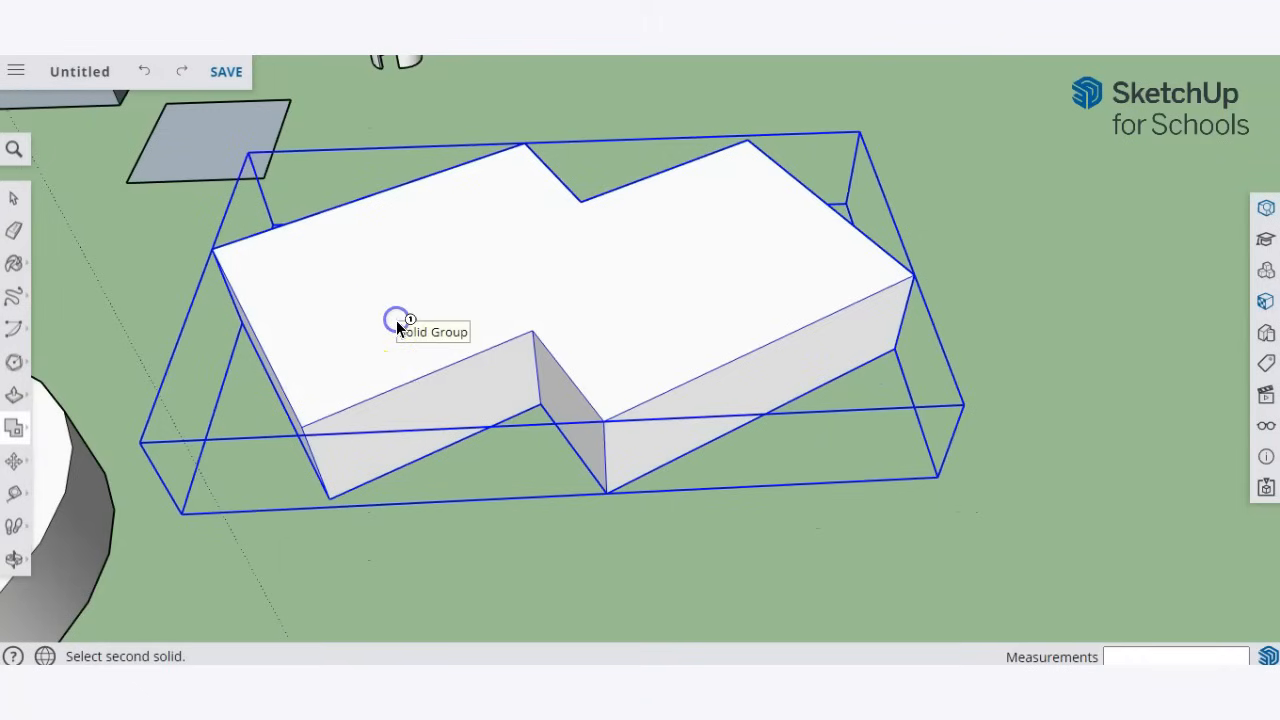
pyautogui.click(144, 72)
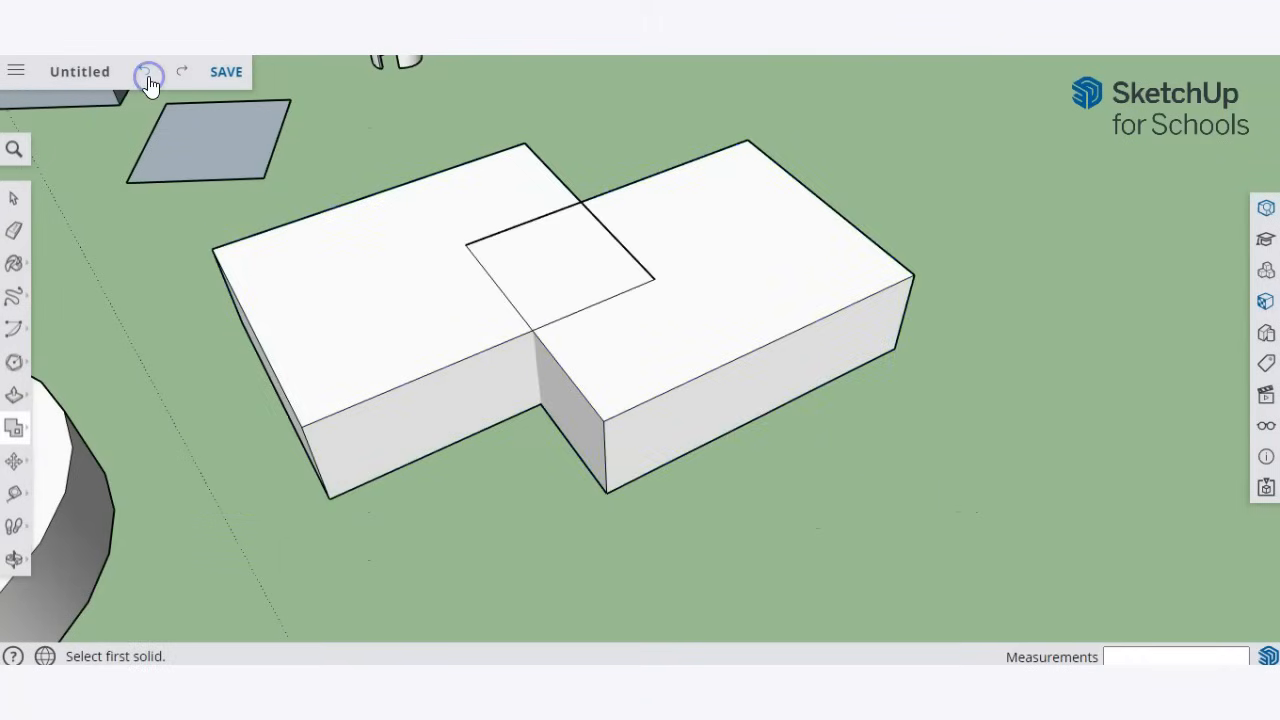
pyautogui.click(736, 404)
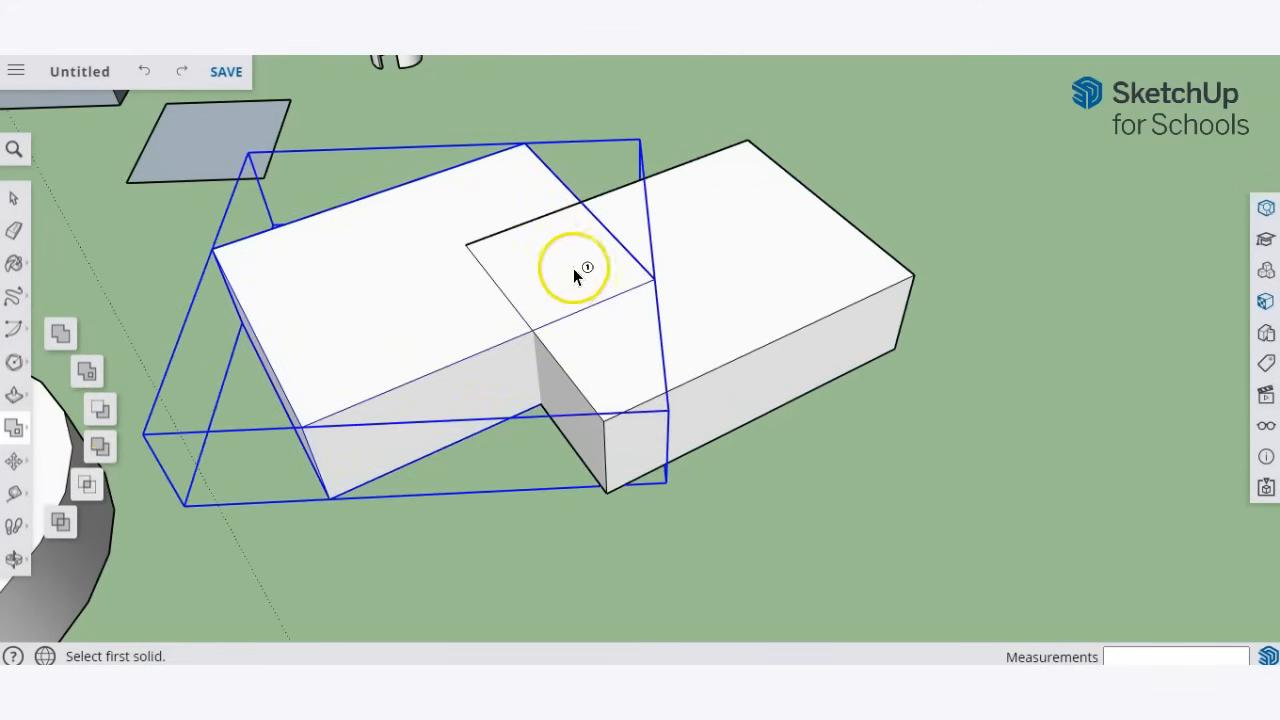
pyautogui.moveTo(360, 338)
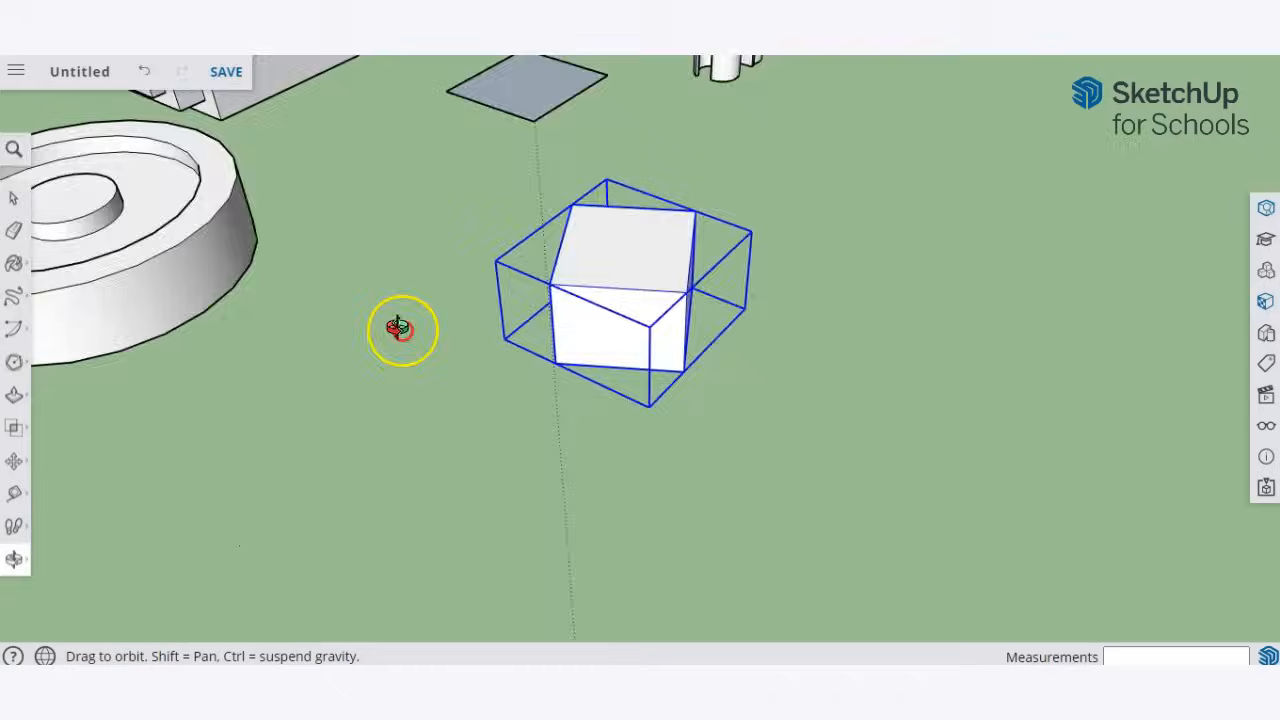
pyautogui.moveTo(400, 330); pyautogui.dragTo(344, 250)
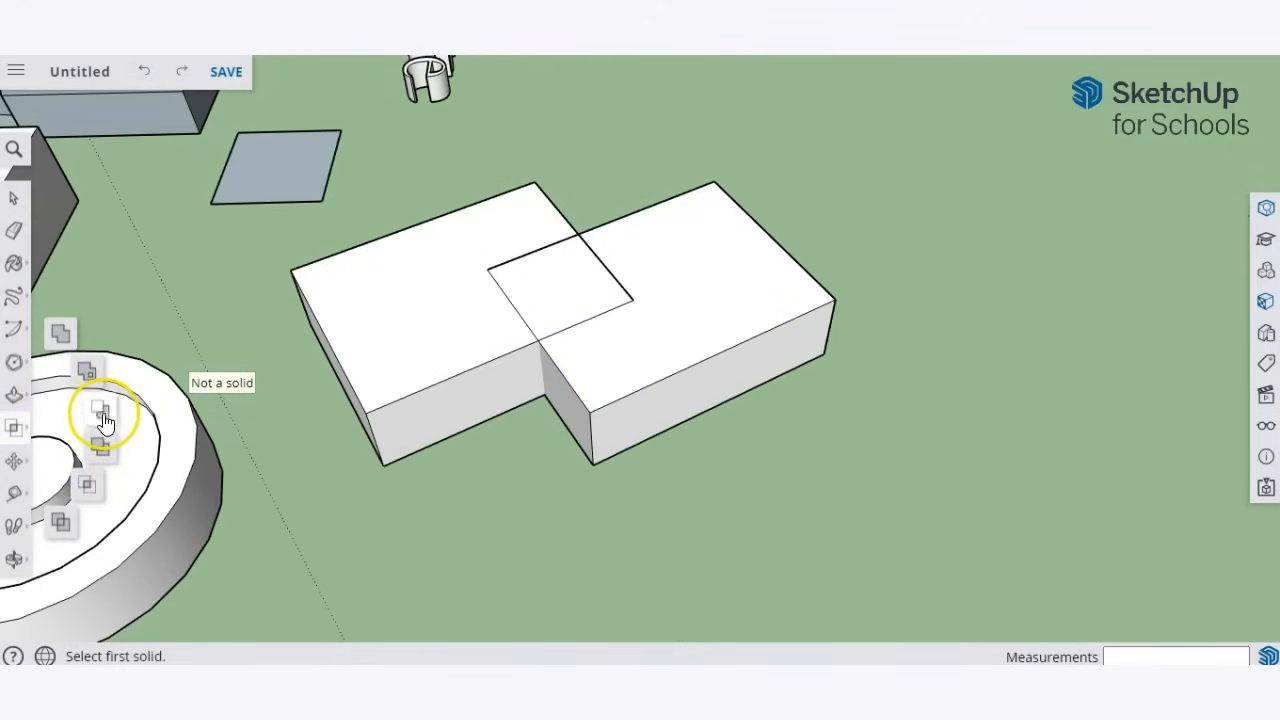
pyautogui.moveTo(60, 524)
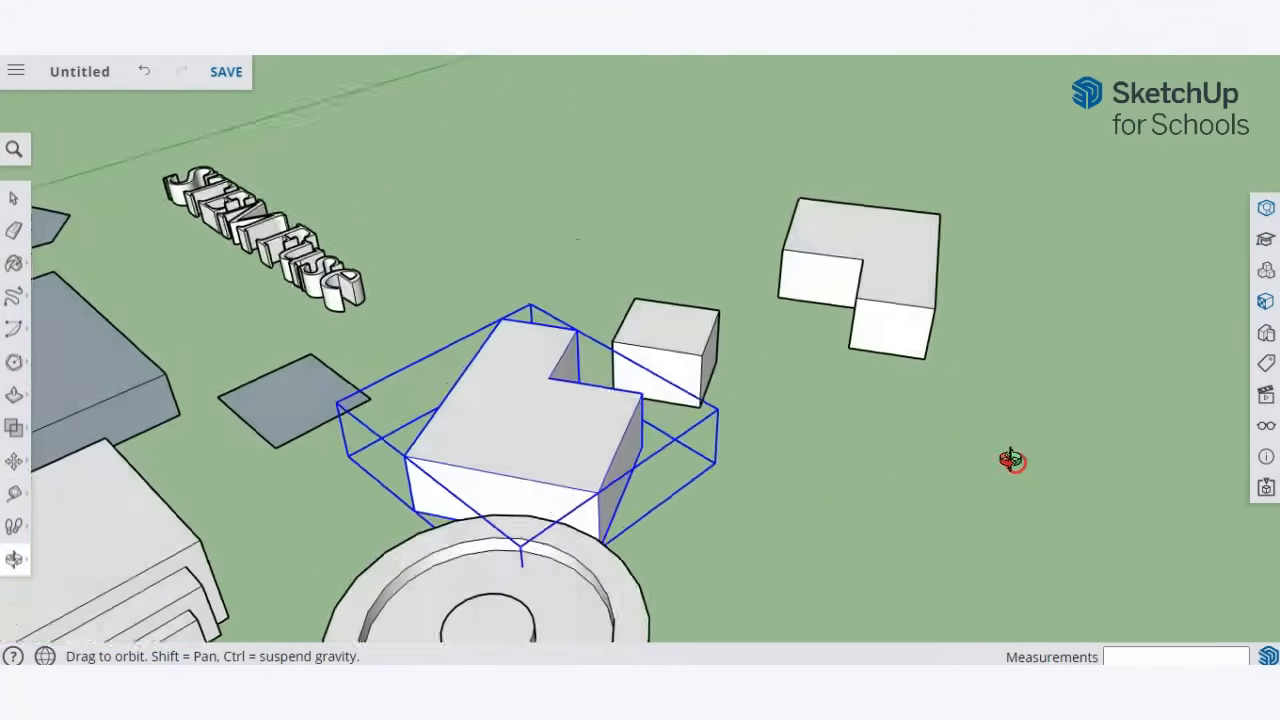
pyautogui.moveTo(1010, 460); pyautogui.dragTo(760, 472)
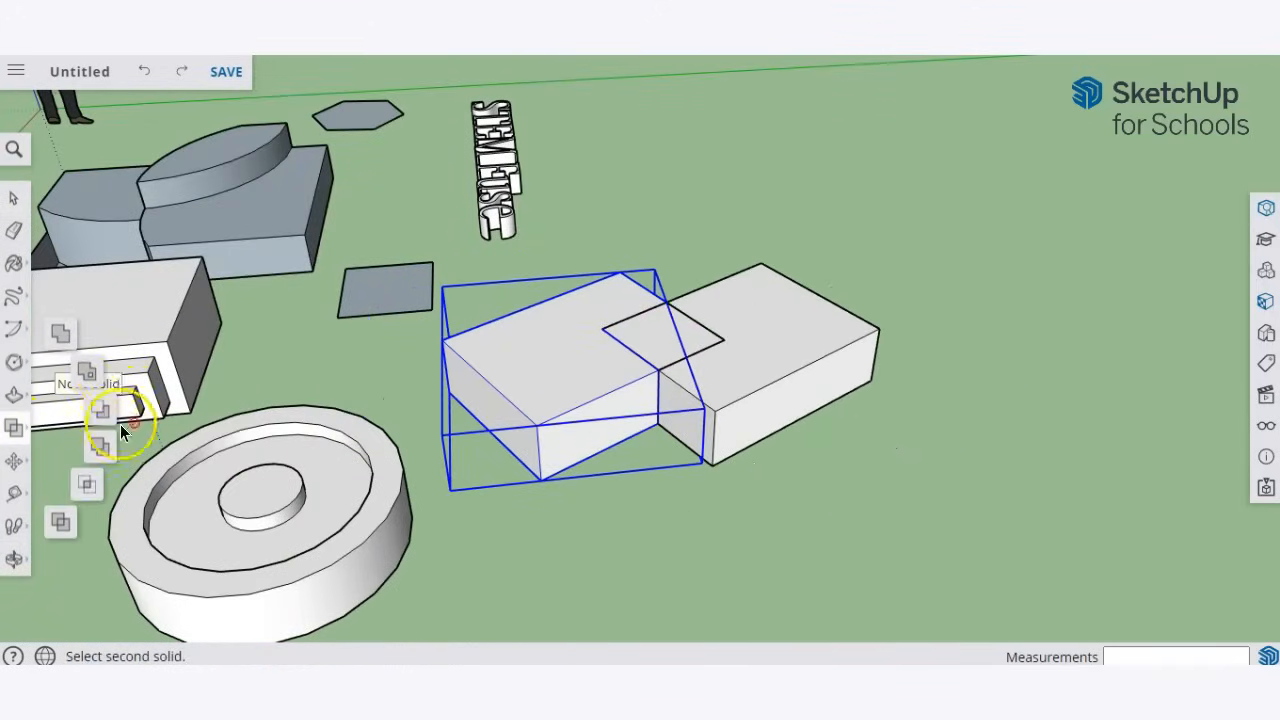
pyautogui.moveTo(56, 504)
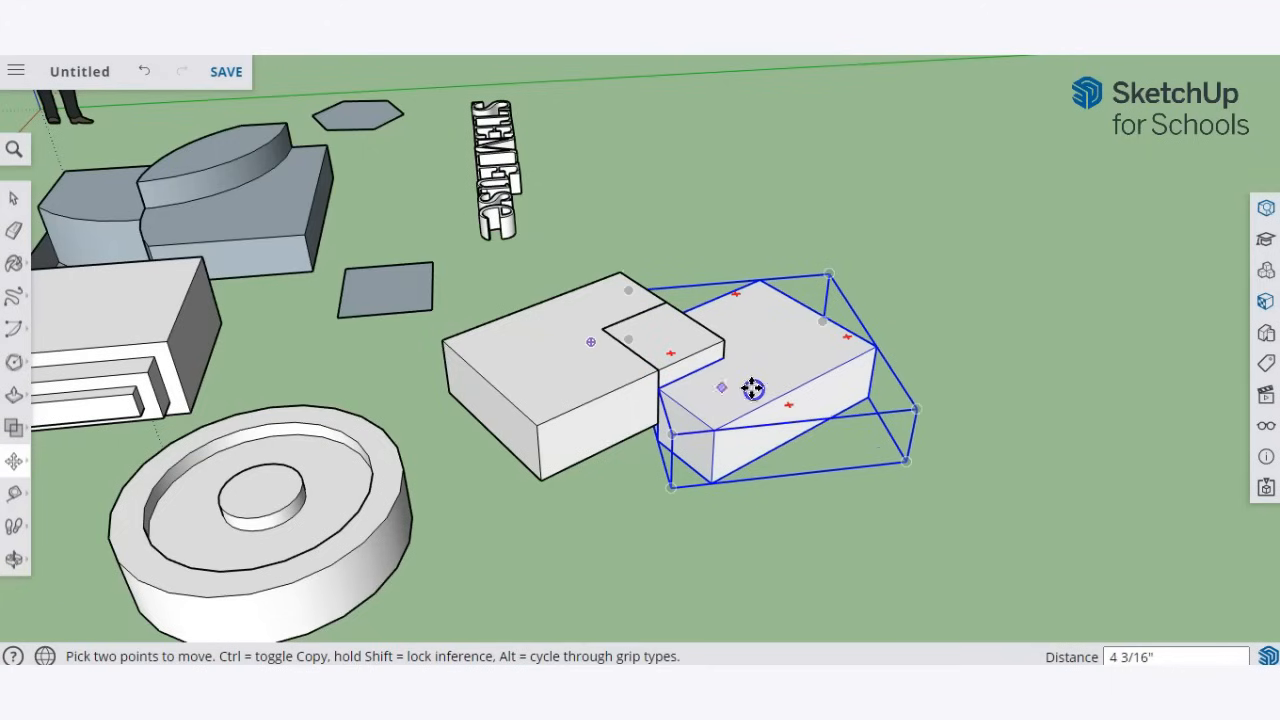
# Step: Move the trimmed, notched box aside and set it down clear of the other box
pyautogui.moveTo(750, 388); pyautogui.dragTo(744, 368)
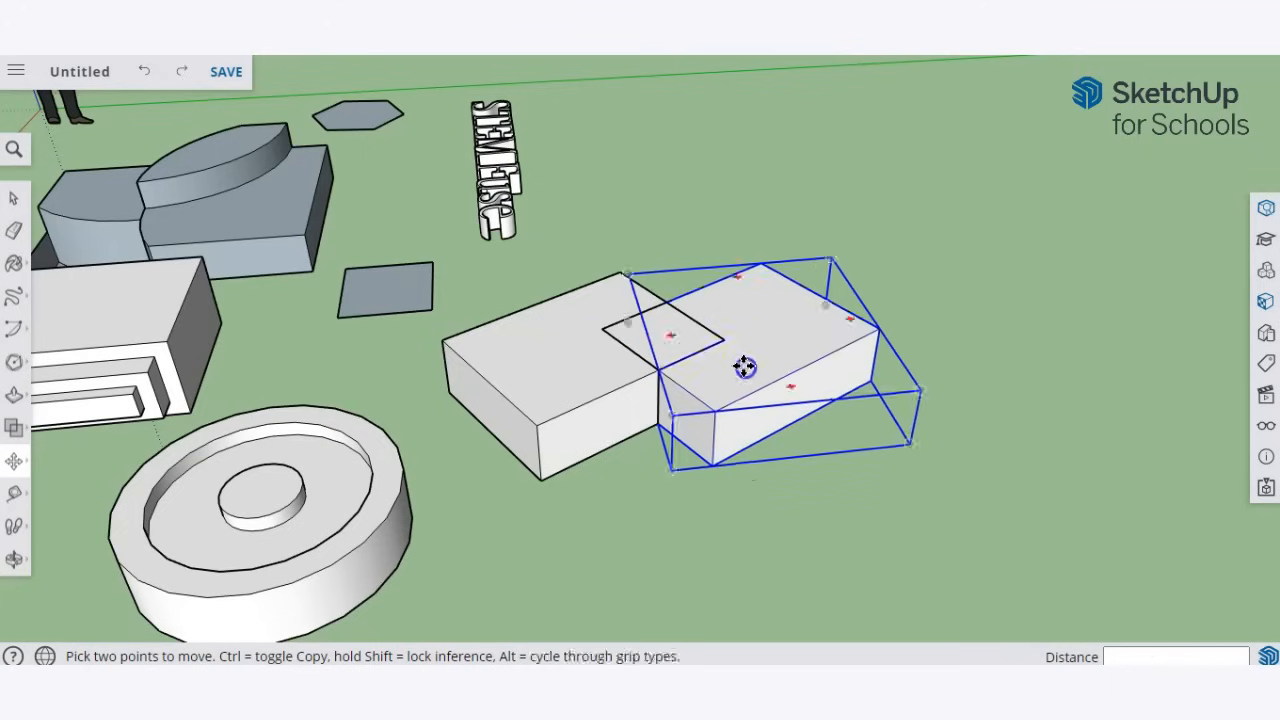
pyautogui.moveTo(744, 366); pyautogui.dragTo(816, 268)
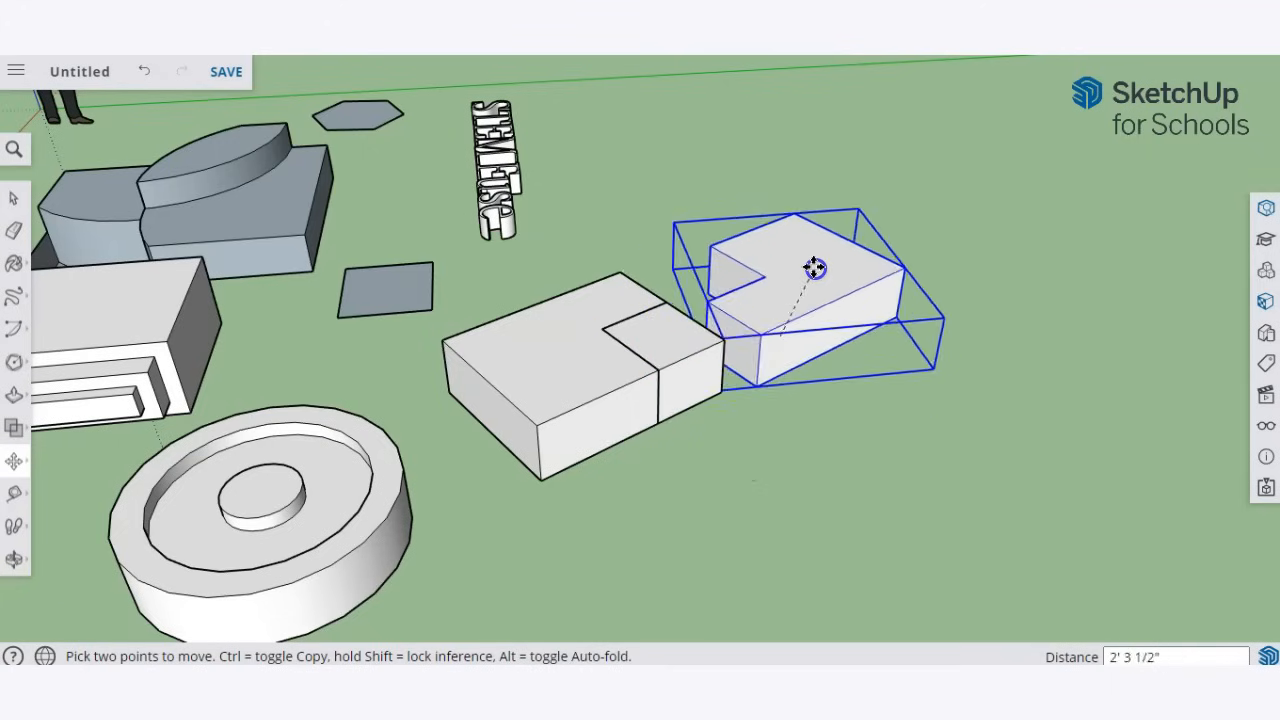
pyautogui.moveTo(816, 268); pyautogui.dragTo(888, 362)
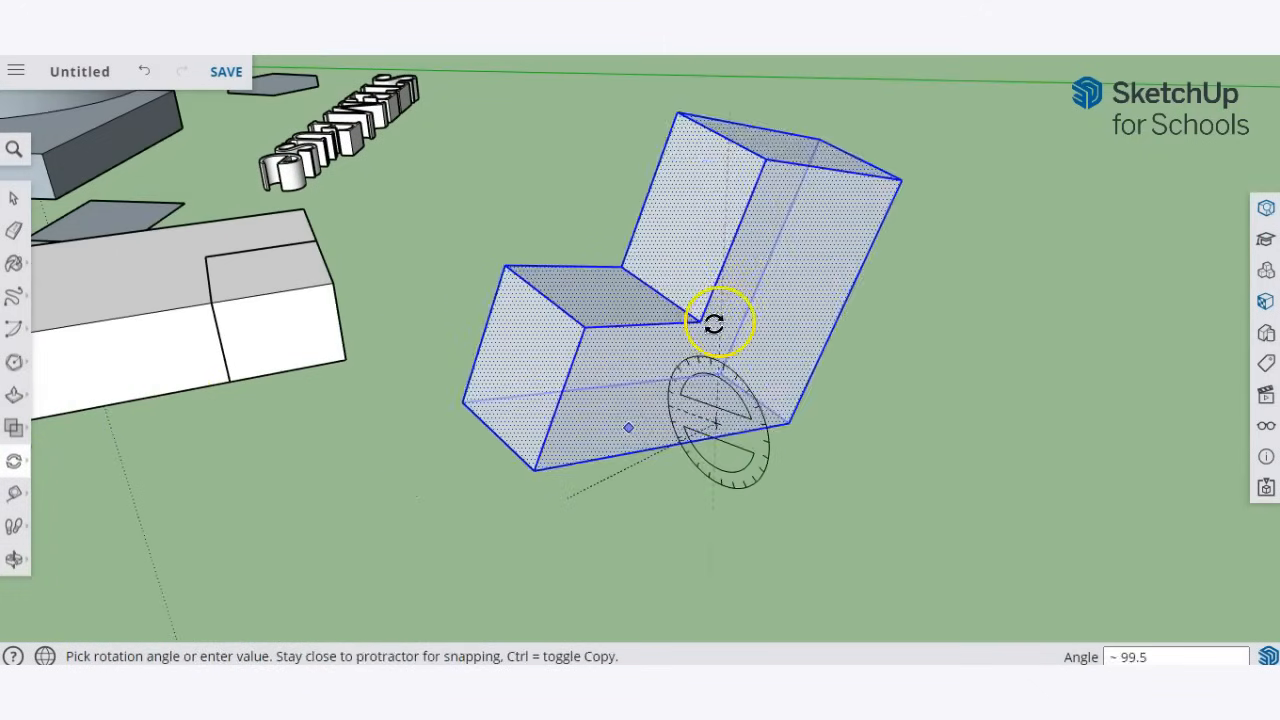
# Step: Rotate the notched box to a new orientation and fix the rotation
pyautogui.moveTo(716, 322); pyautogui.dragTo(832, 352)
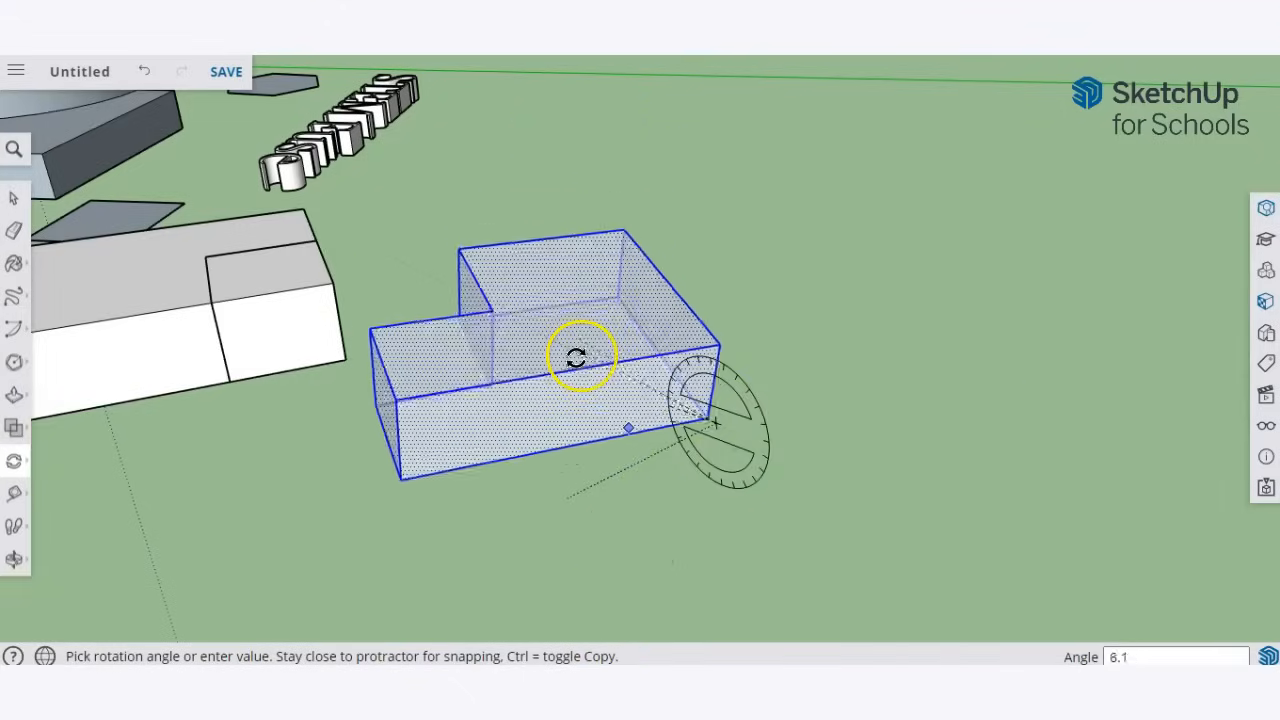
pyautogui.click(14, 460)
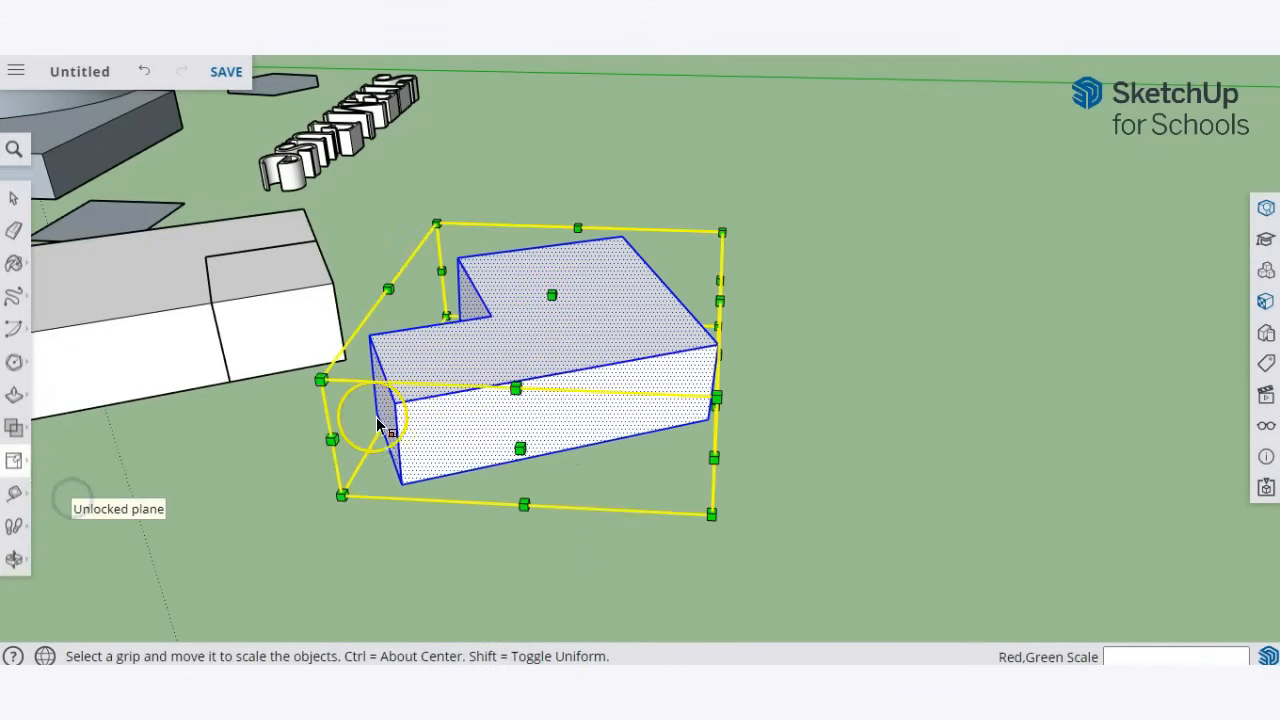
# Step: Scale the notched box's height to about Red,Blue 1.00,0.73
pyautogui.moveTo(388, 420); pyautogui.dragTo(332, 380)
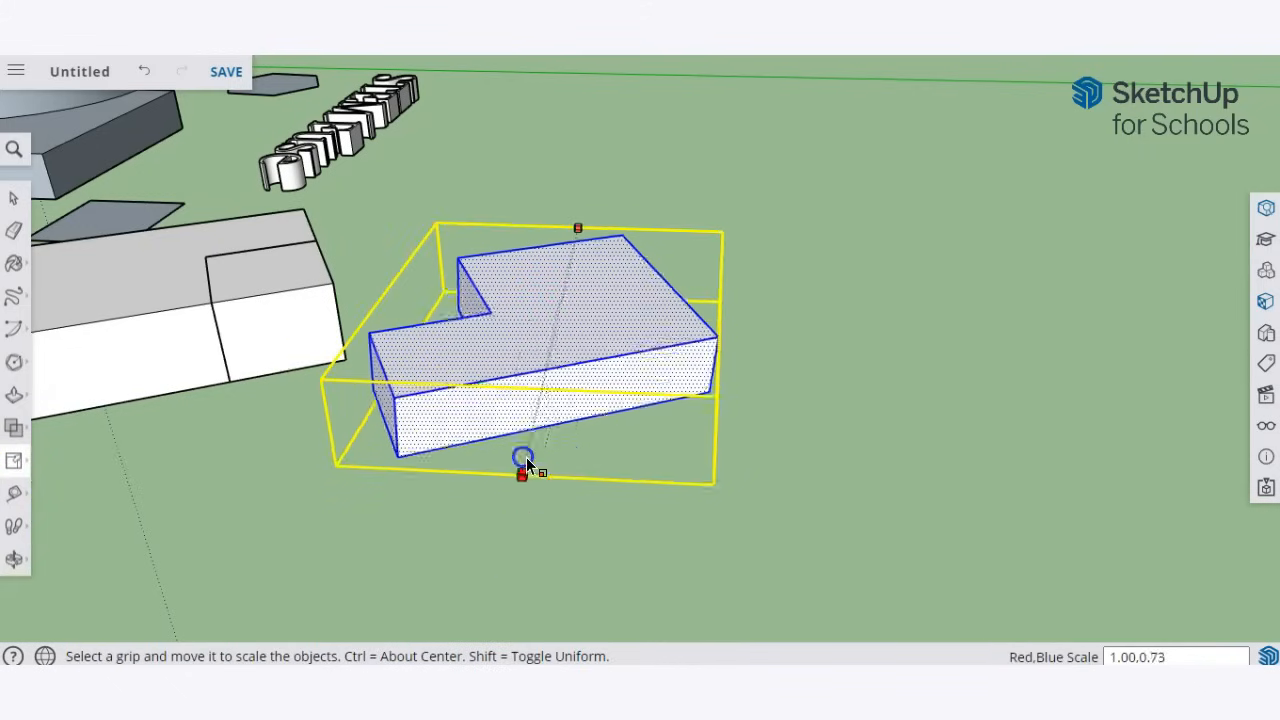
pyautogui.moveTo(520, 472); pyautogui.dragTo(600, 448)
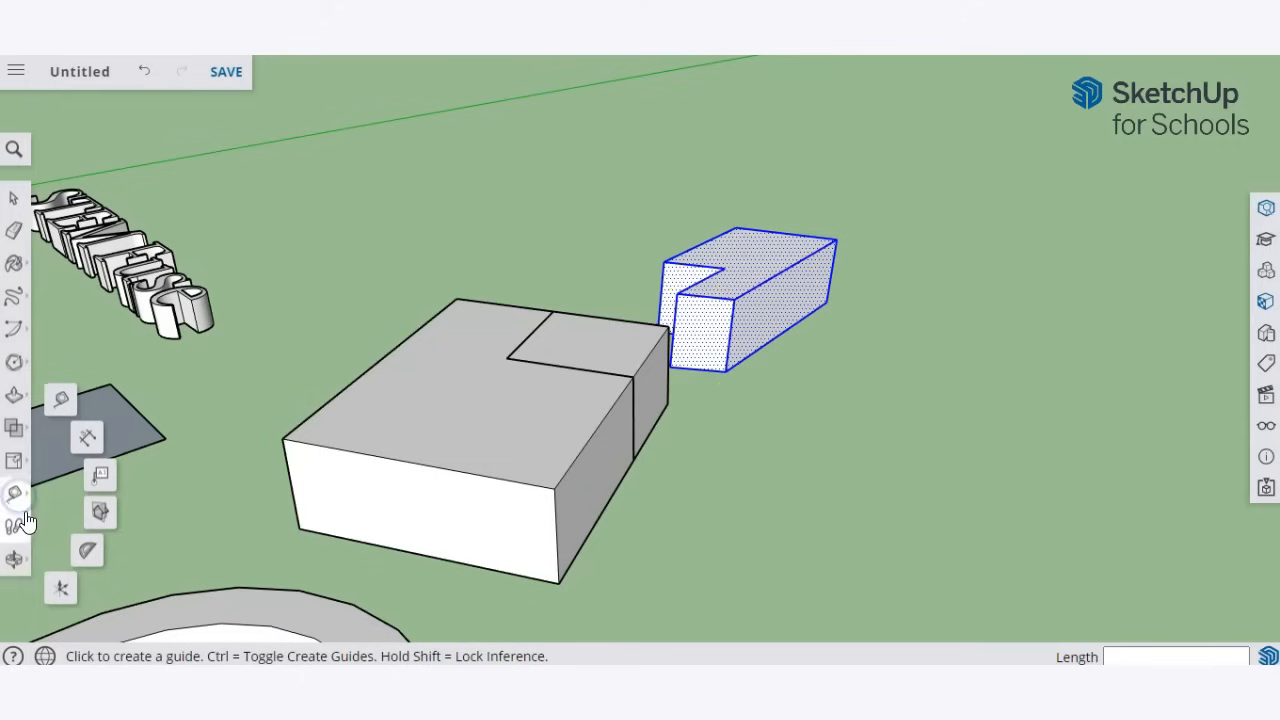
pyautogui.moveTo(16, 496)
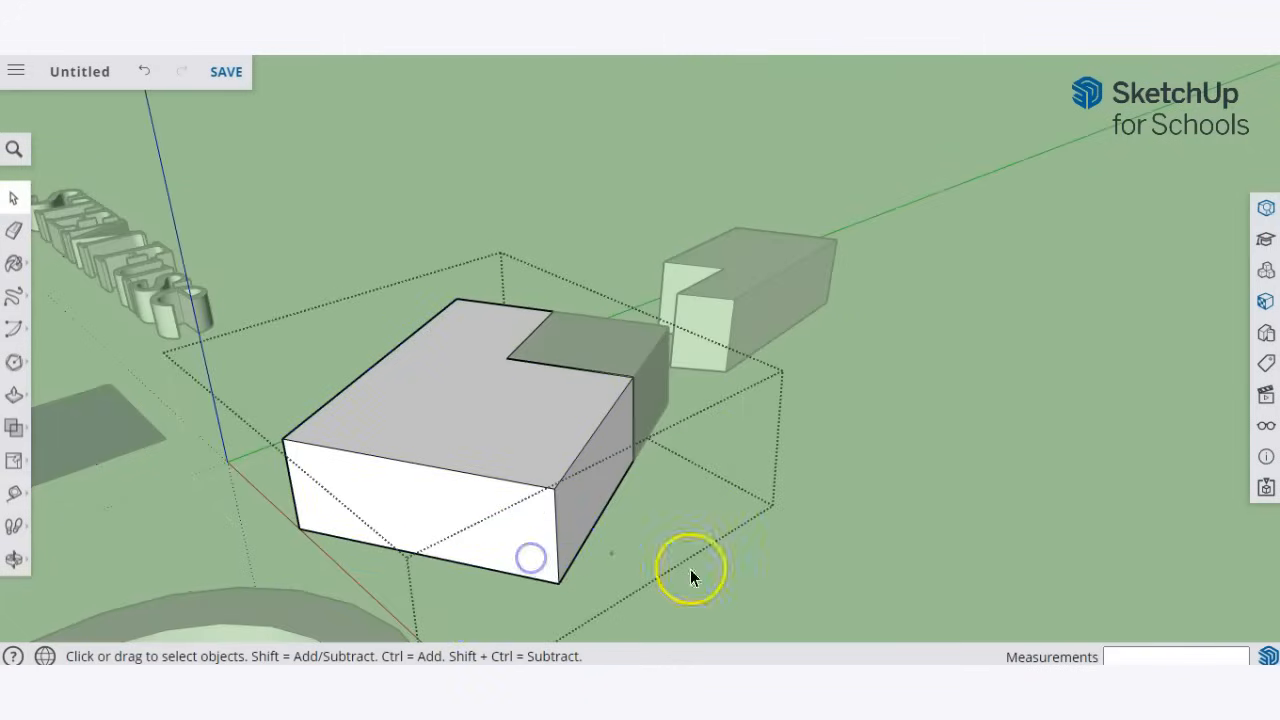
pyautogui.moveTo(572, 560)
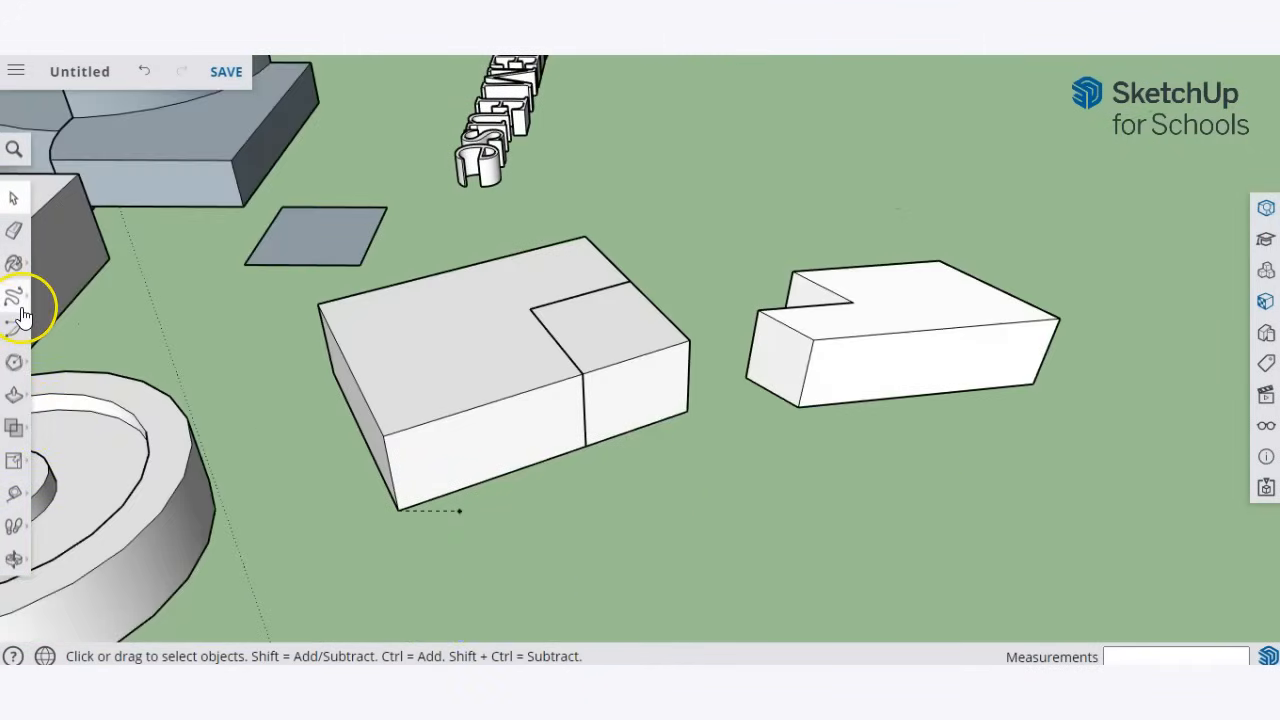
# Step: Draw a line from a ground point near the boxes along the green axis, length 4
pyautogui.click(14, 296)
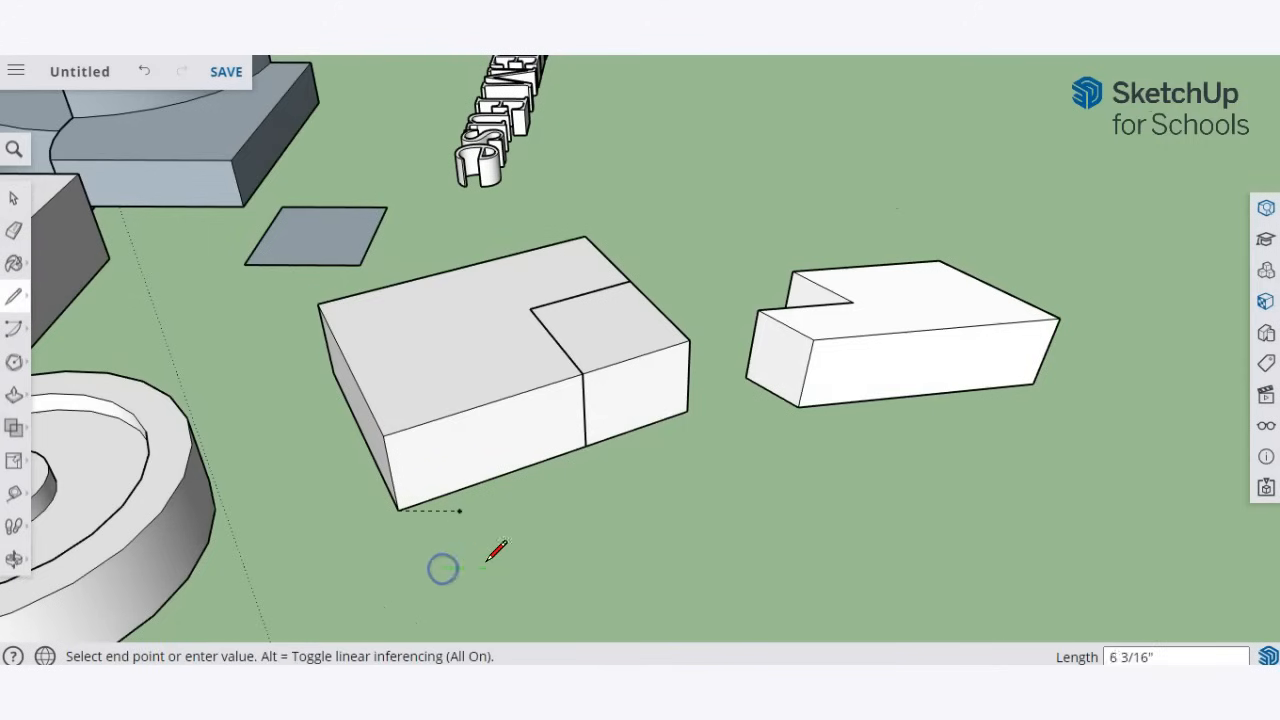
pyautogui.moveTo(730, 540)
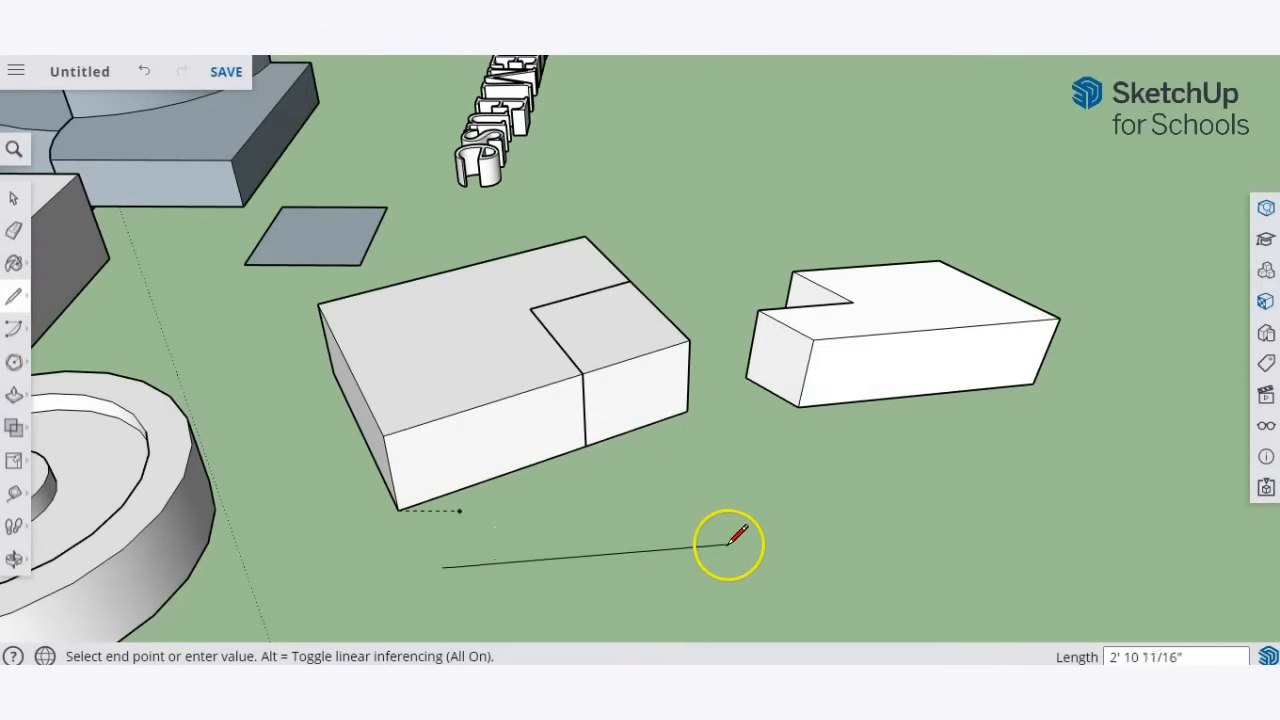
pyautogui.moveTo(830, 550)
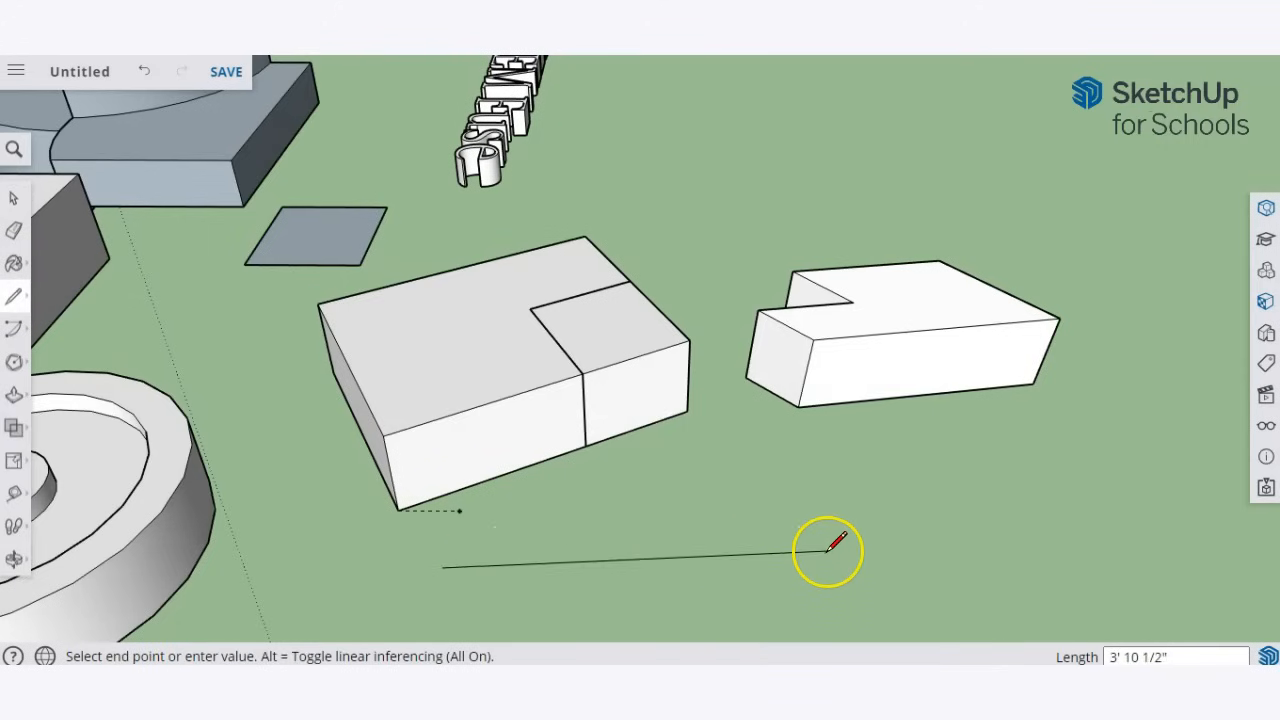
pyautogui.moveTo(664, 560)
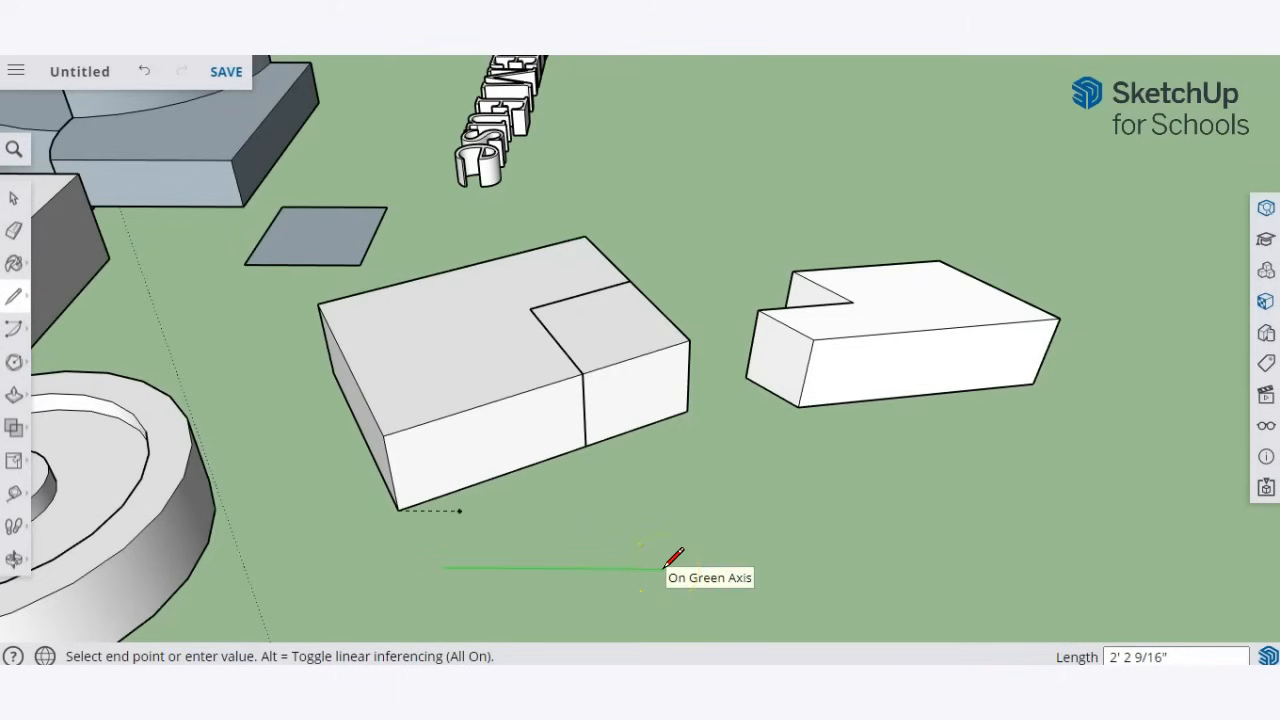
pyautogui.write('4')
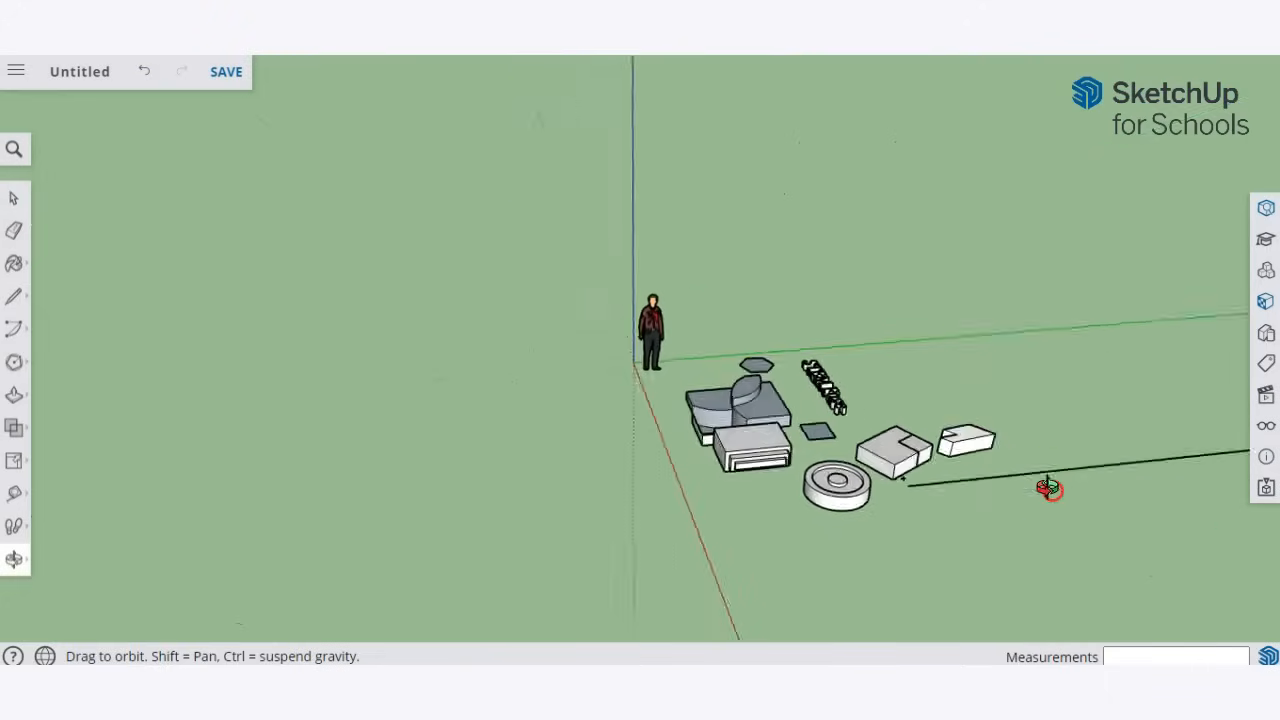
# Step: Orbit the view down to ground level beside the shapes for an eye-height look
pyautogui.click(16, 500)
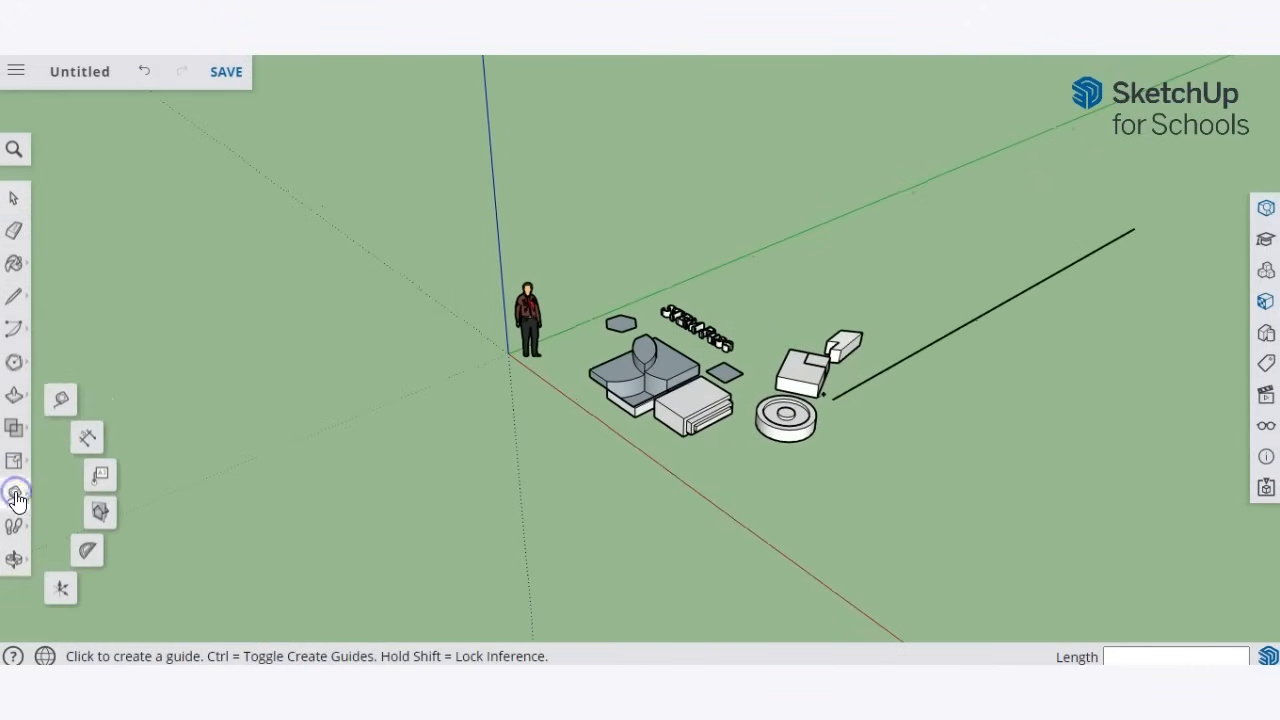
pyautogui.moveTo(100, 476)
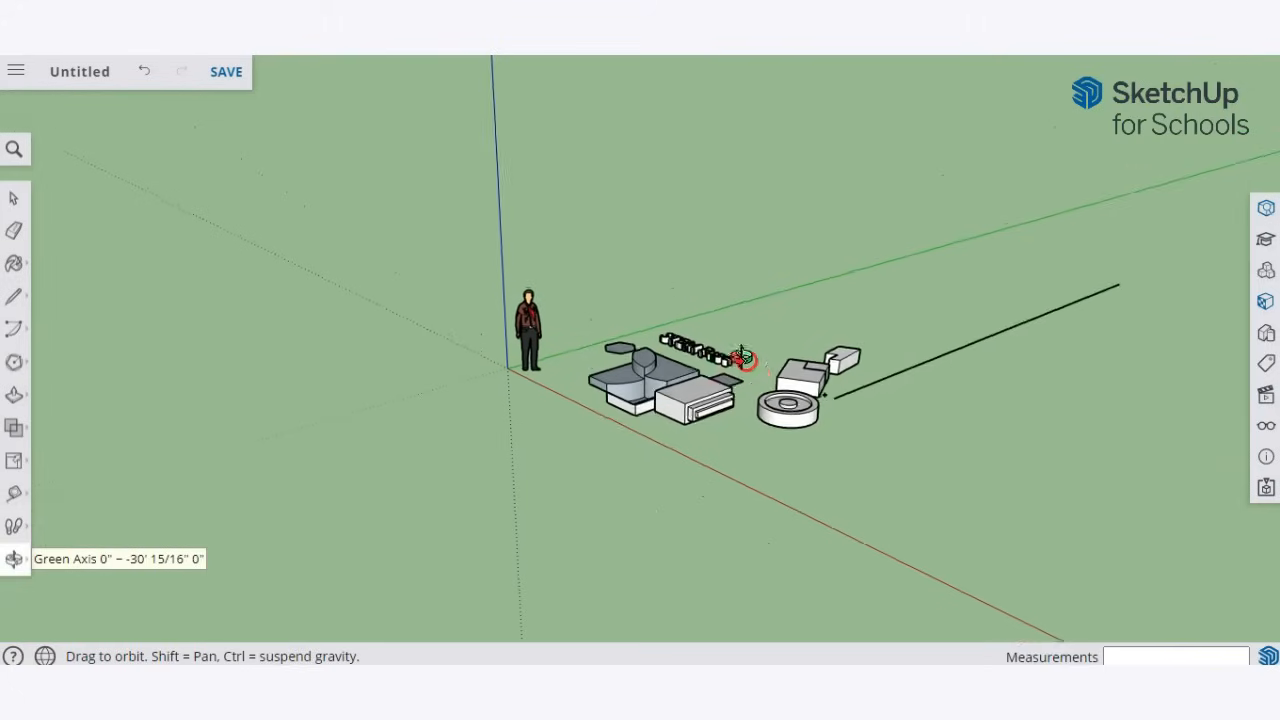
pyautogui.click(16, 528)
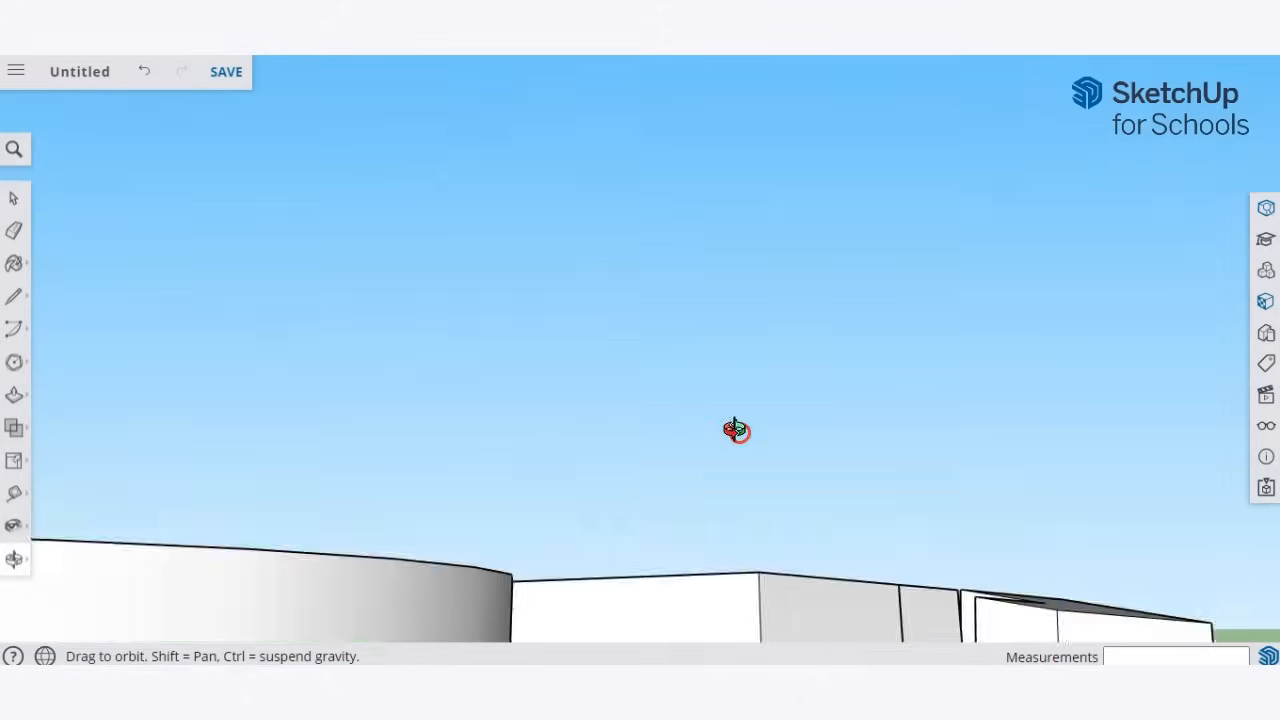
pyautogui.moveTo(736, 430); pyautogui.dragTo(440, 528)
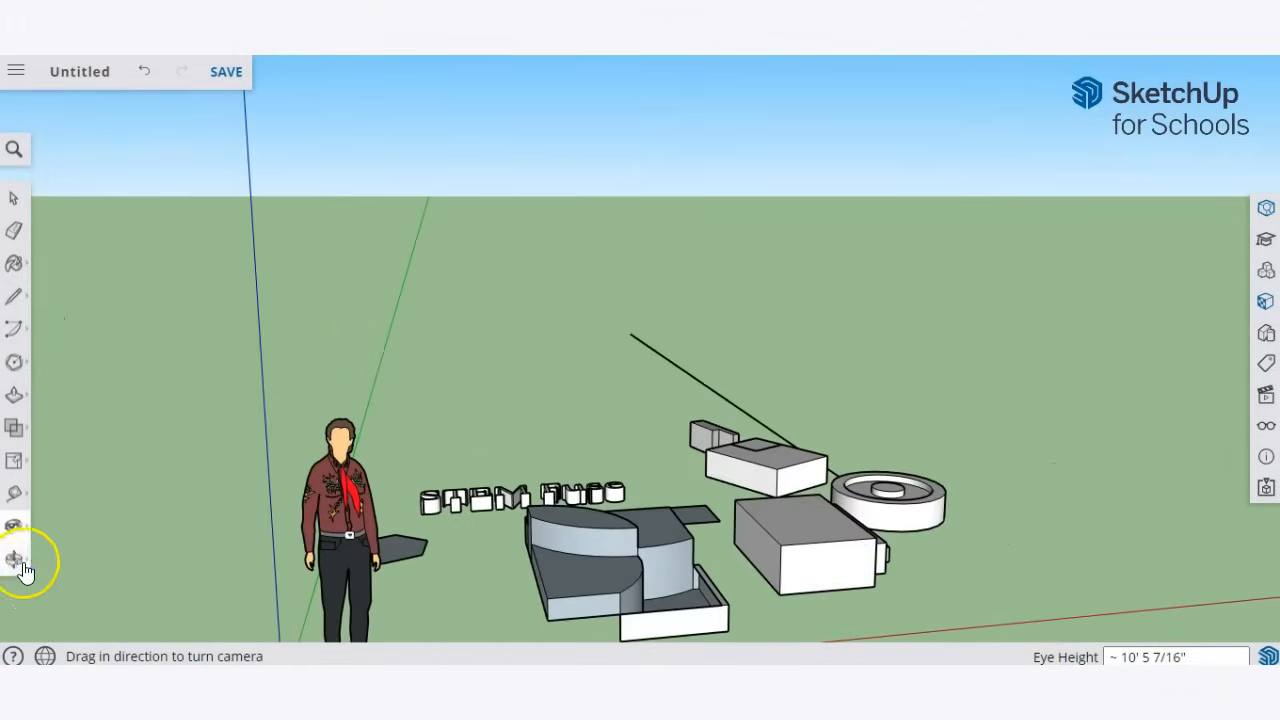
# Step: Orbit around the shapes and zoom to fit the whole model in view
pyautogui.click(16, 558)
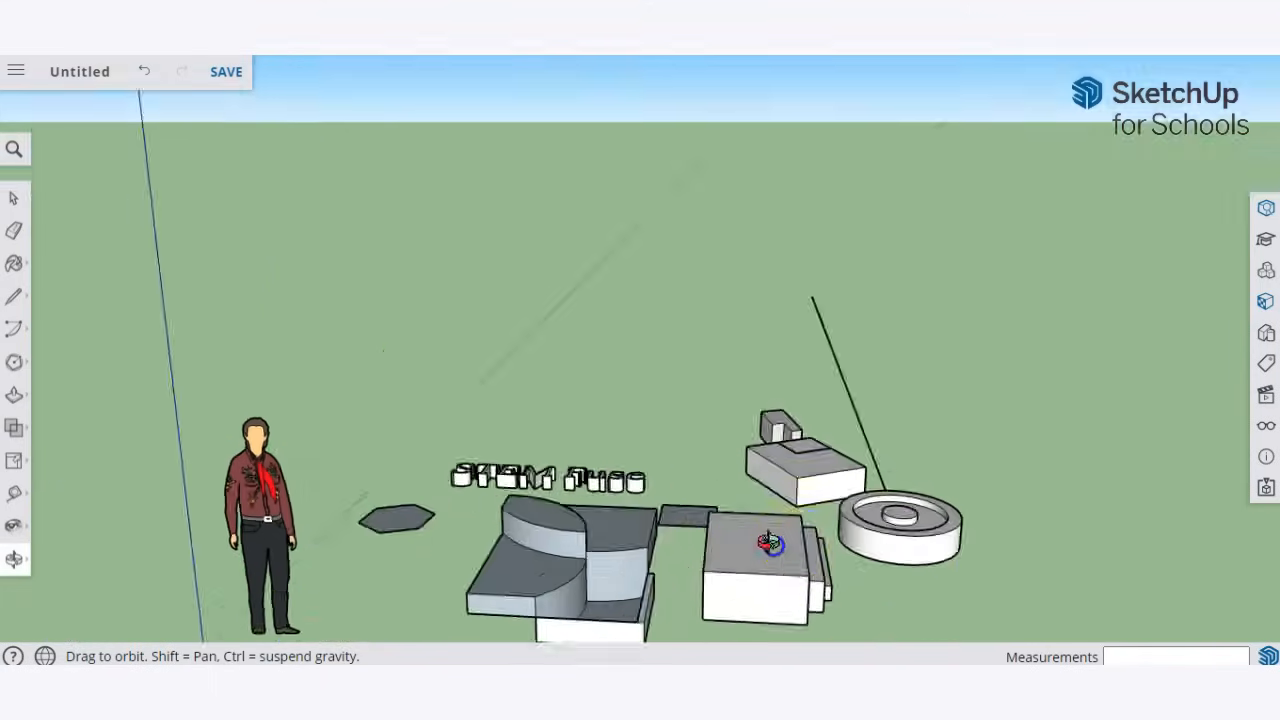
pyautogui.moveTo(770, 544); pyautogui.dragTo(336, 556)
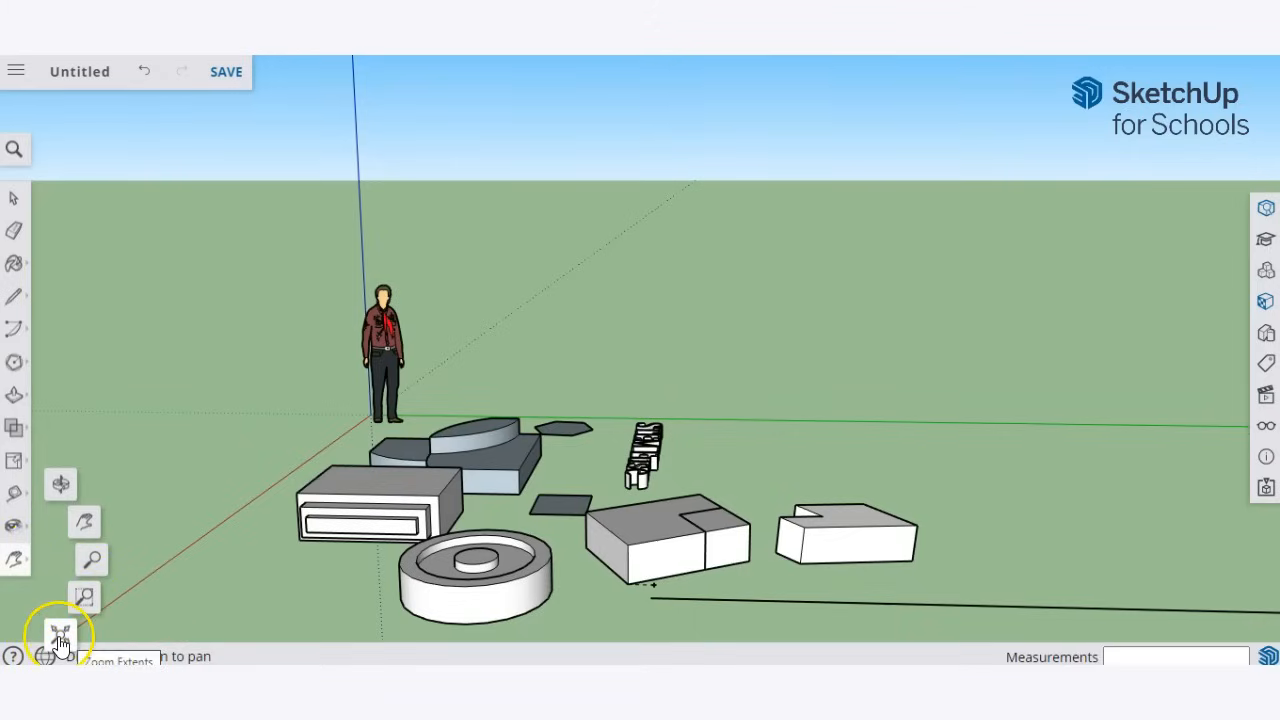
pyautogui.click(60, 636)
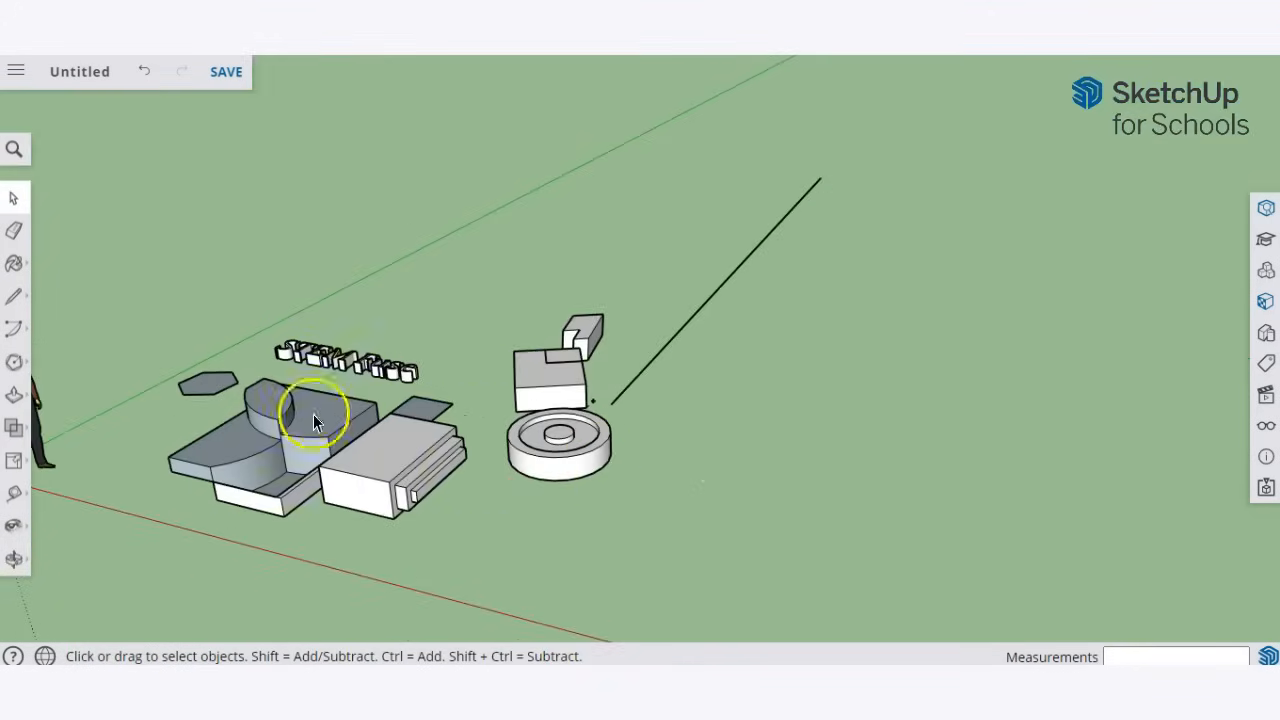
pyautogui.moveTo(232, 540)
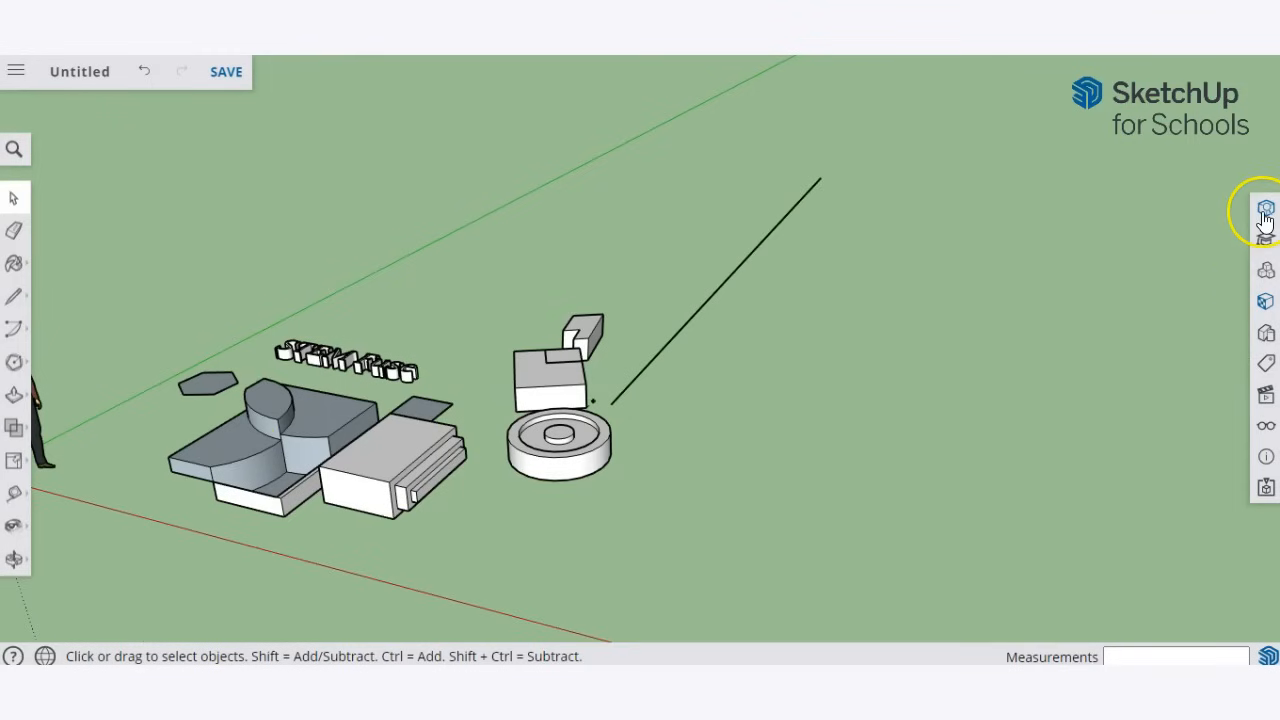
# Step: Browse the Materials library to the Brick, Cladding and Siding category
pyautogui.click(1264, 210)
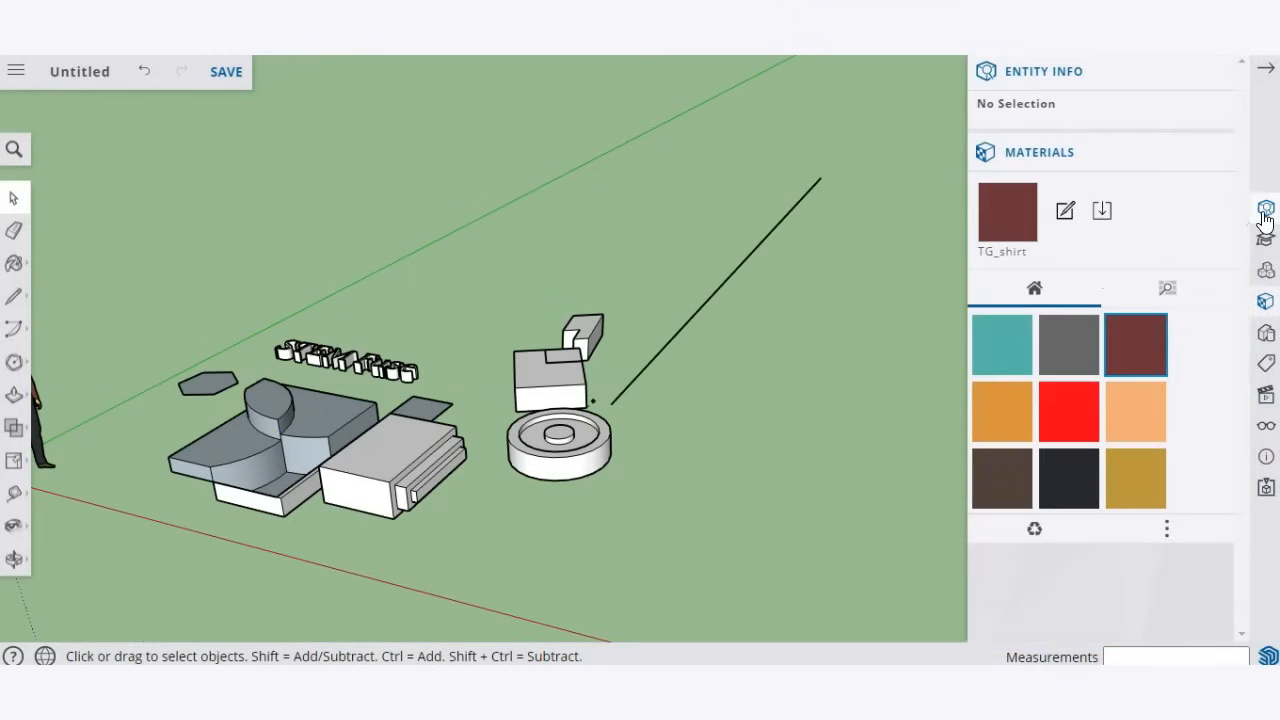
pyautogui.moveTo(1268, 268)
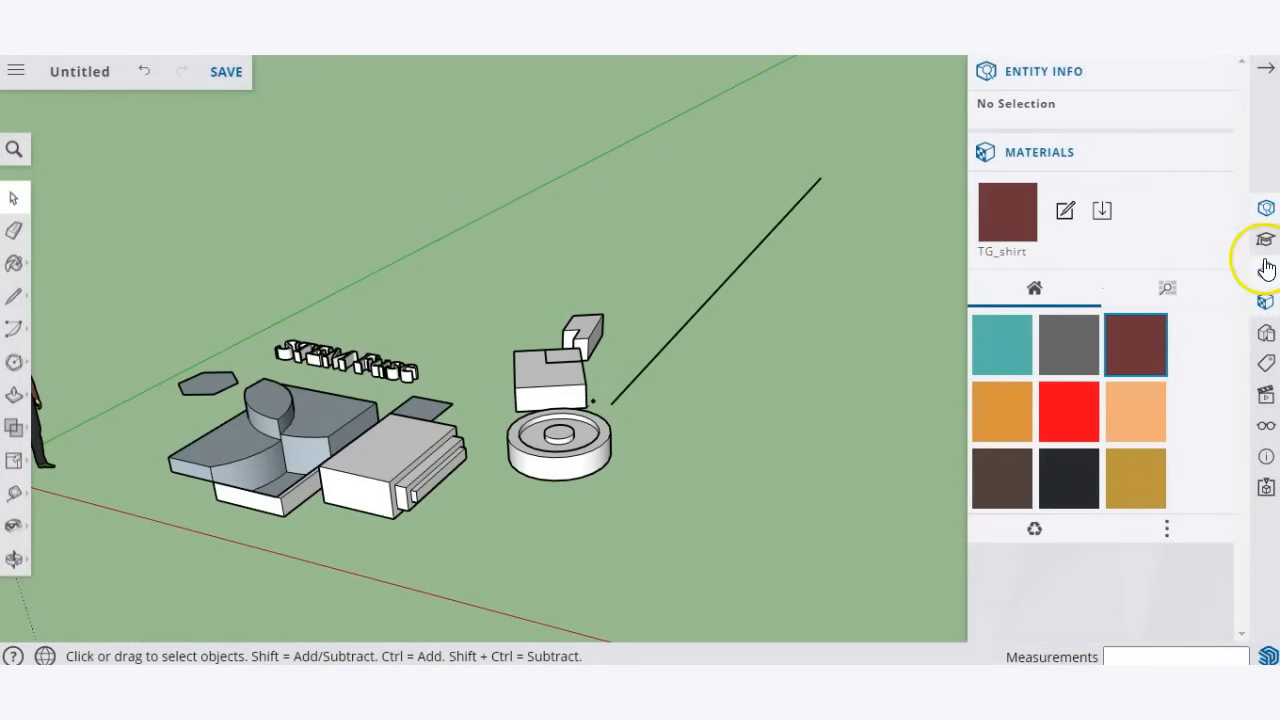
pyautogui.click(1266, 238)
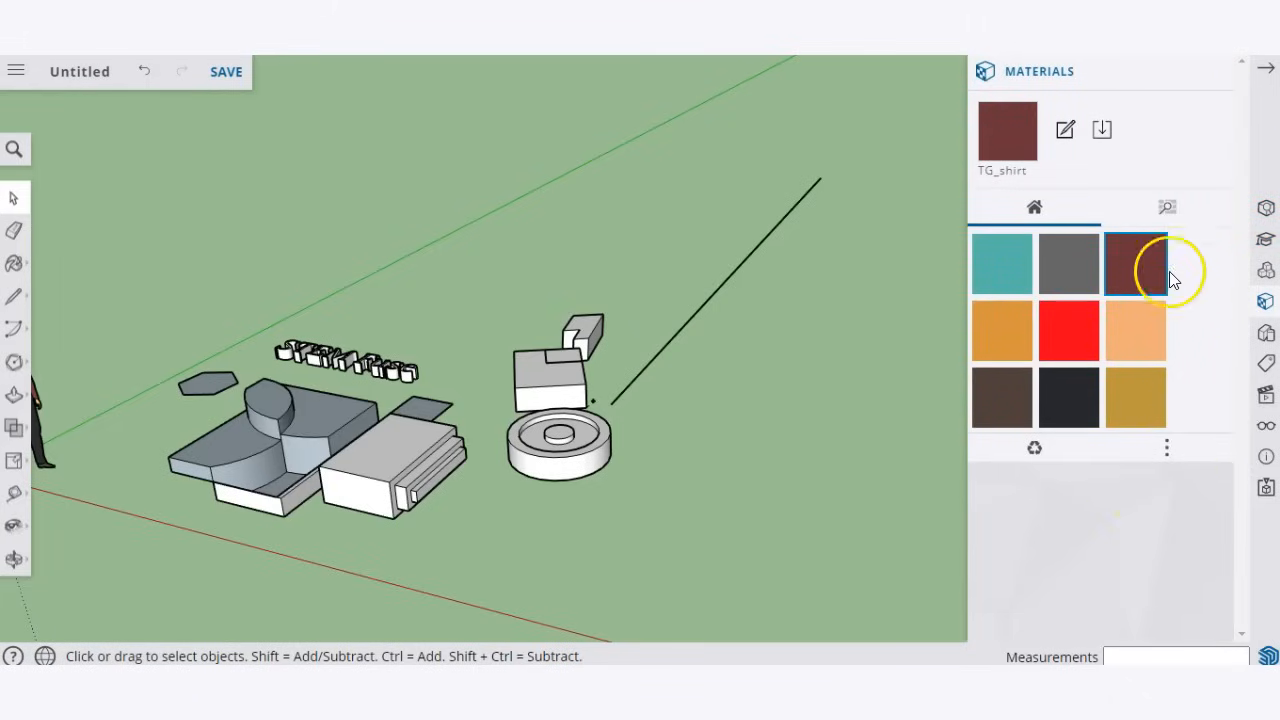
pyautogui.click(1168, 206)
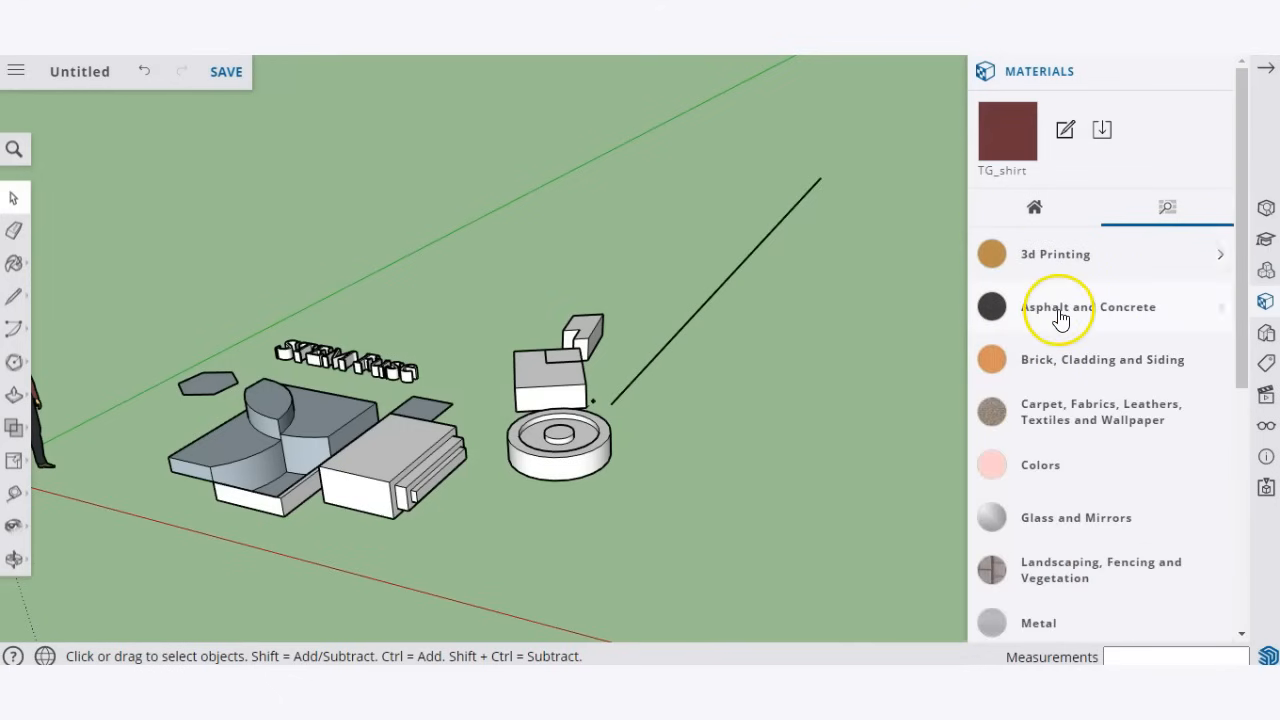
pyautogui.click(1100, 360)
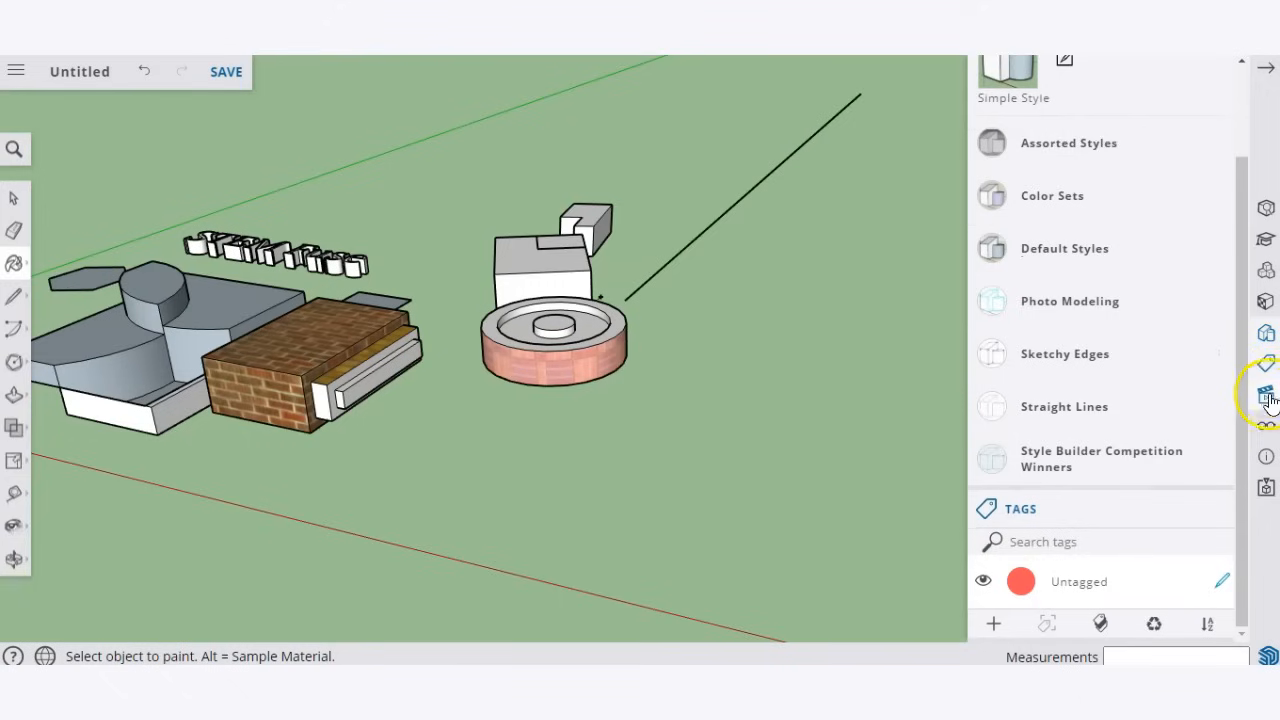
# Step: Review Display and Model Info settings, then bring up the Components panel
pyautogui.click(1266, 392)
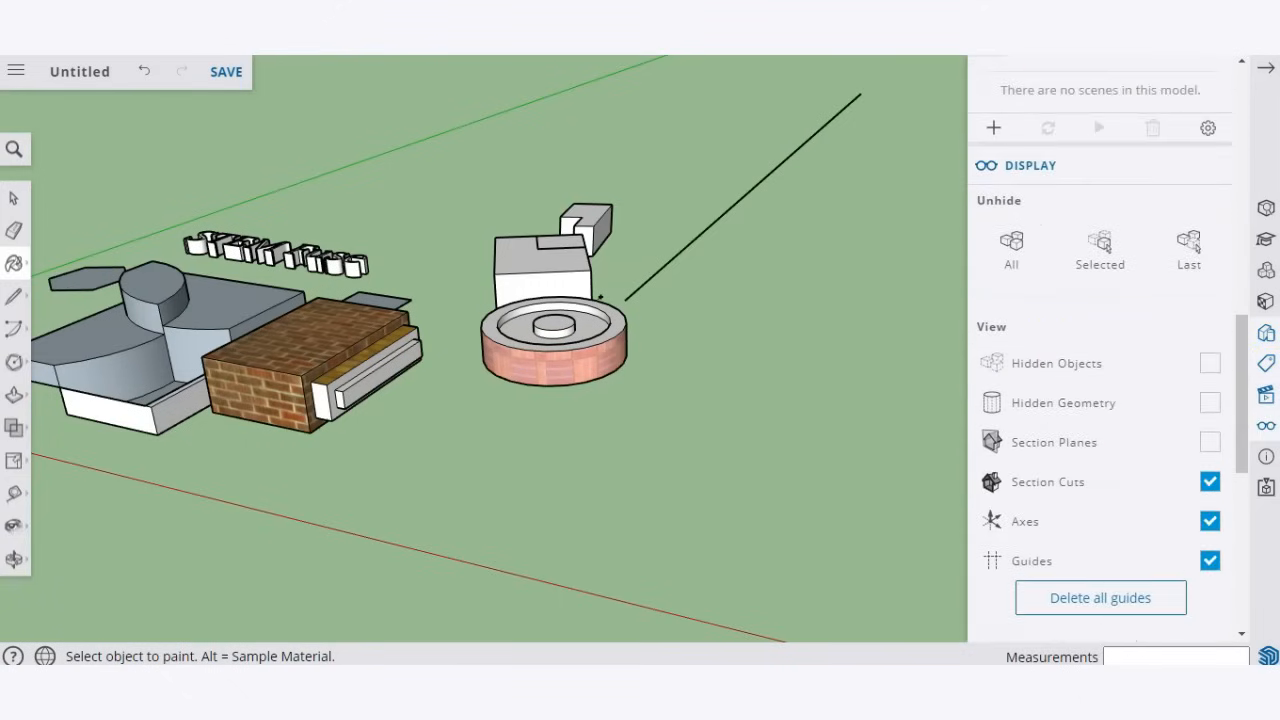
pyautogui.click(1266, 488)
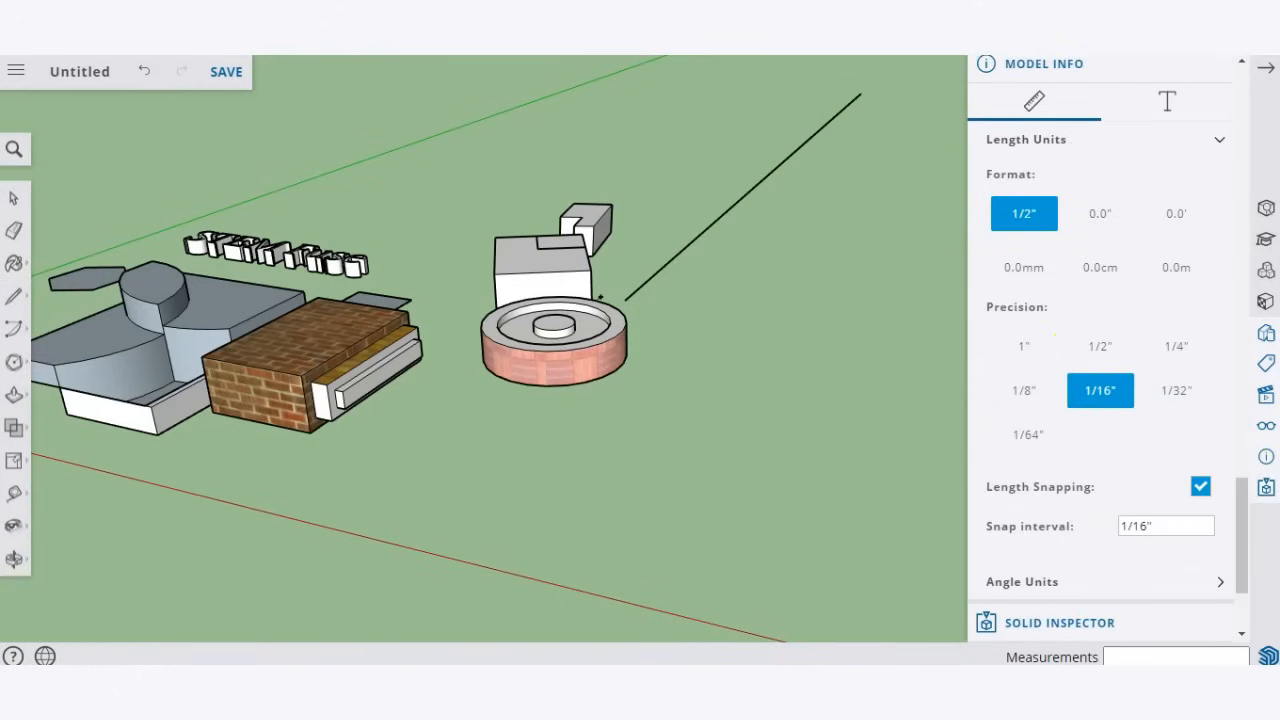
pyautogui.moveTo(1264, 278)
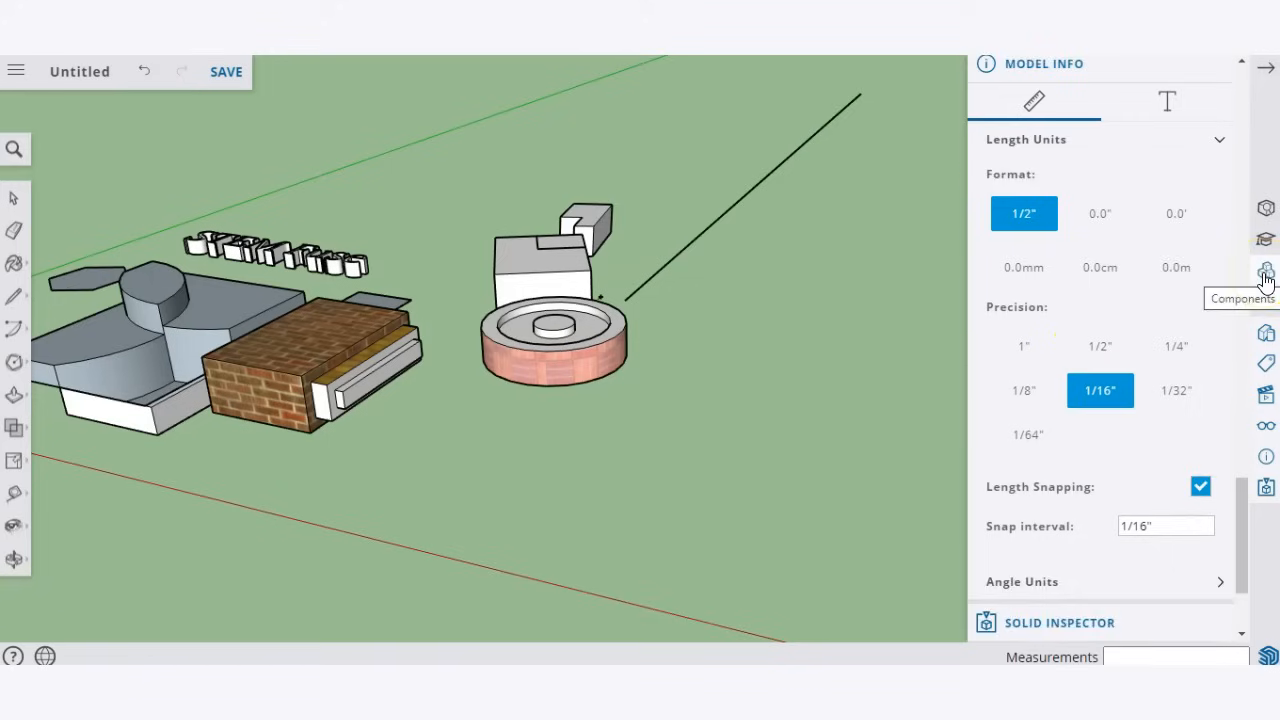
pyautogui.click(1264, 270)
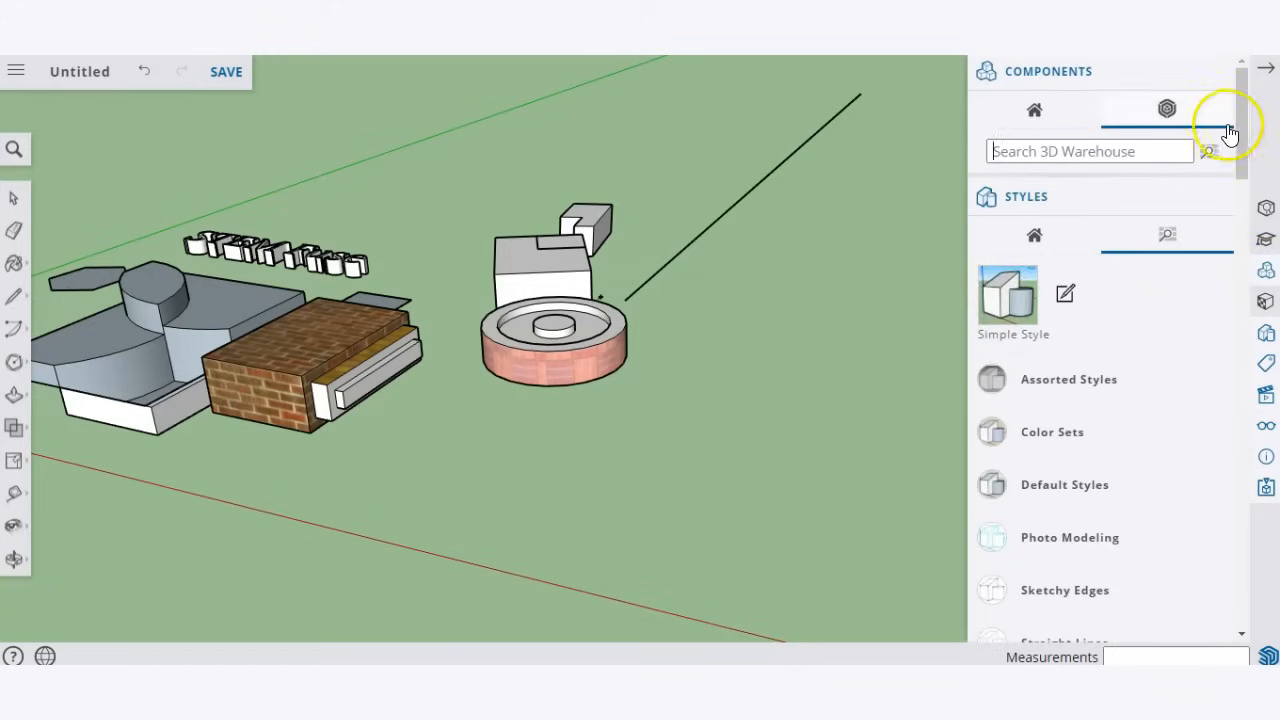
# Step: Close the Styles and Model Info sections and search 3D Warehouse for 'chair'
pyautogui.click(1168, 108)
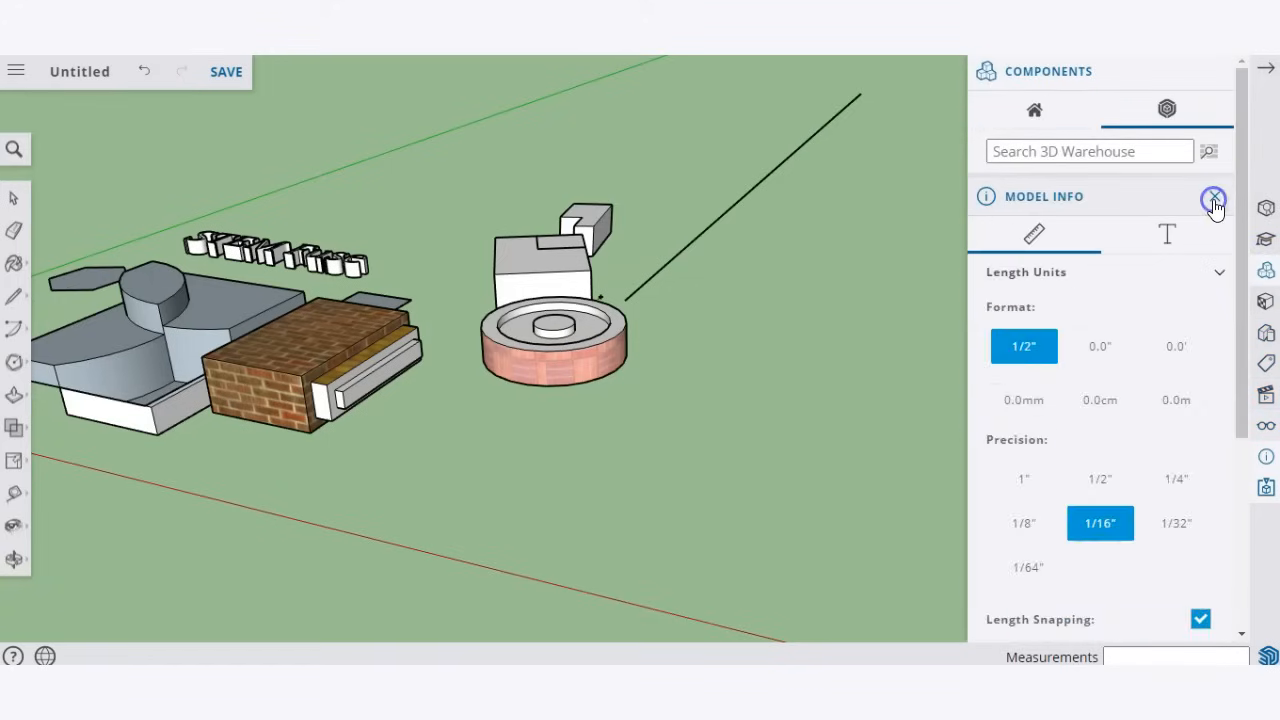
pyautogui.click(1214, 198)
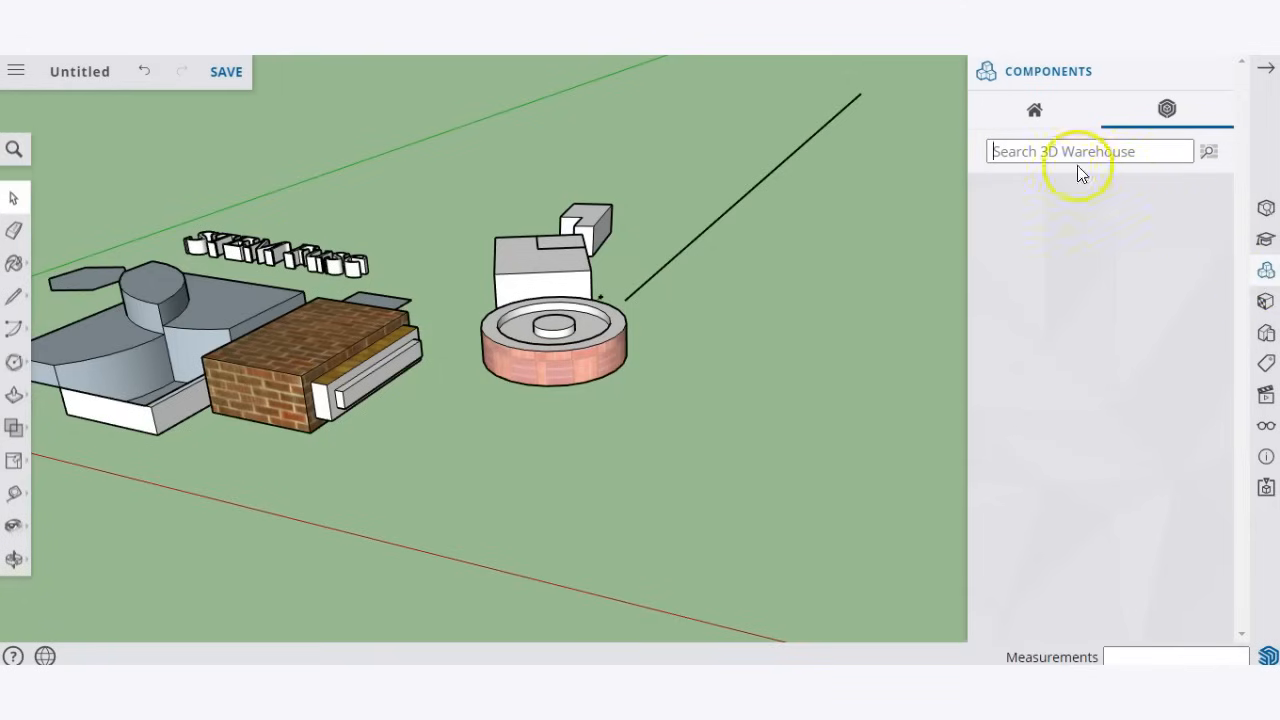
pyautogui.click(1090, 152)
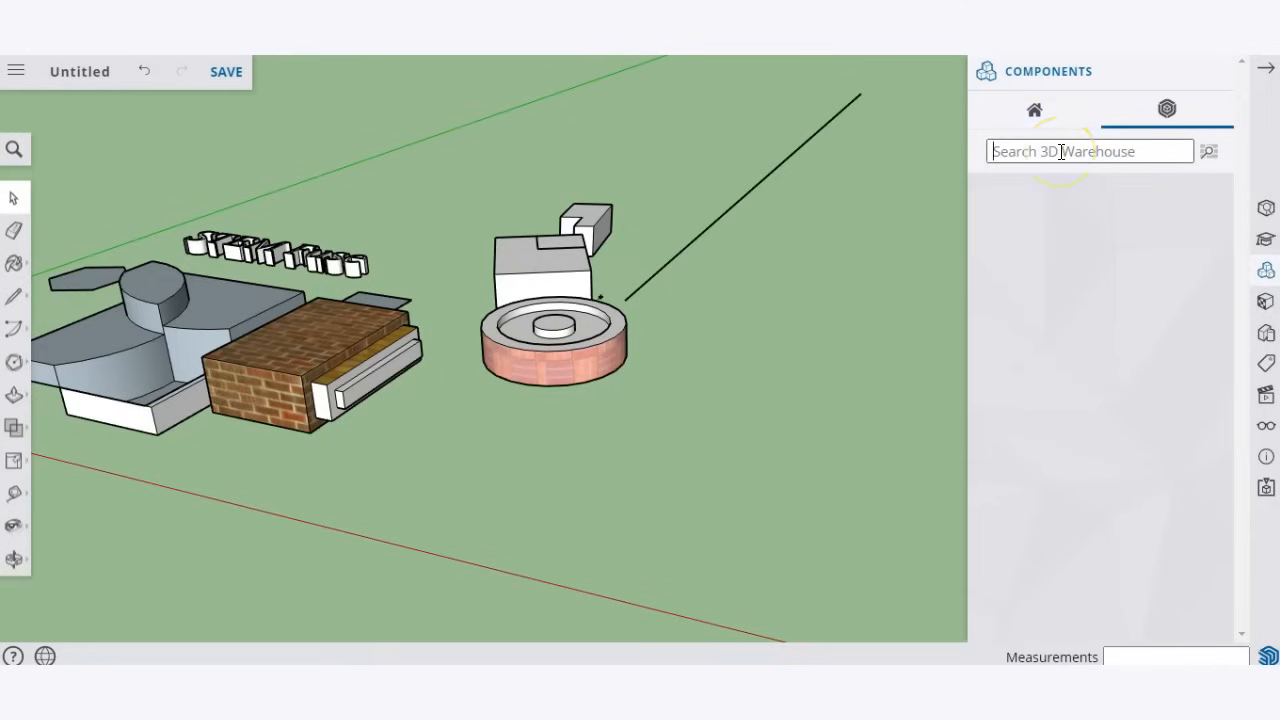
pyautogui.write('chair')
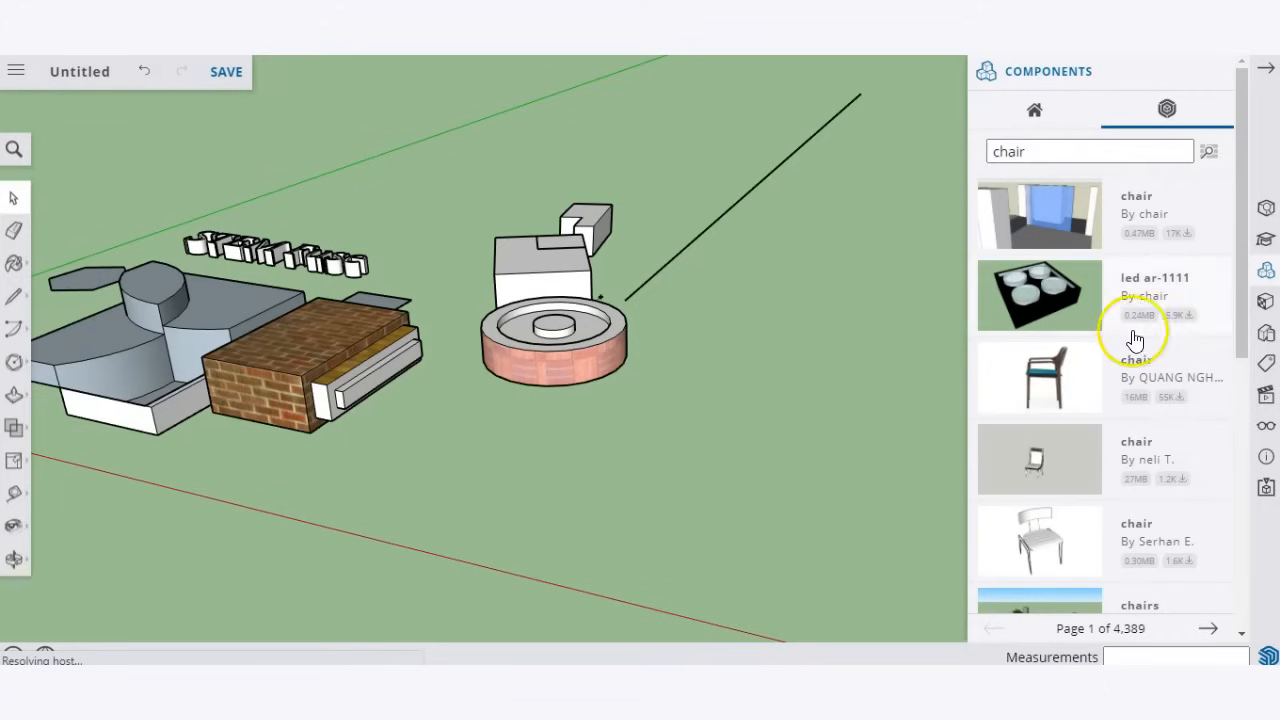
# Step: Choose the armchair result and place it on the ground beside the brick ring
pyautogui.scroll(-3)
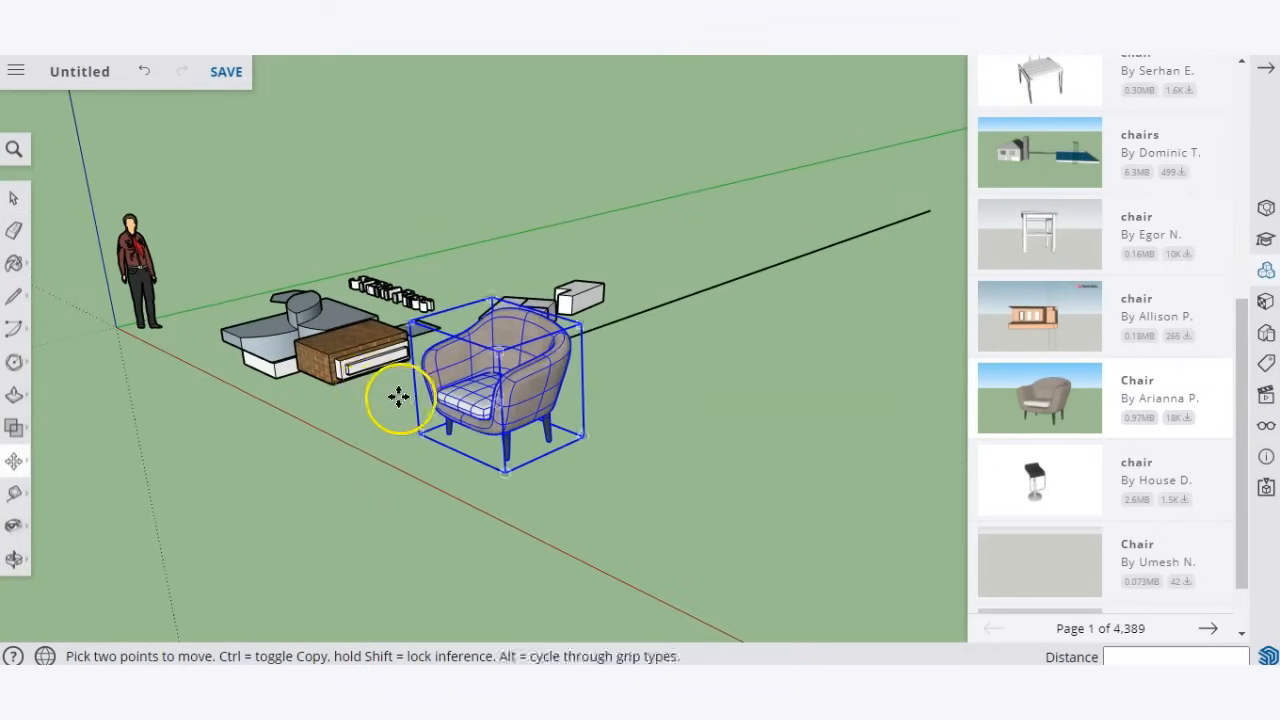
pyautogui.moveTo(396, 396); pyautogui.dragTo(364, 448)
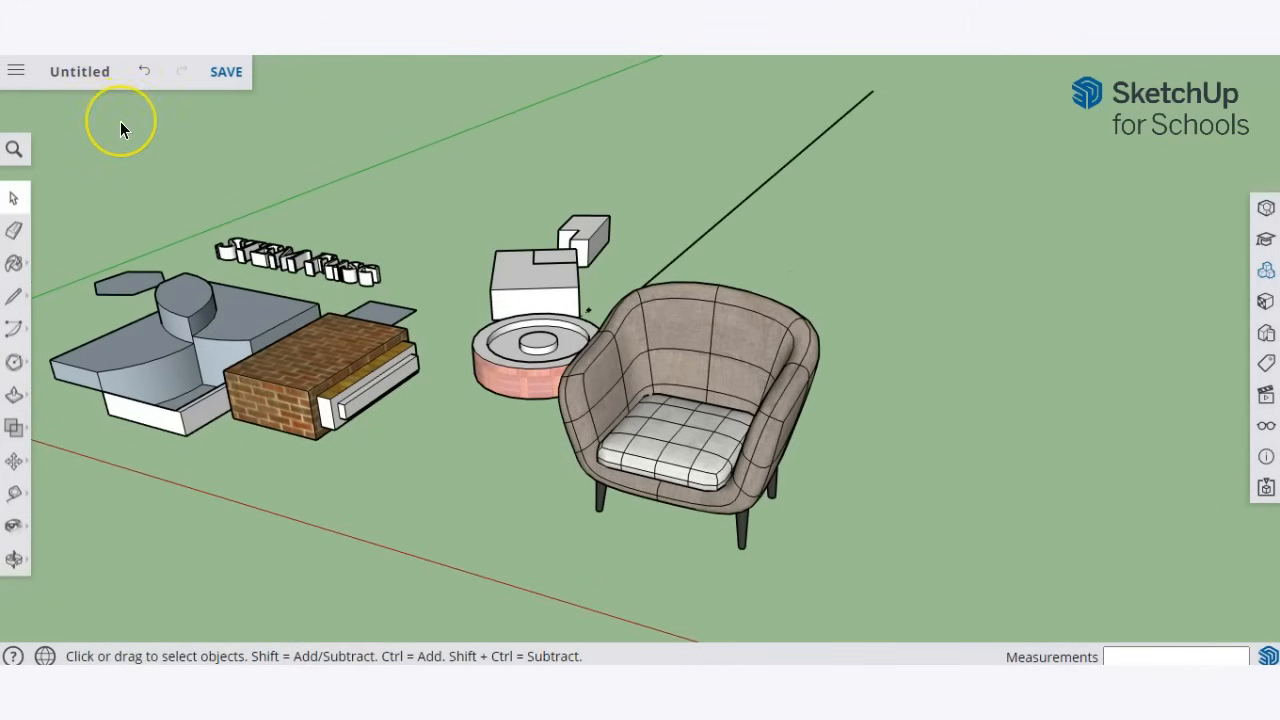
pyautogui.moveTo(80, 72)
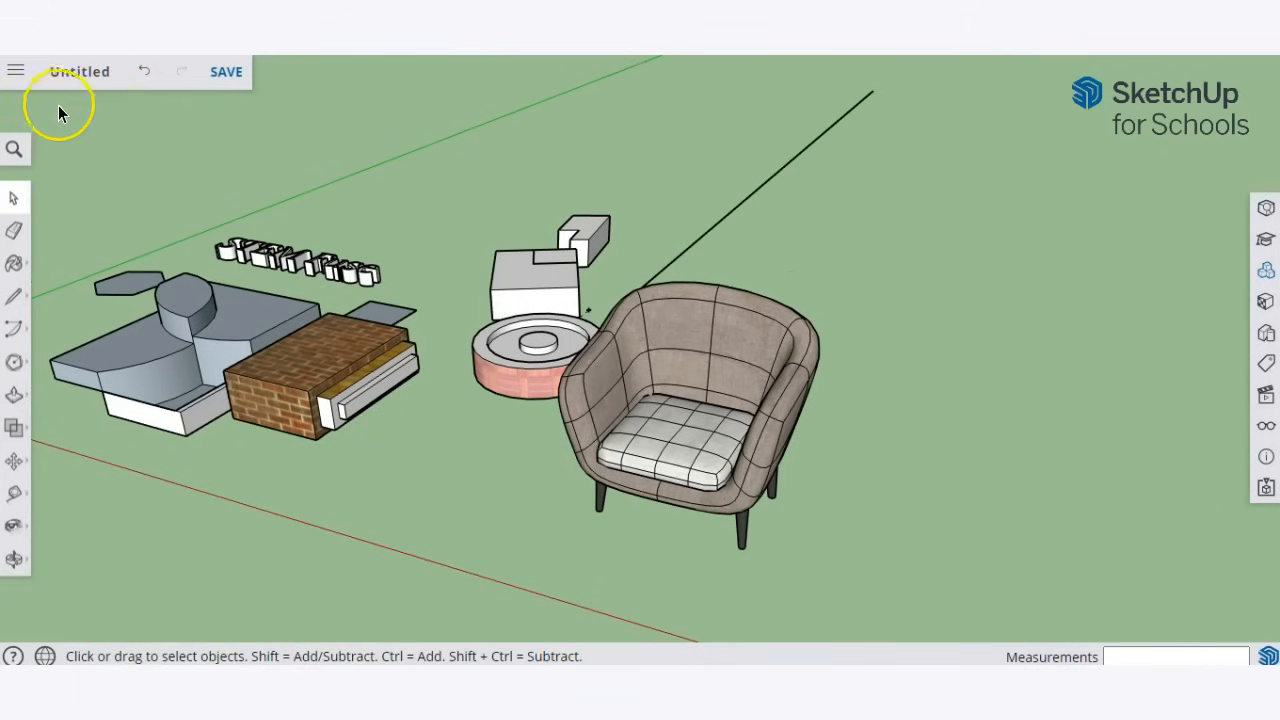
pyautogui.click(226, 72)
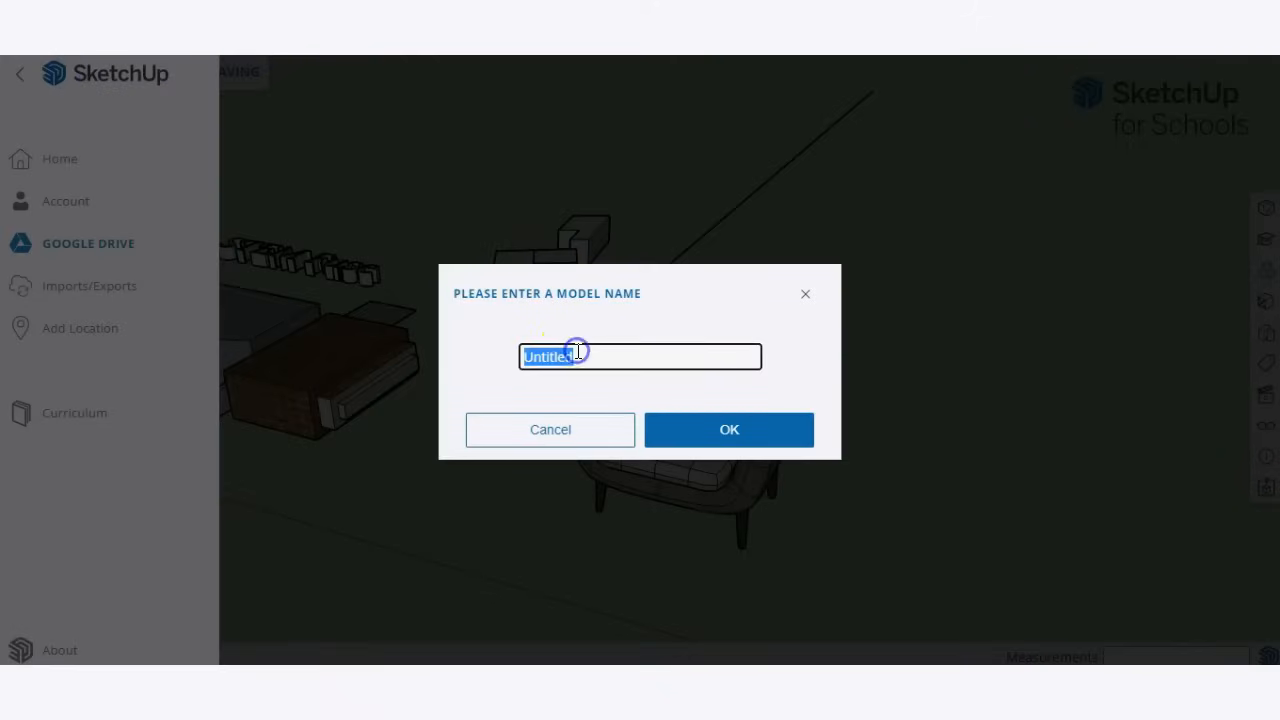
pyautogui.write('S')
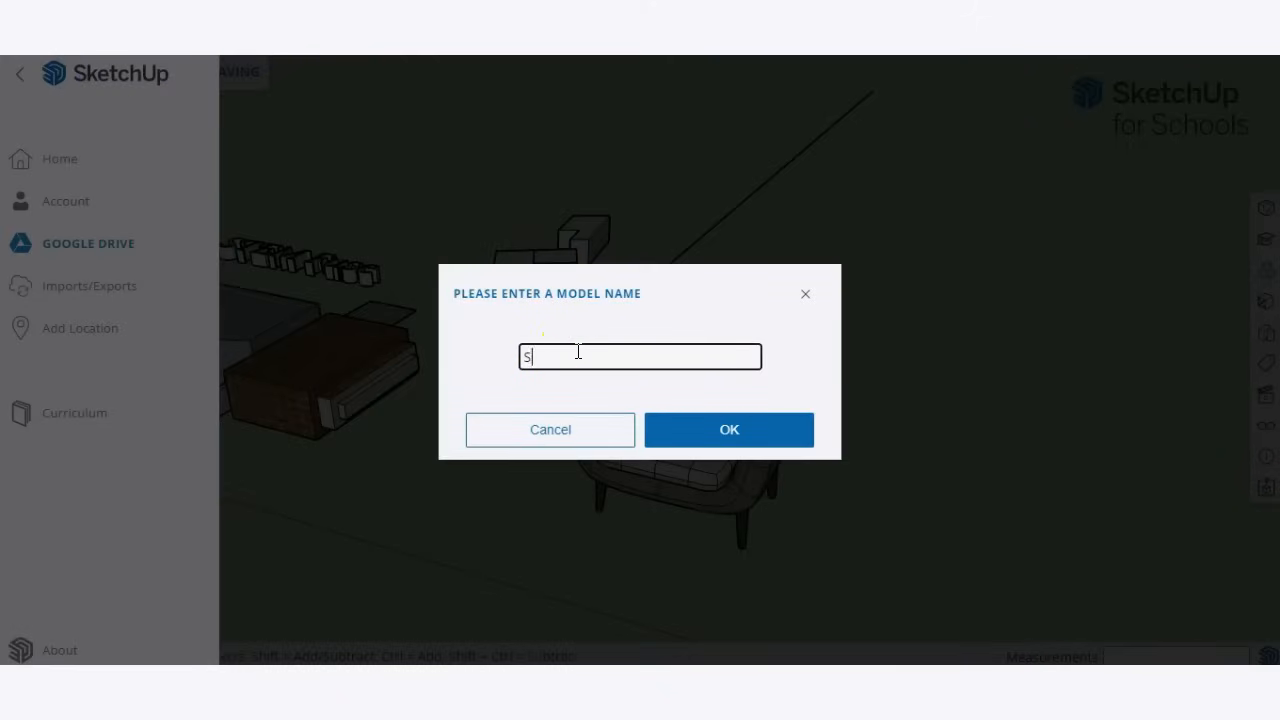
pyautogui.write('ample Project')
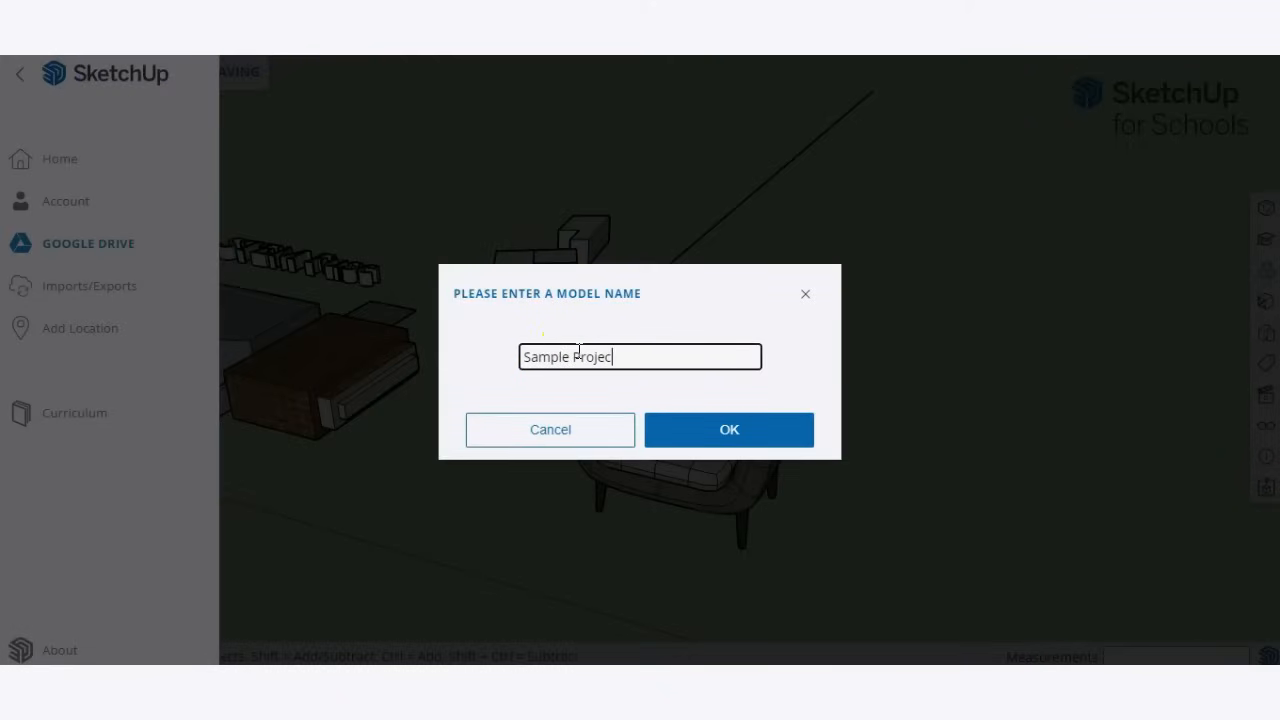
pyautogui.click(728, 428)
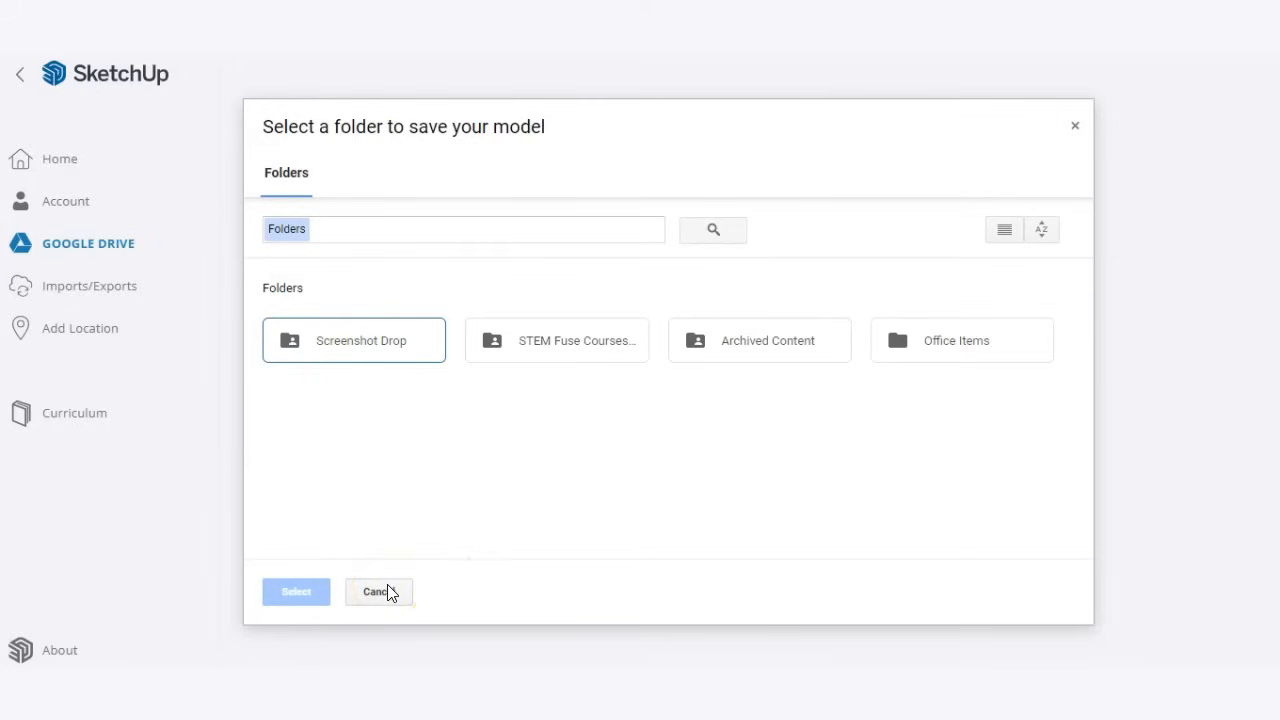
pyautogui.click(378, 592)
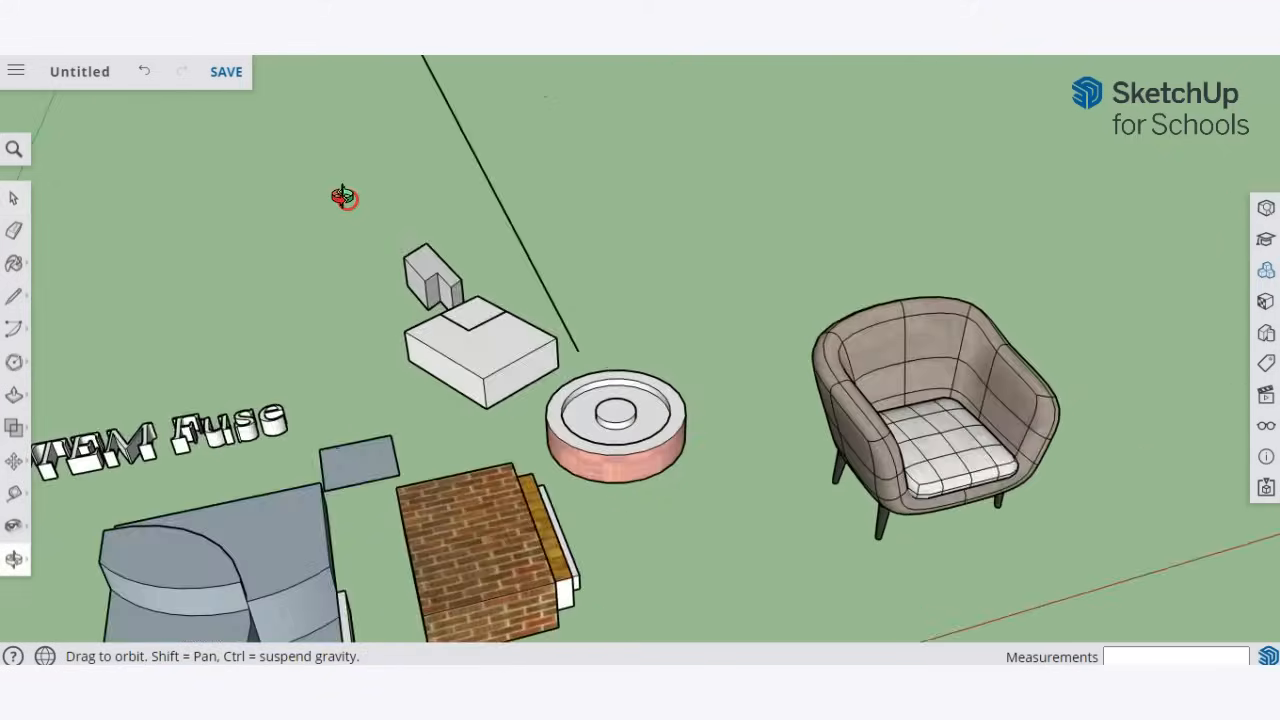